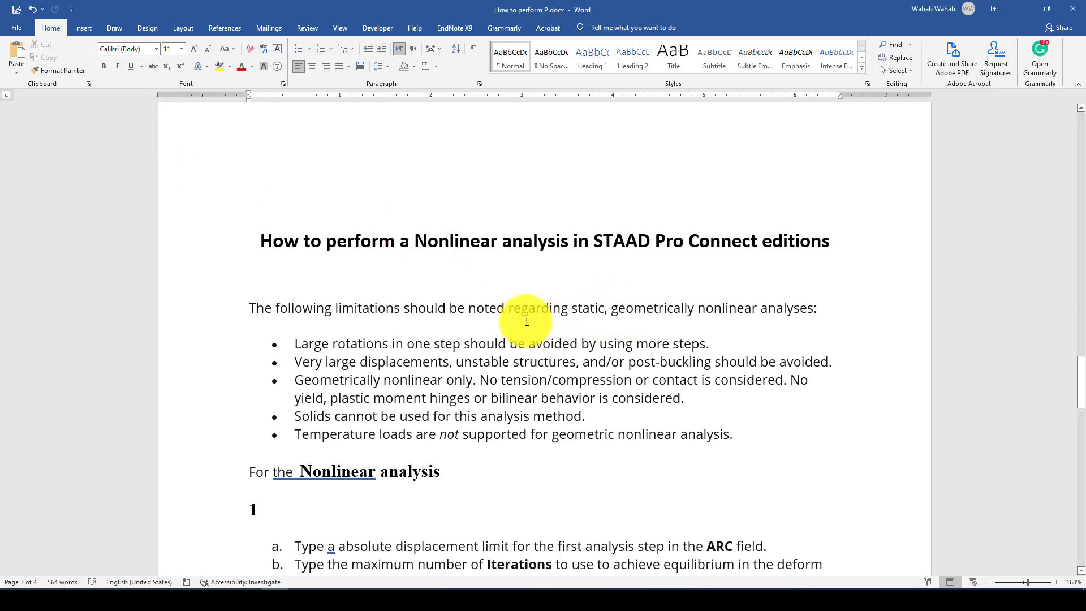
- In the Word example list, change the Fx3 load to 100kN and Fx2 to 75kN
scroll("down", 3)
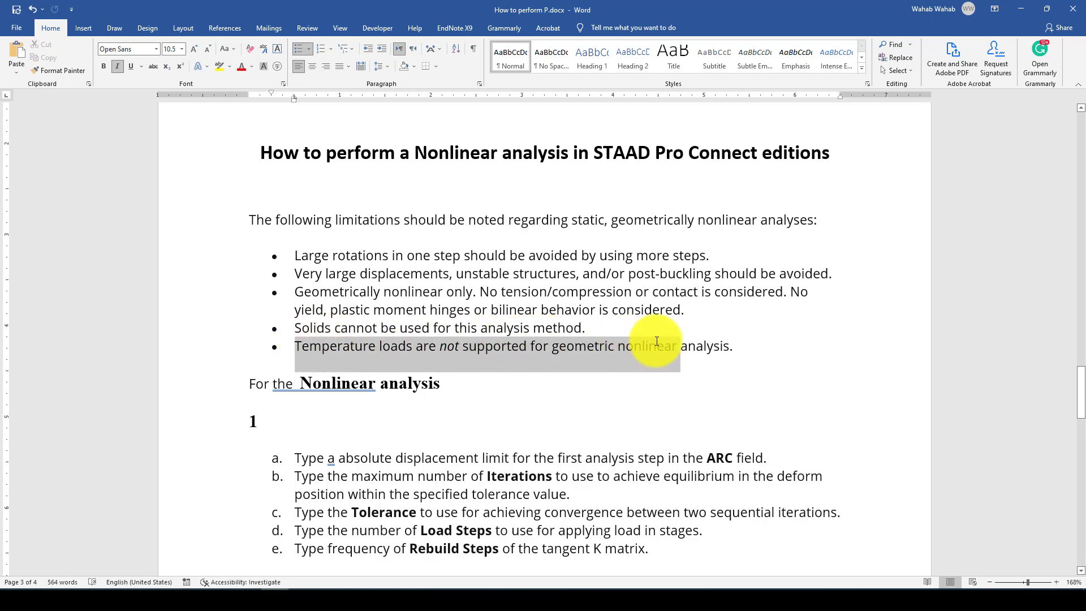
scroll("down", 3)
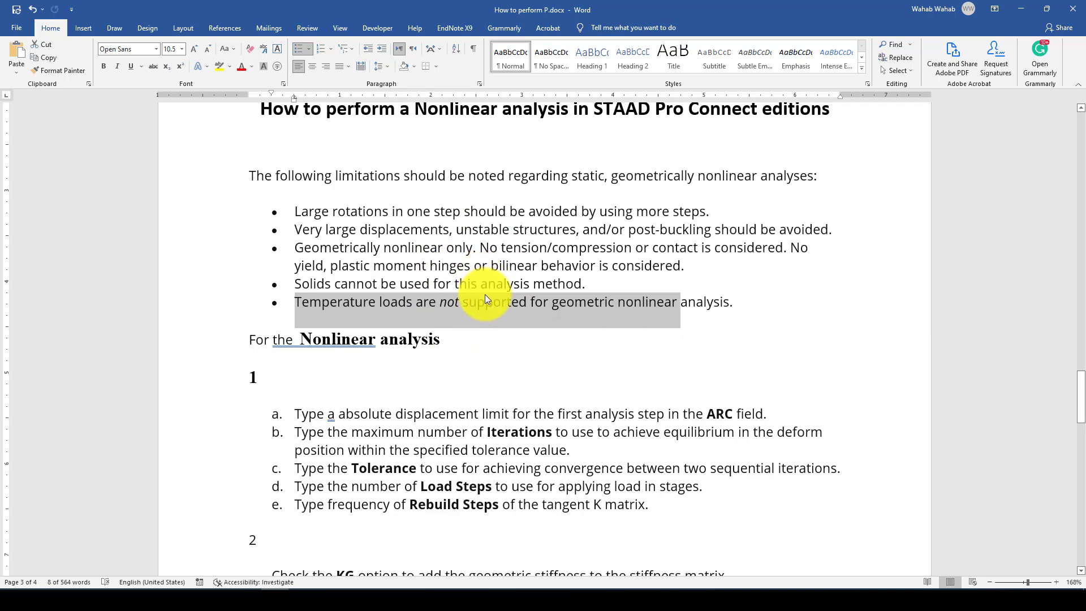
scroll("down", 3)
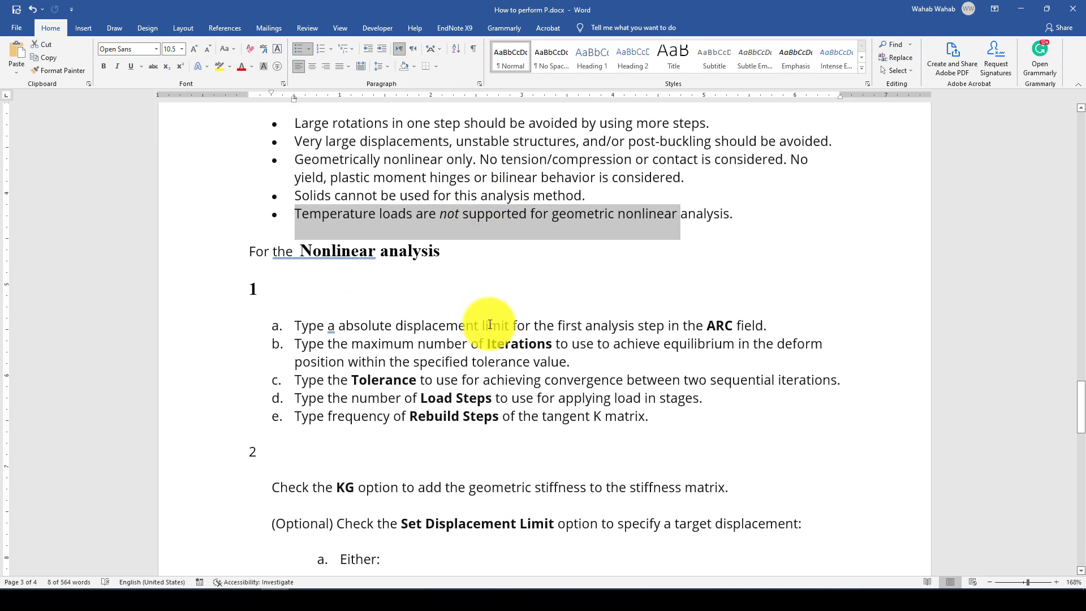
scroll("down", 3)
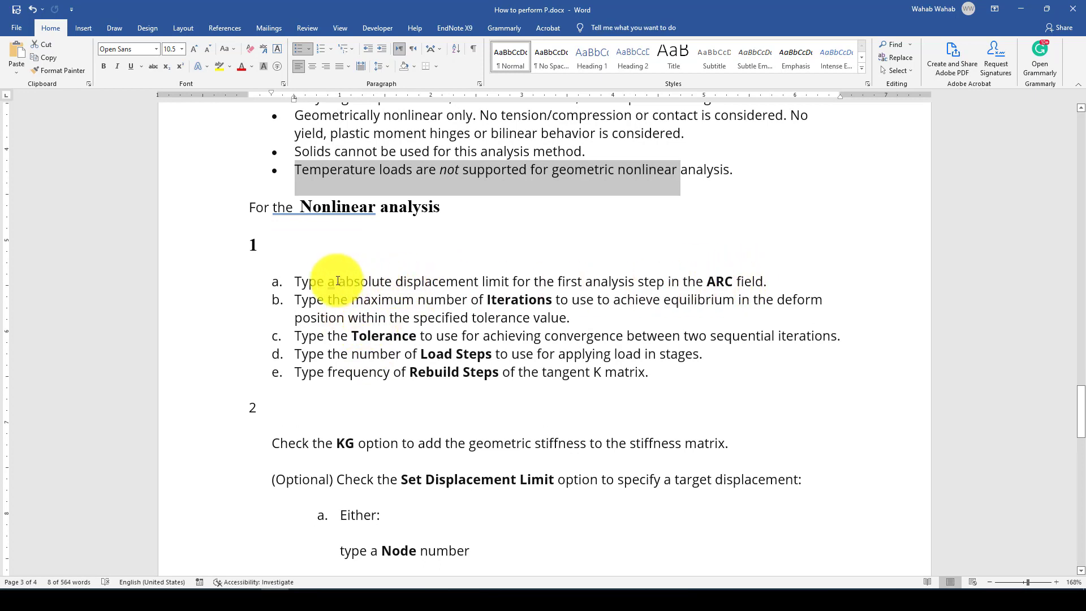
mouse_move(400, 282)
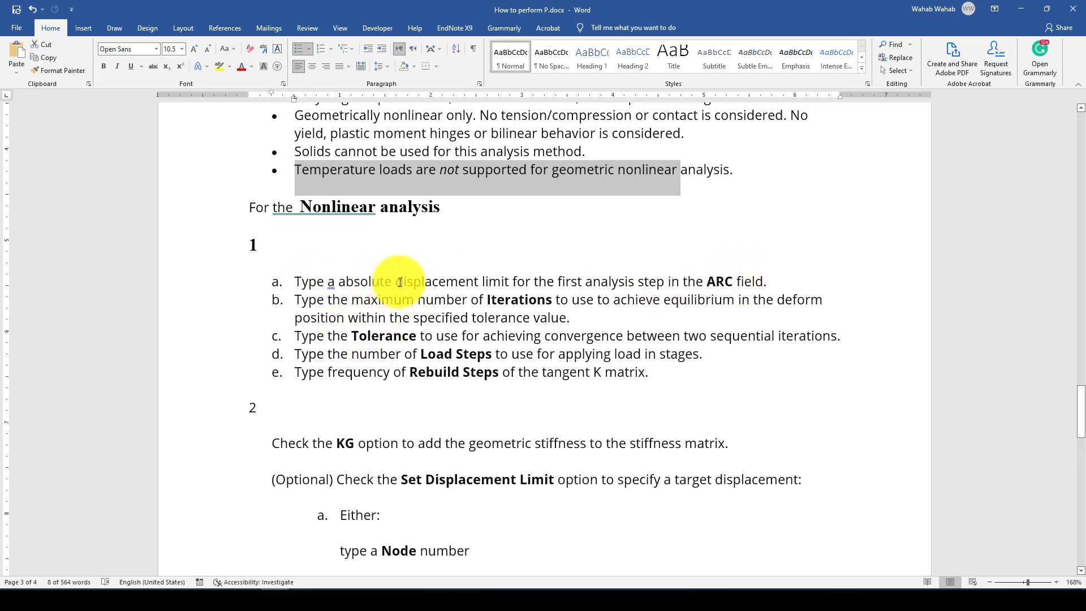
left_click_drag(394, 282, 514, 282)
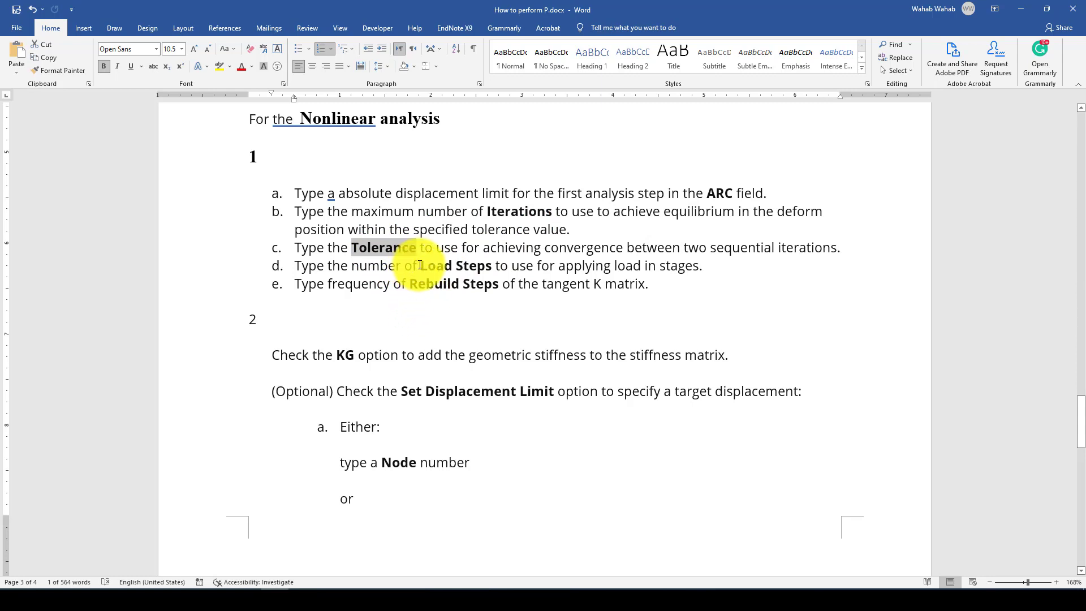
double_click(453, 264)
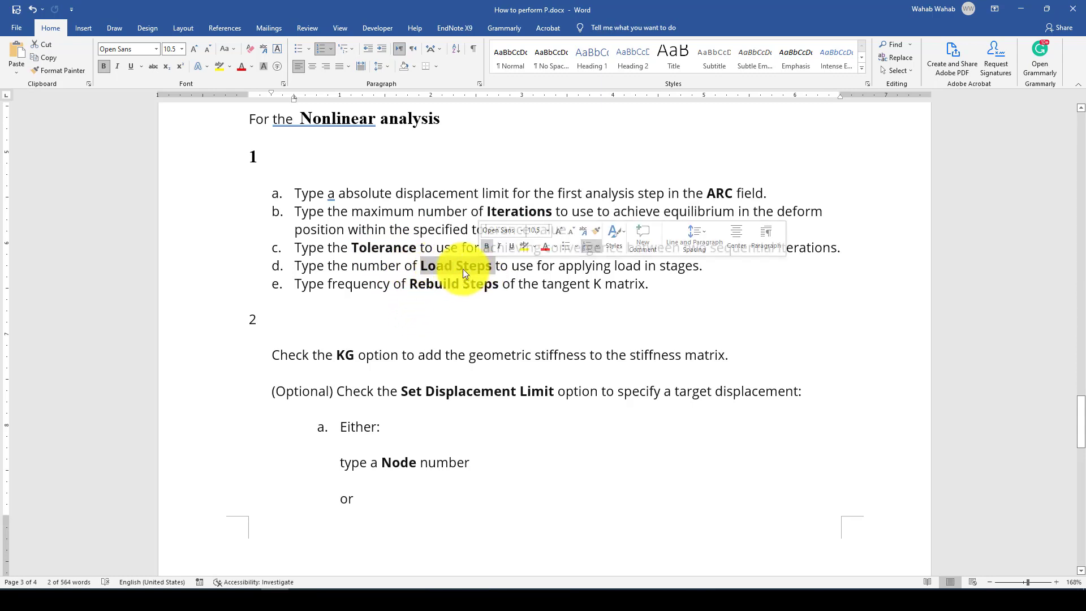
mouse_move(457, 265)
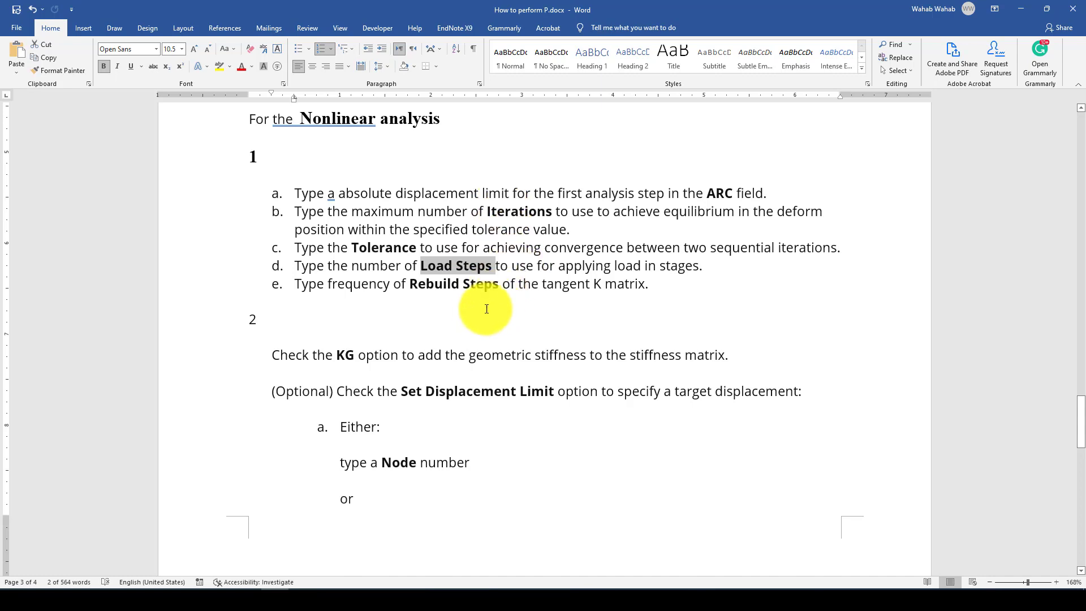
double_click(476, 283)
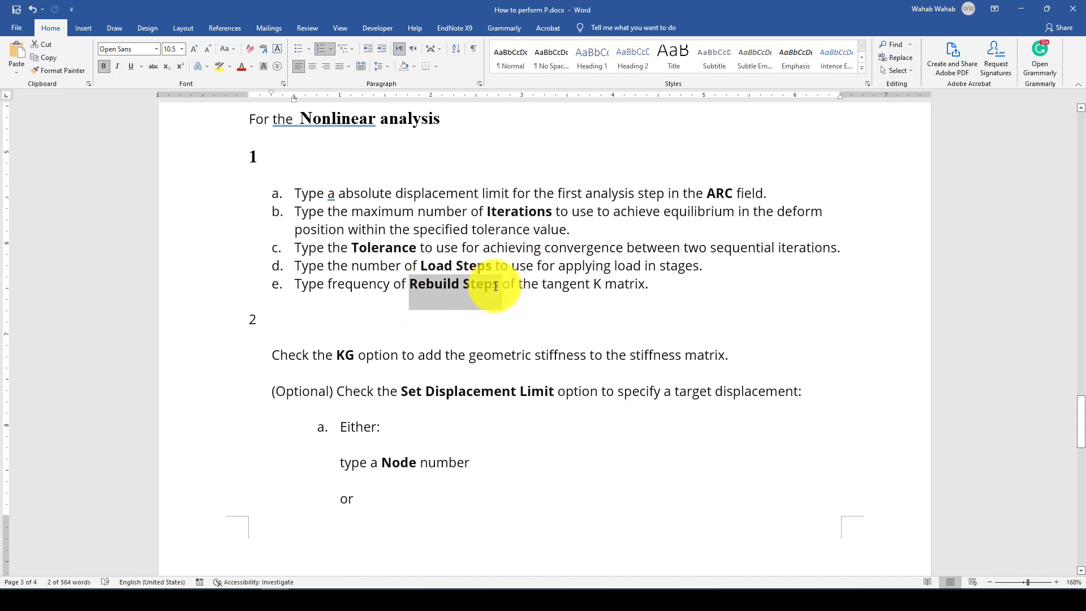
- Add an Elasti_Analysis note below stating the displacement is 240mm
scroll("down", 3)
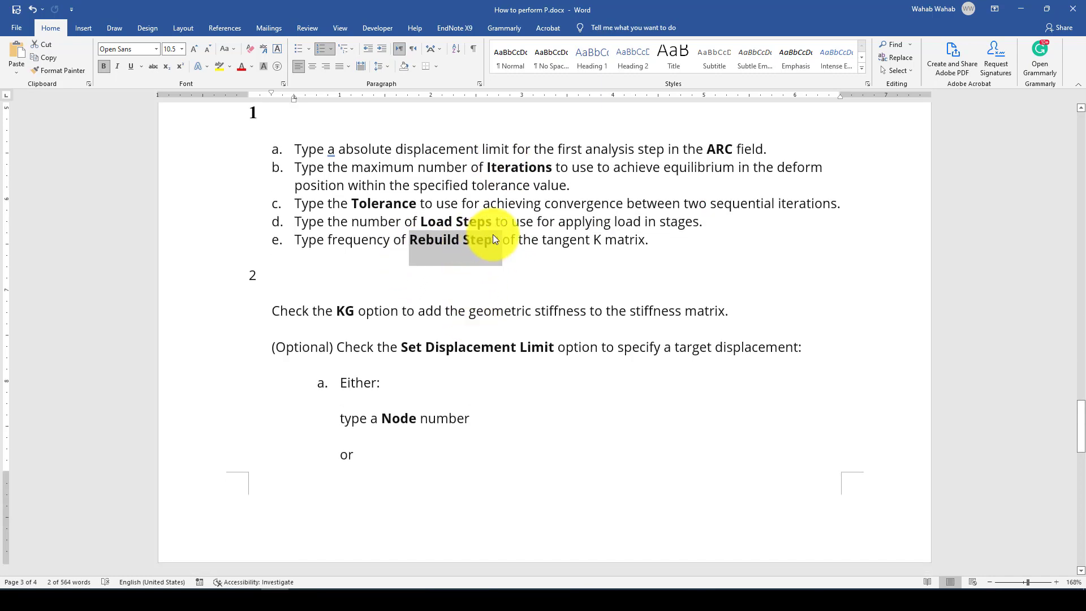
scroll("down", 3)
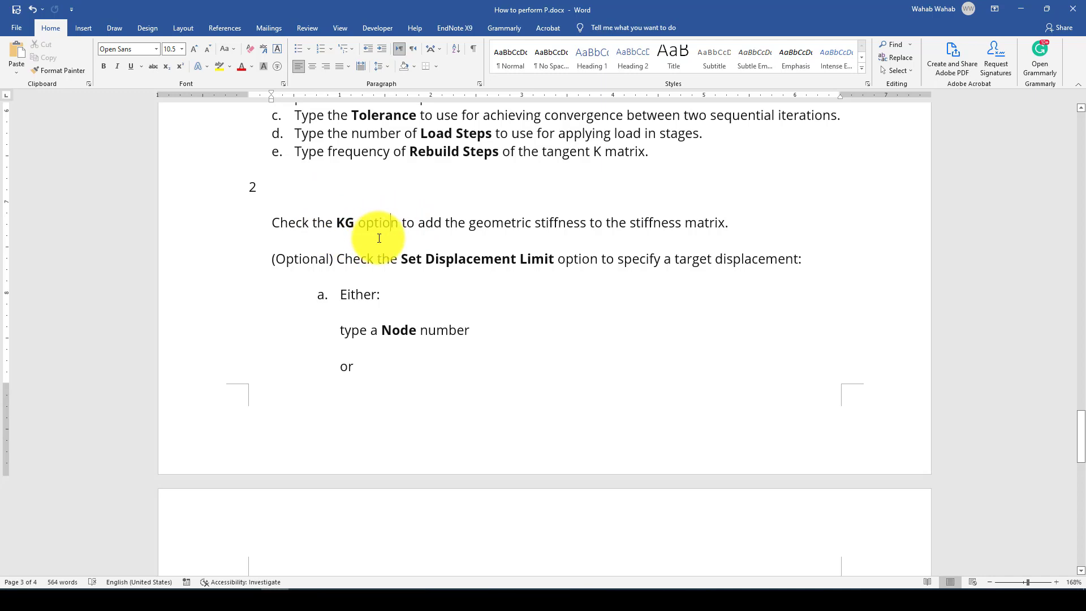
mouse_move(396, 248)
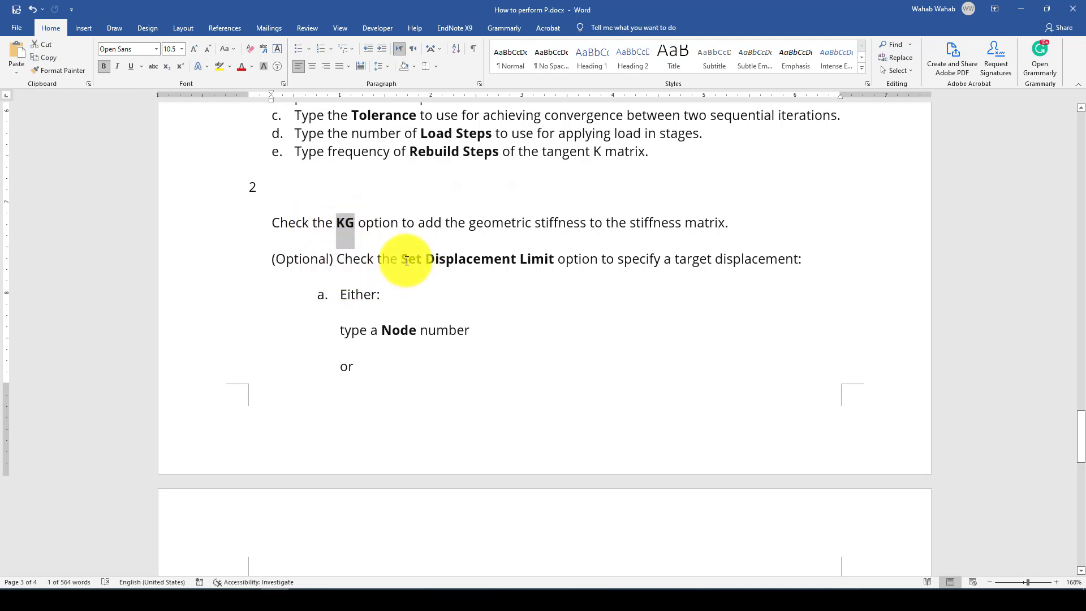
left_click_drag(400, 258, 561, 257)
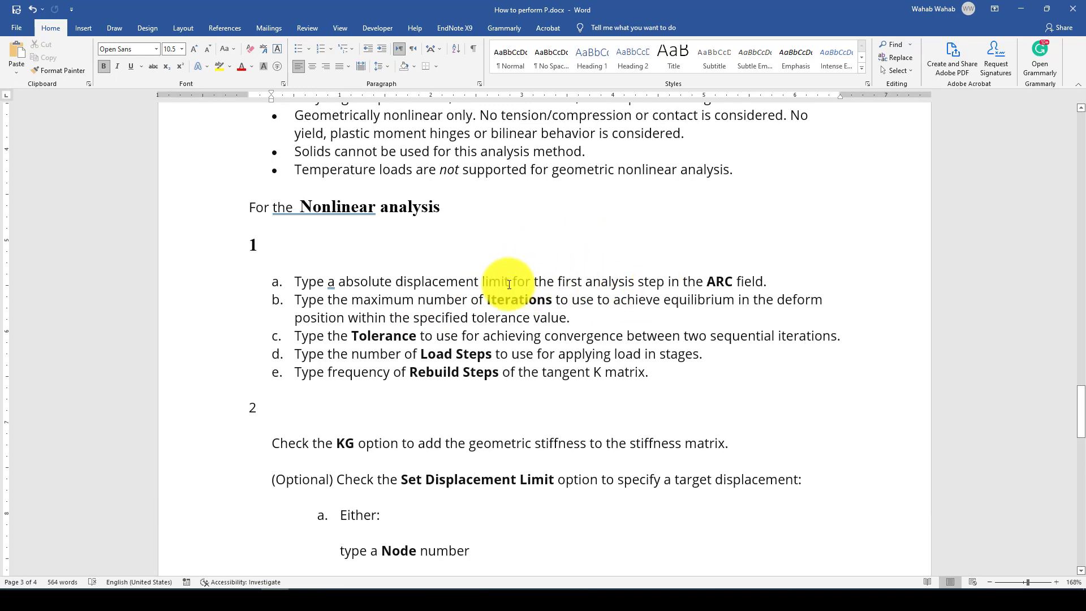
scroll("down", 3)
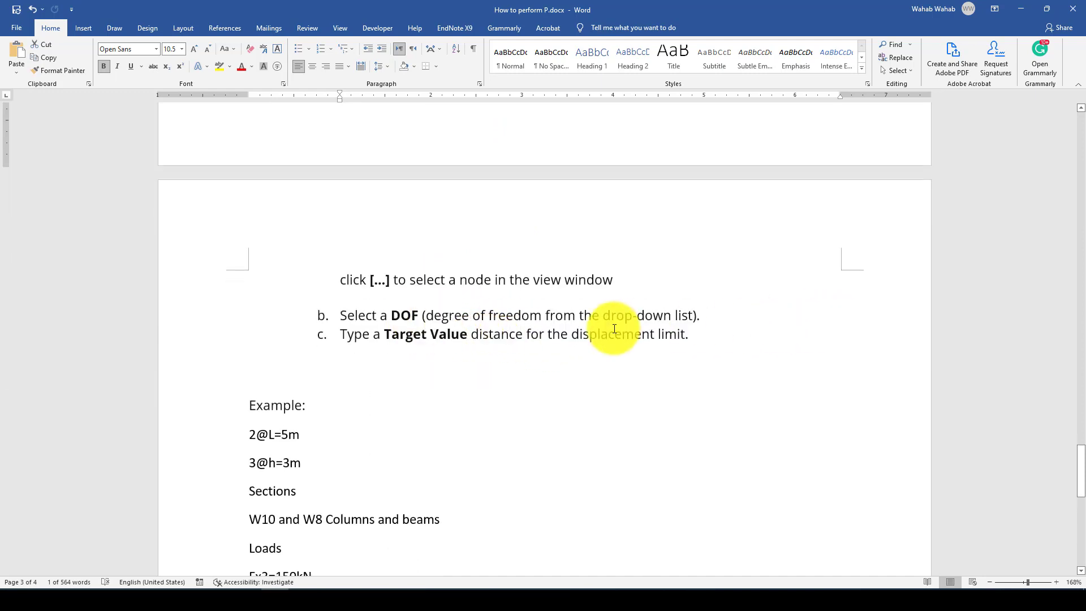
mouse_move(741, 296)
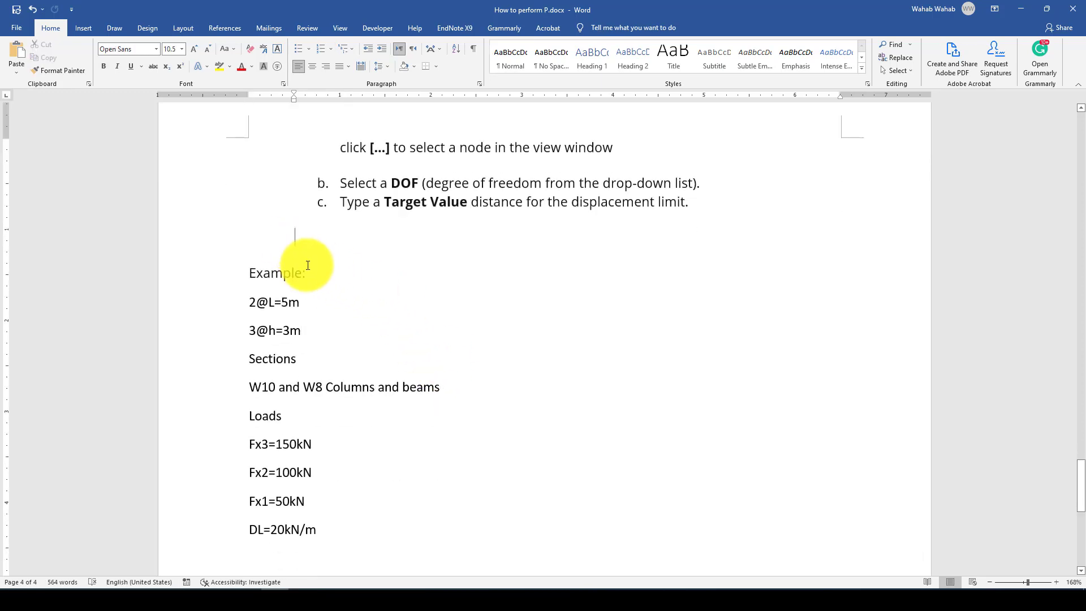
scroll("down", 3)
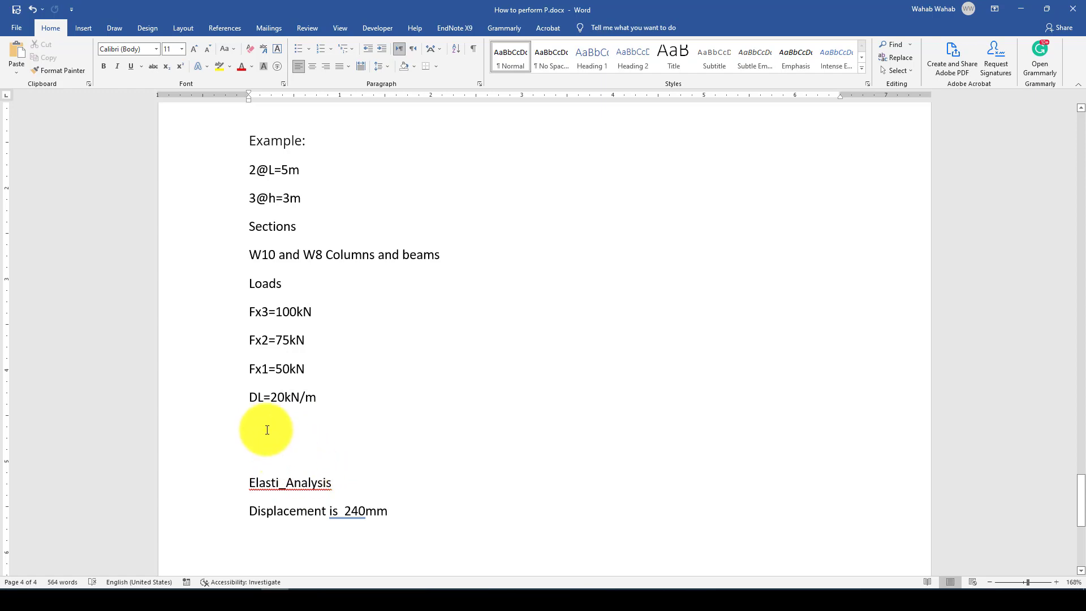
mouse_move(265, 428)
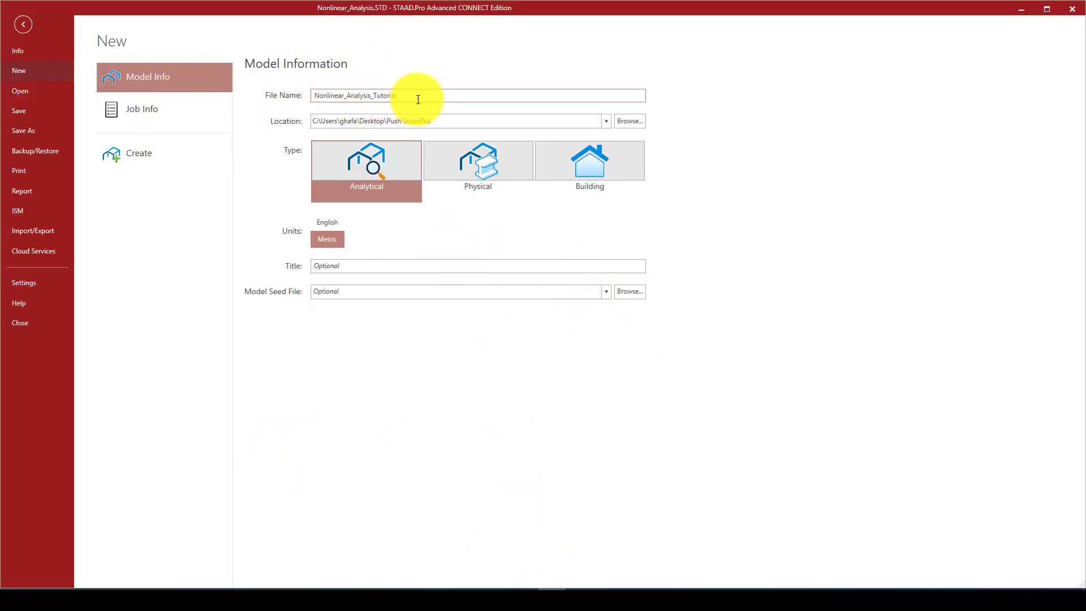
- Create model Nonlinear_Analysis_Tutorial and merge a Bay Frame of L=10 m, H=9 m with 2x3 bays
left_click(138, 153)
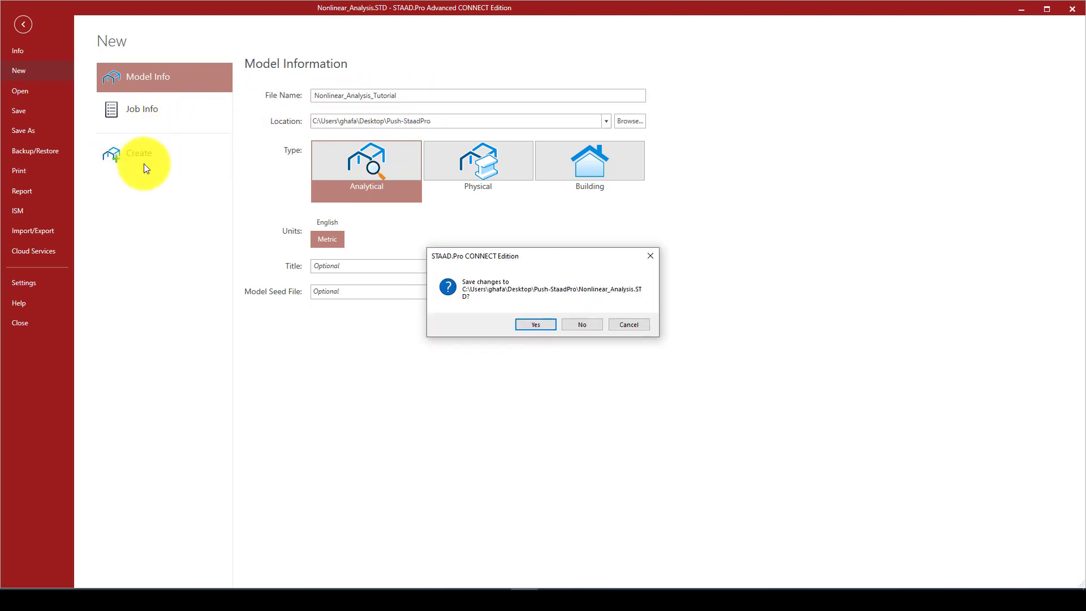
left_click(535, 323)
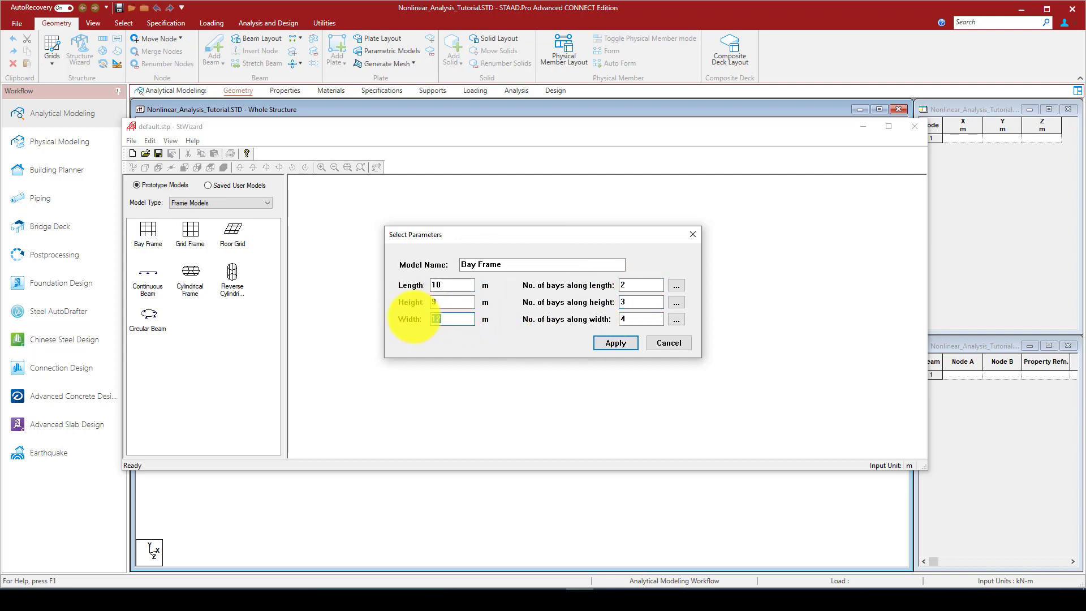
left_click(615, 343)
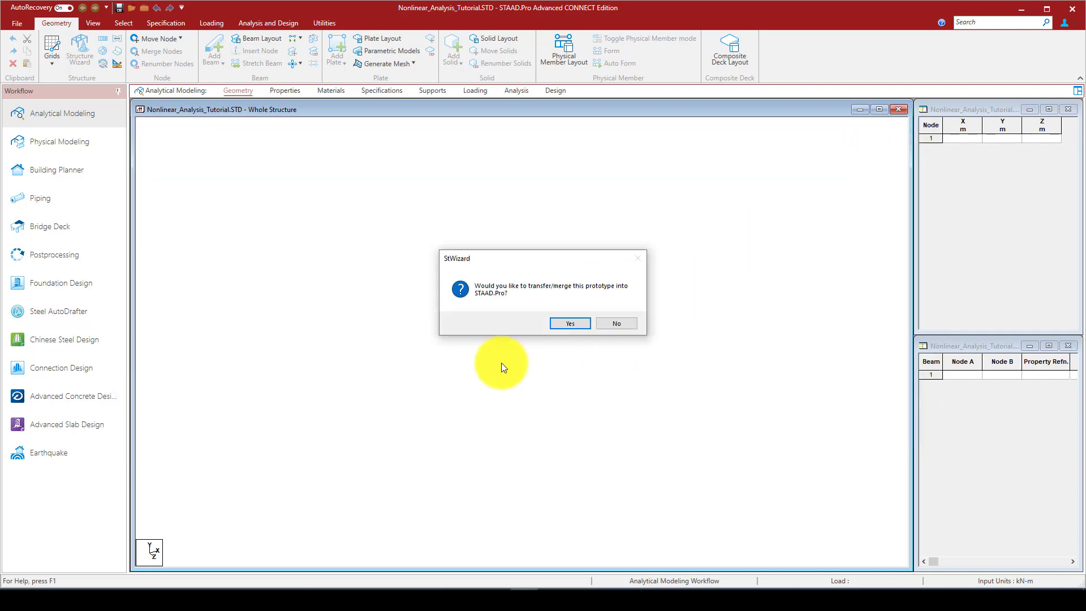
left_click(568, 323)
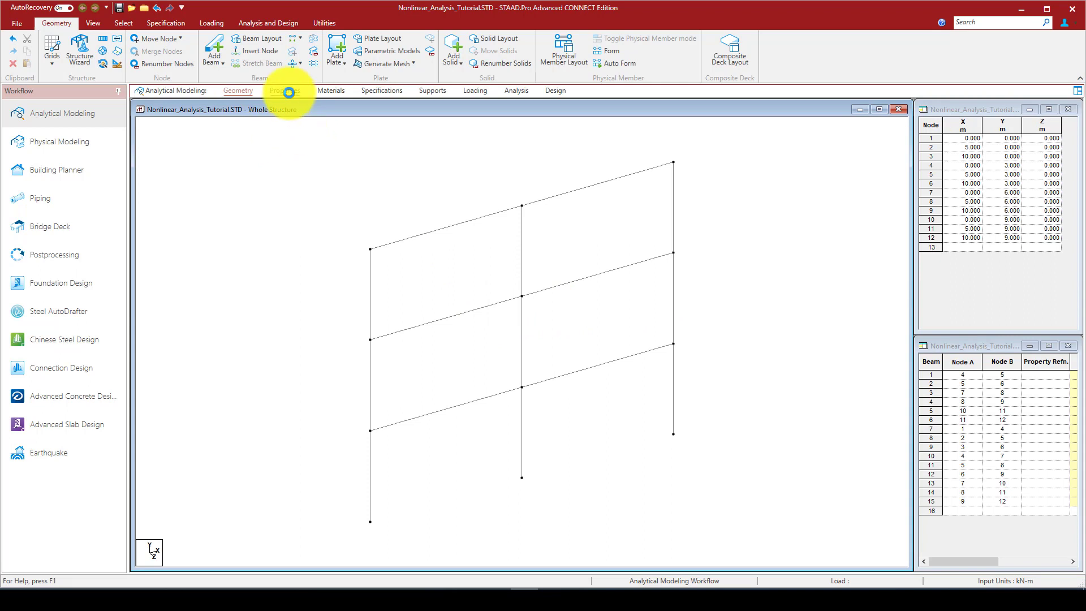
- Add the W10X60 and W8X40 W shapes from the Section Database to the model
left_click(285, 91)
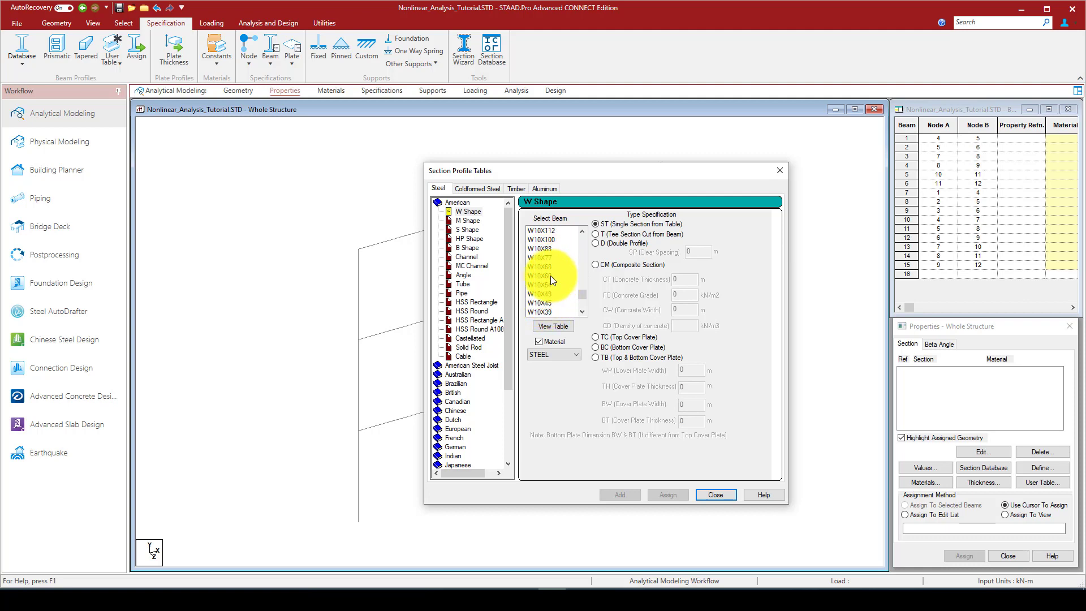
left_click(546, 275)
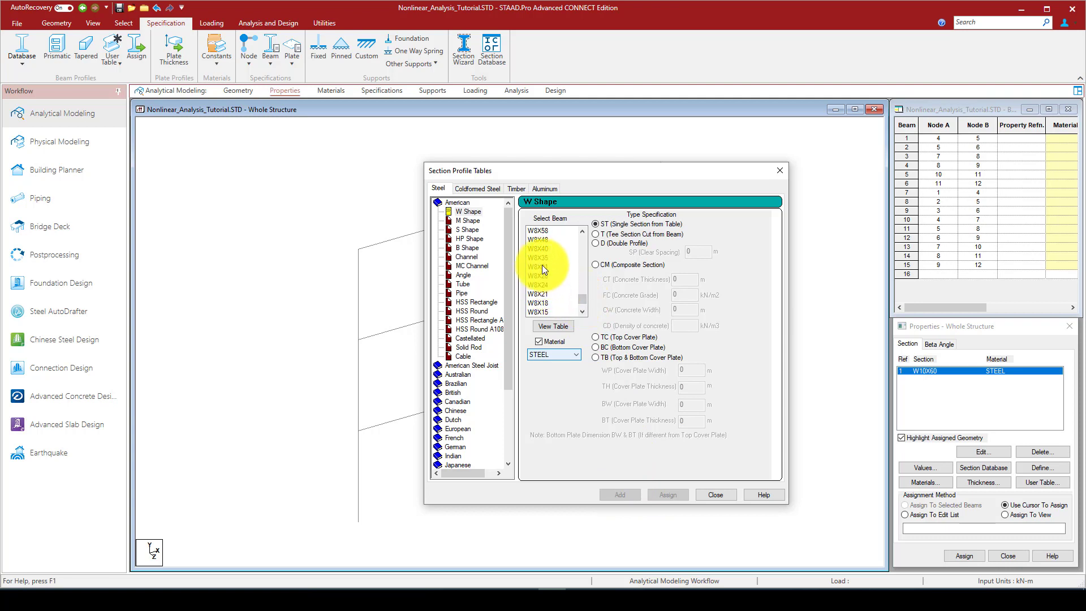
left_click(619, 494)
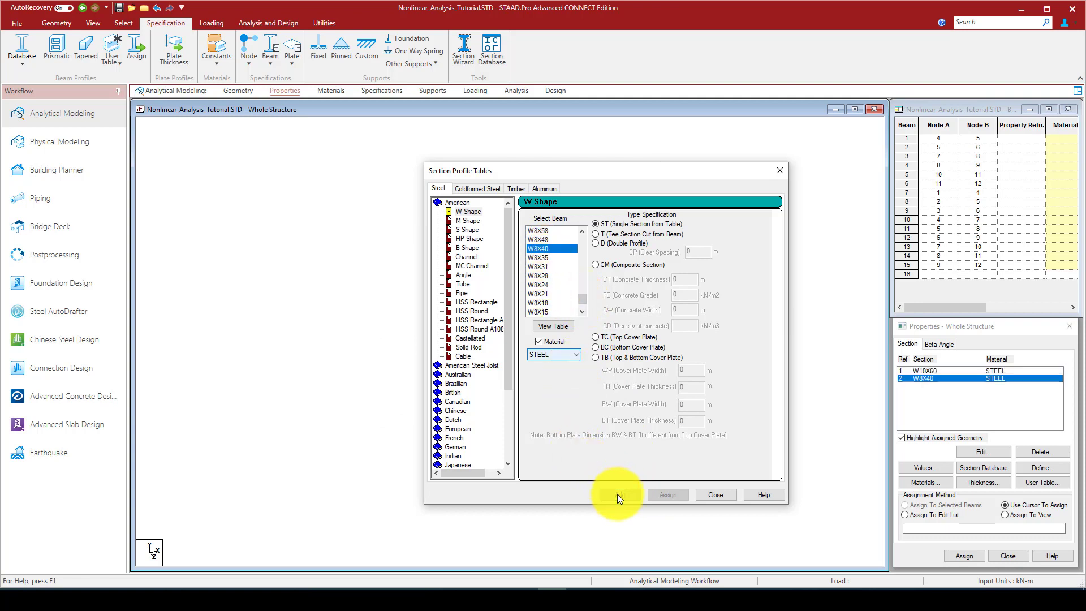
left_click(619, 494)
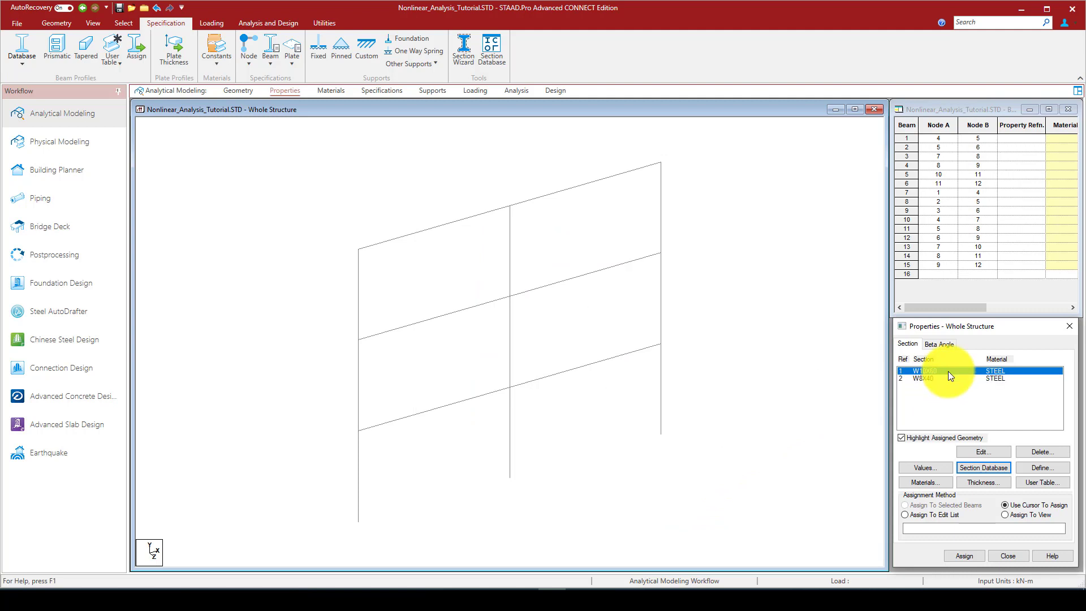
- Assign W10X60 to the columns and W8X40 to the horizontal beams
left_click(118, 23)
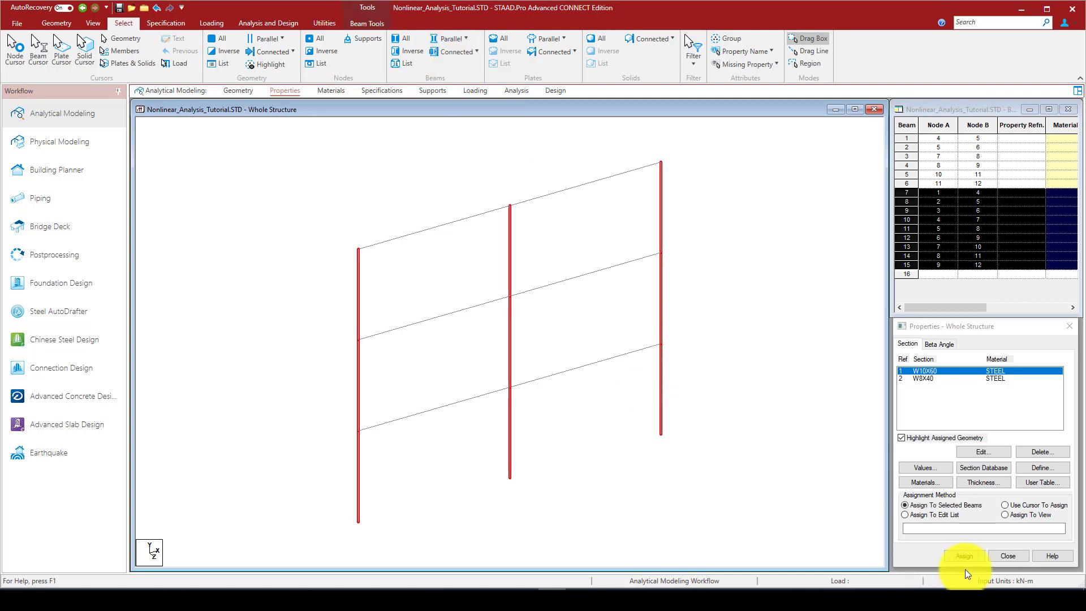
left_click(962, 554)
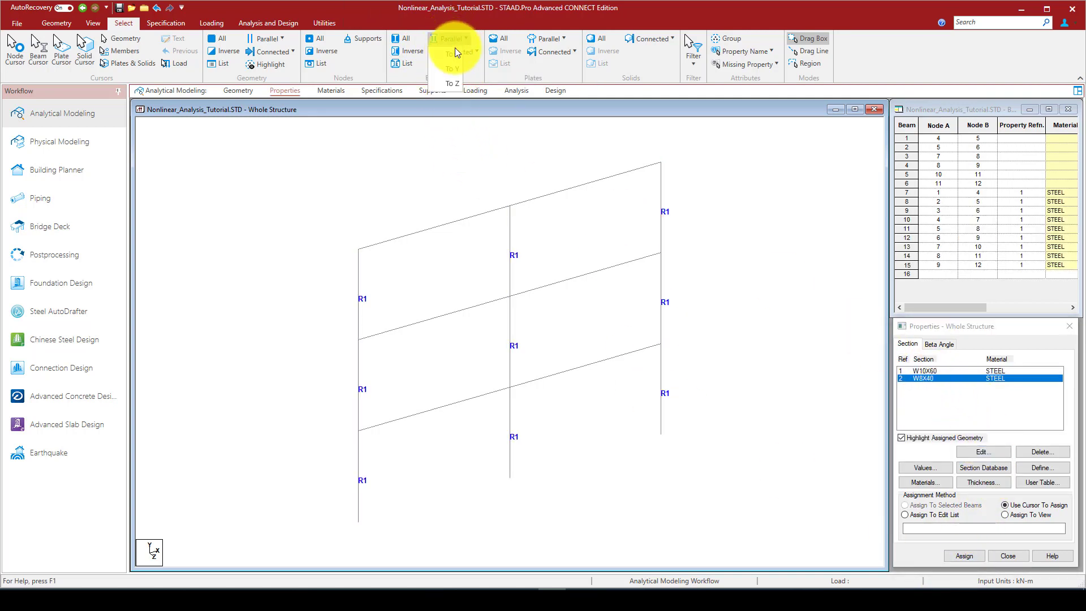
left_click(963, 555)
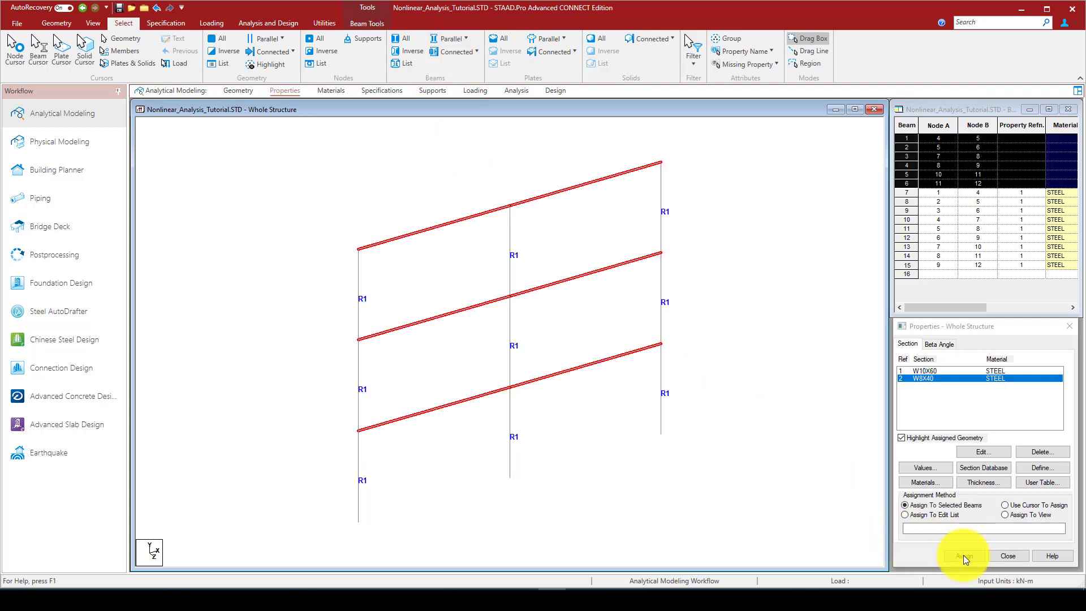
left_click(964, 555)
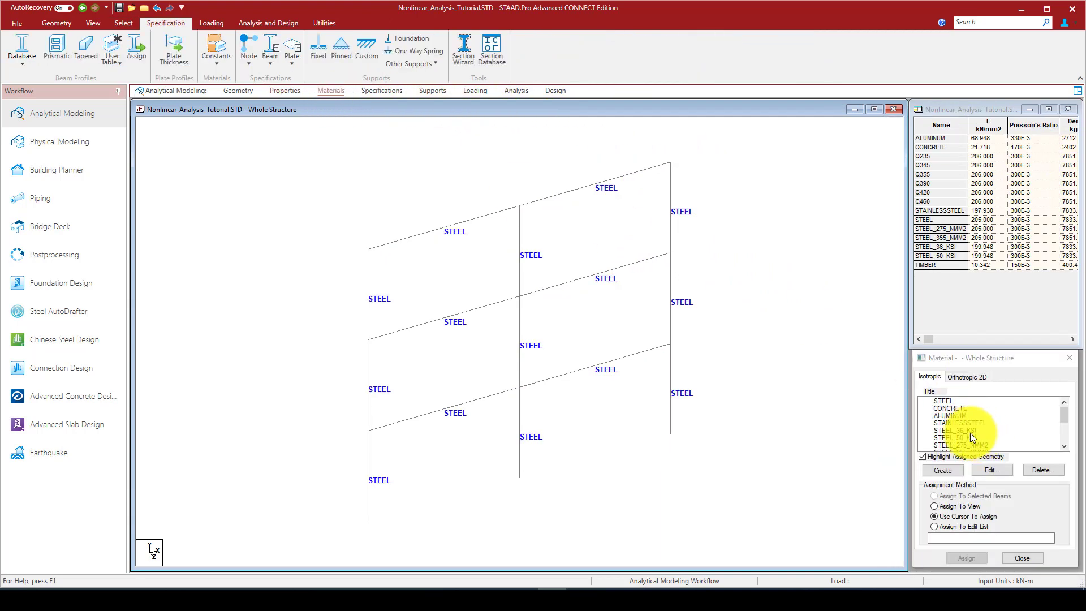
- Assign STEEL_50_KSI material to all 15 frame members
left_click(954, 437)
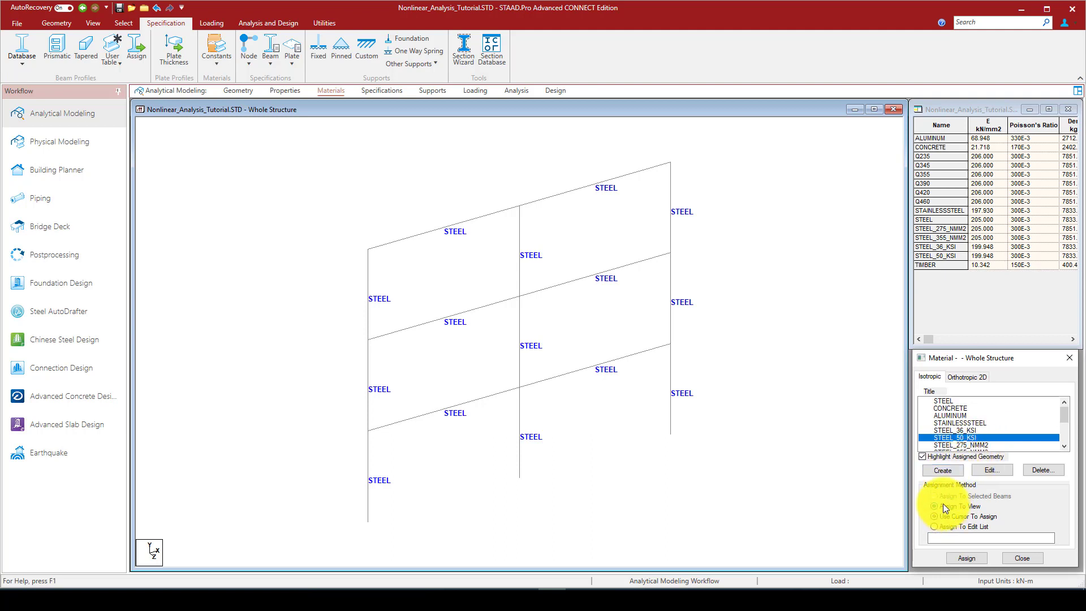
left_click(965, 558)
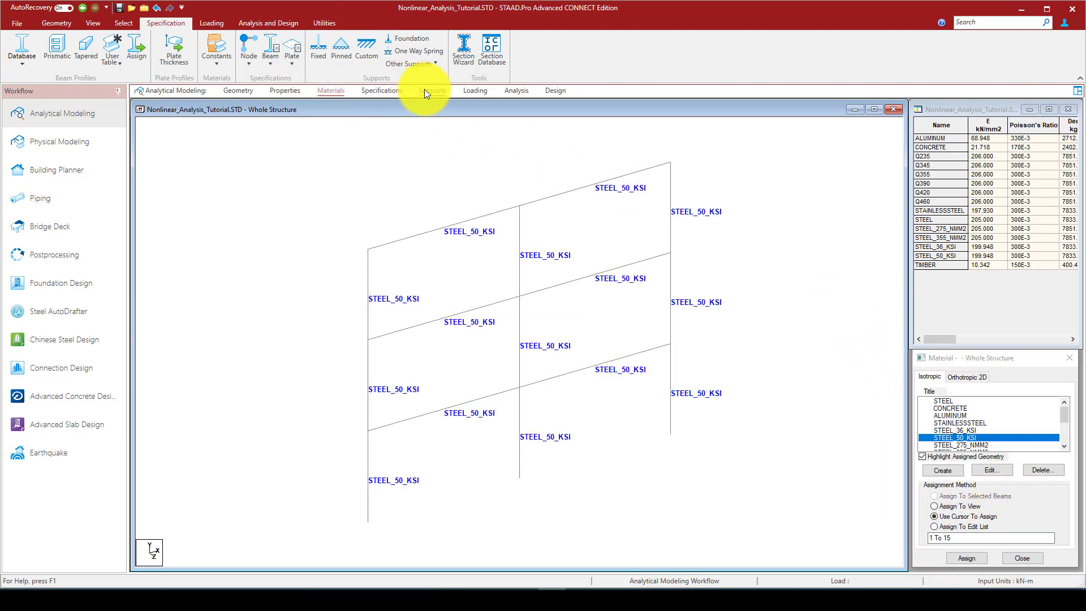
left_click(432, 91)
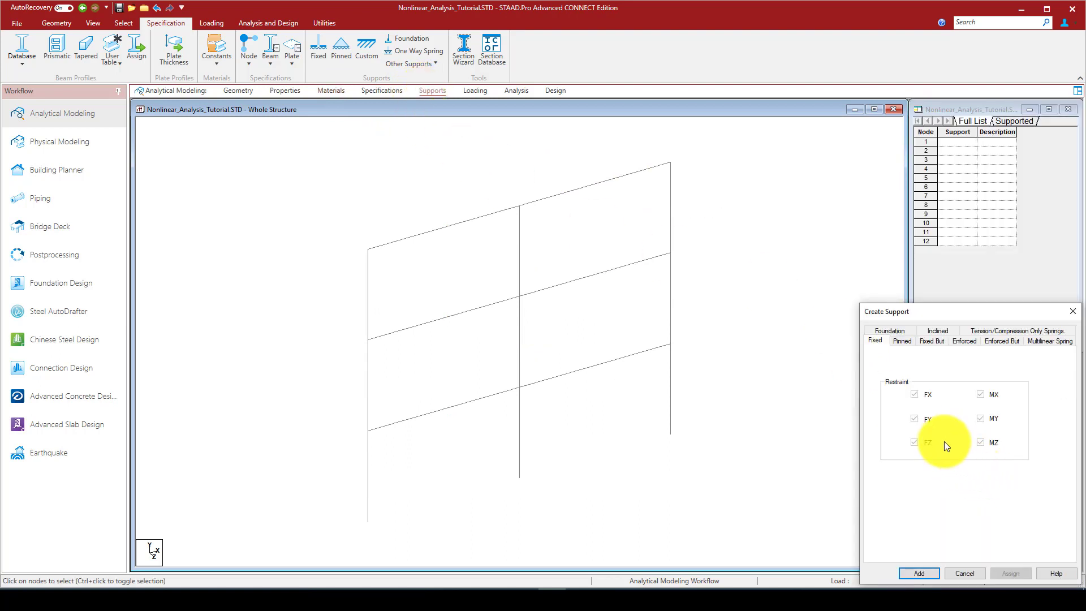
- Create a Fixed support and assign it to the three column base nodes 1 to 3
left_click(918, 572)
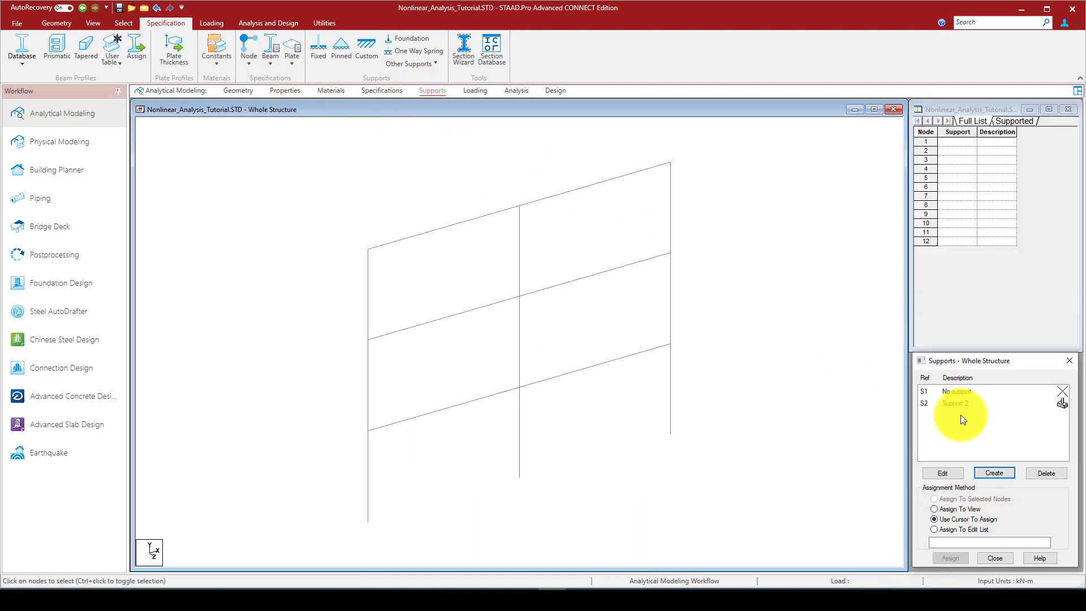
left_click(954, 402)
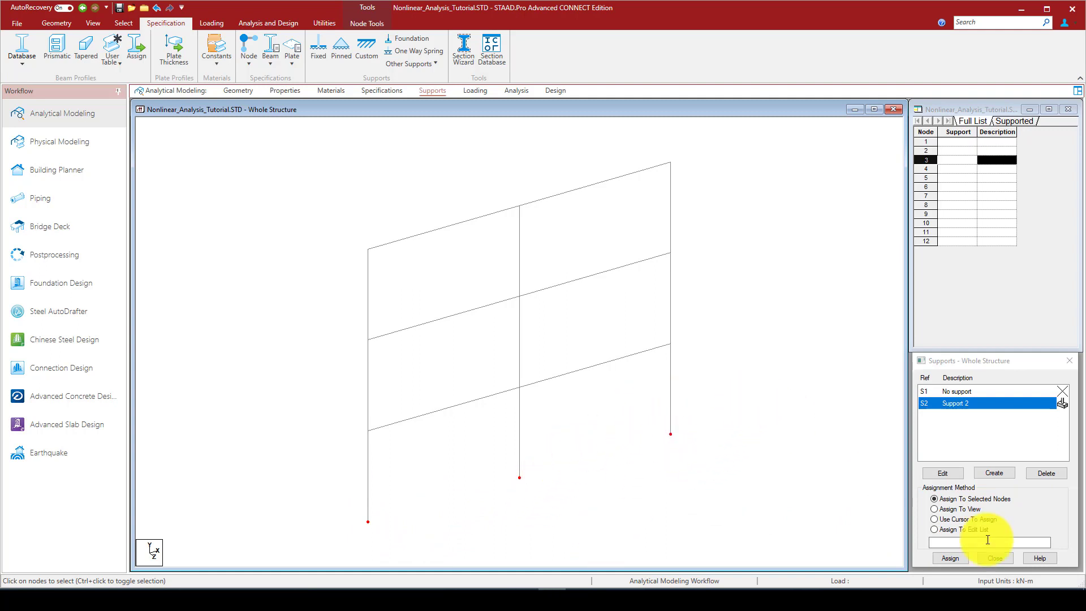
left_click(950, 557)
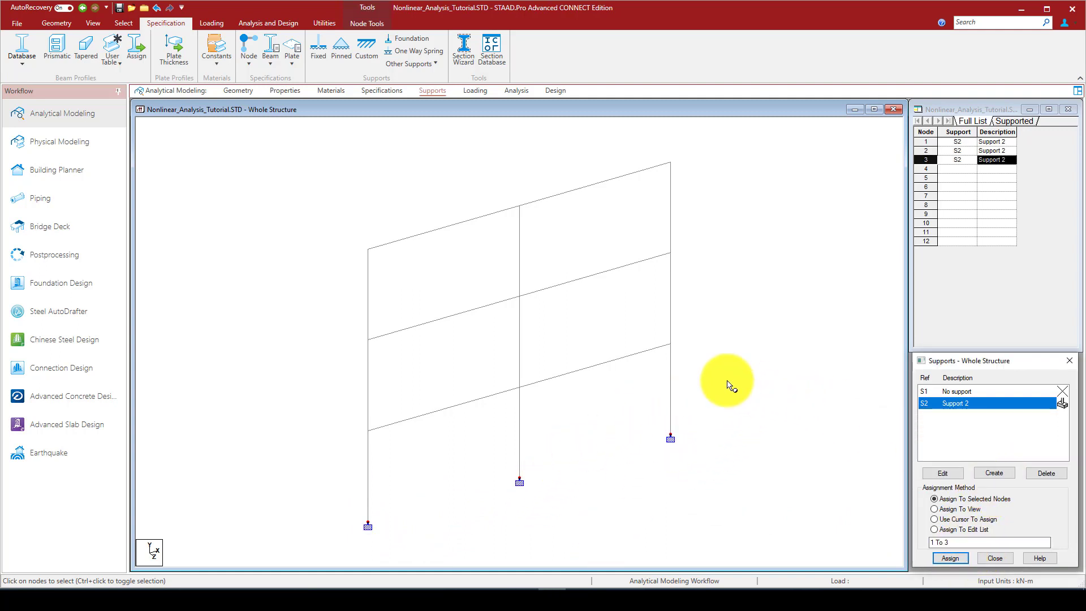
left_click(475, 90)
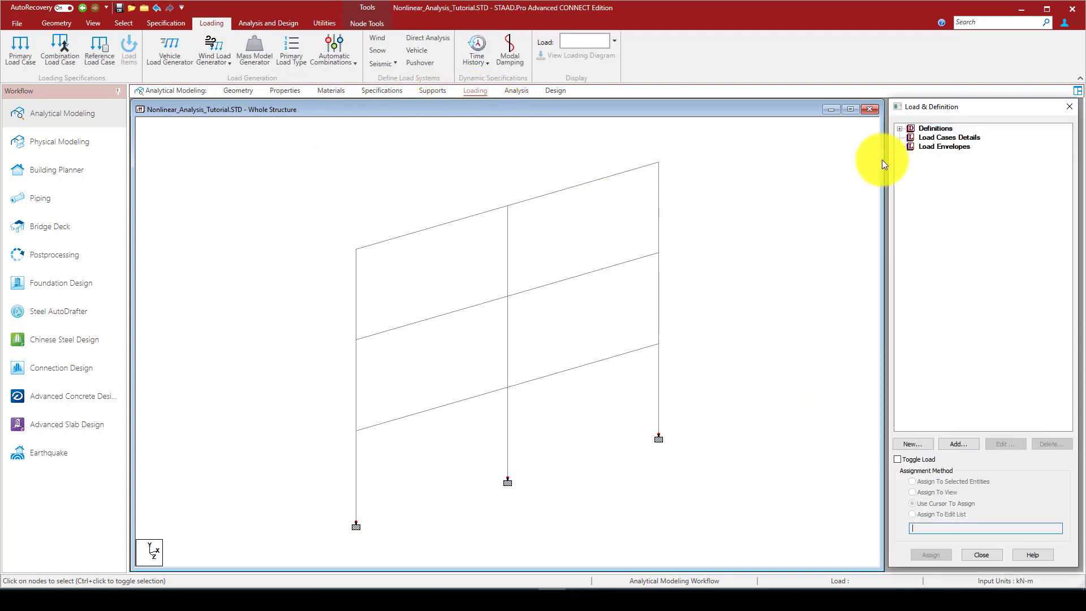
- Add primary load case 1 titled Lateral_Laod with Loading Type None
left_click(949, 137)
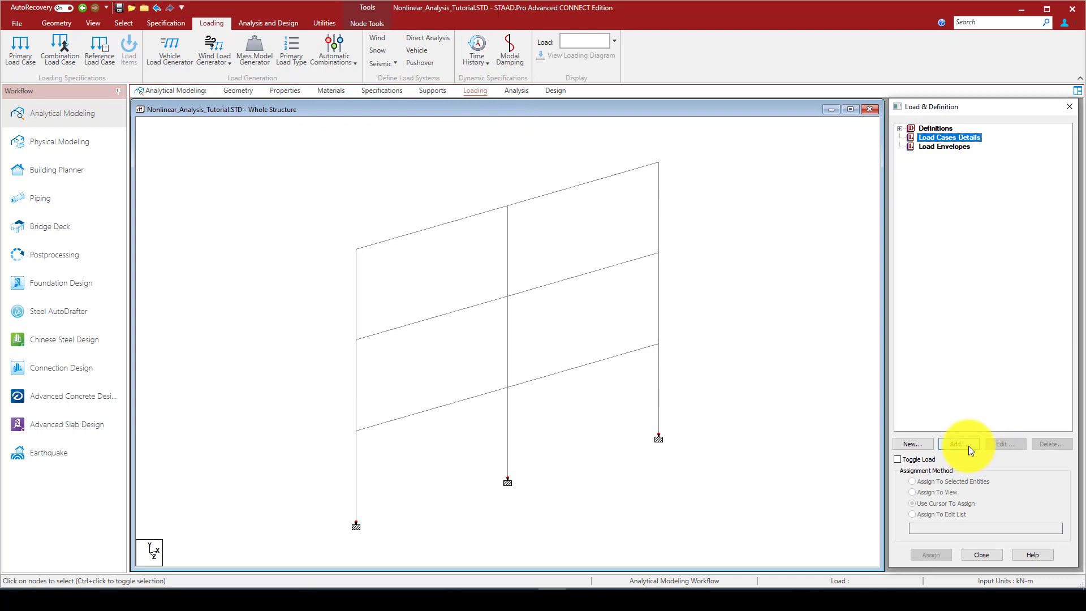
left_click(958, 443)
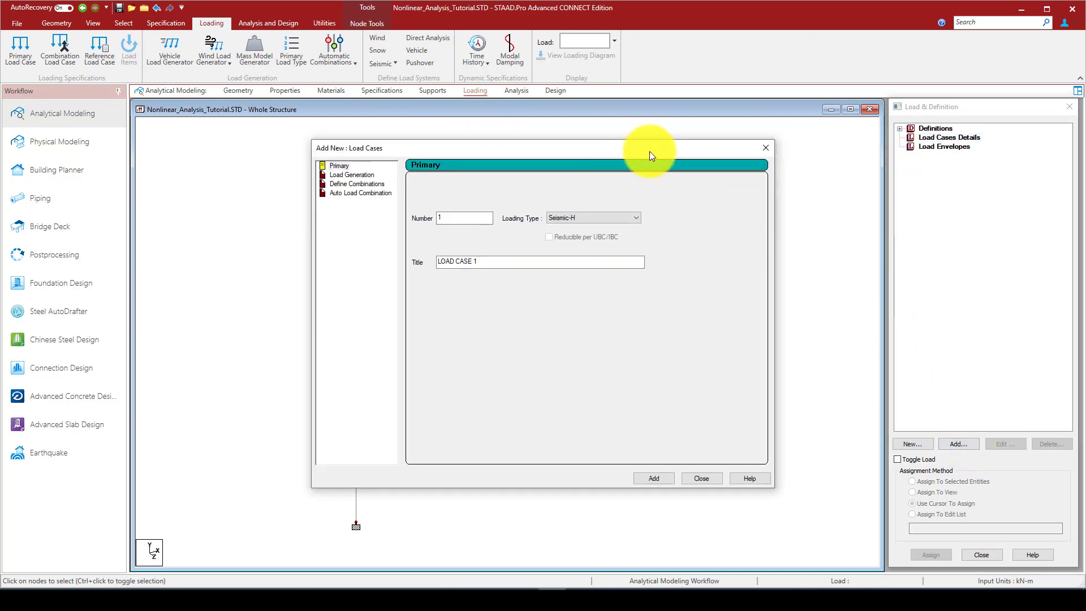
mouse_move(923, 154)
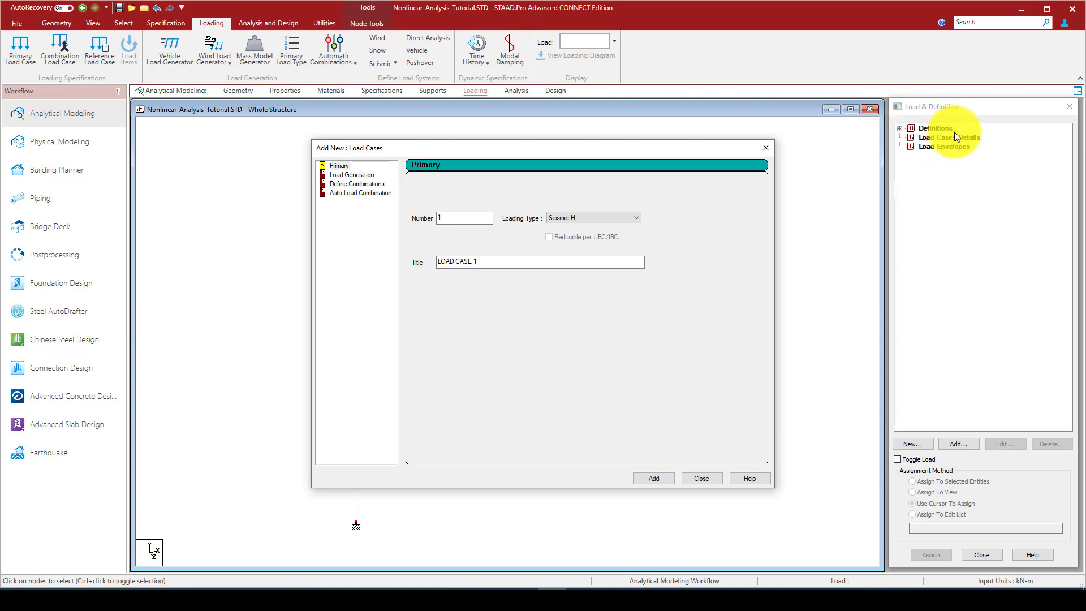
mouse_move(945, 152)
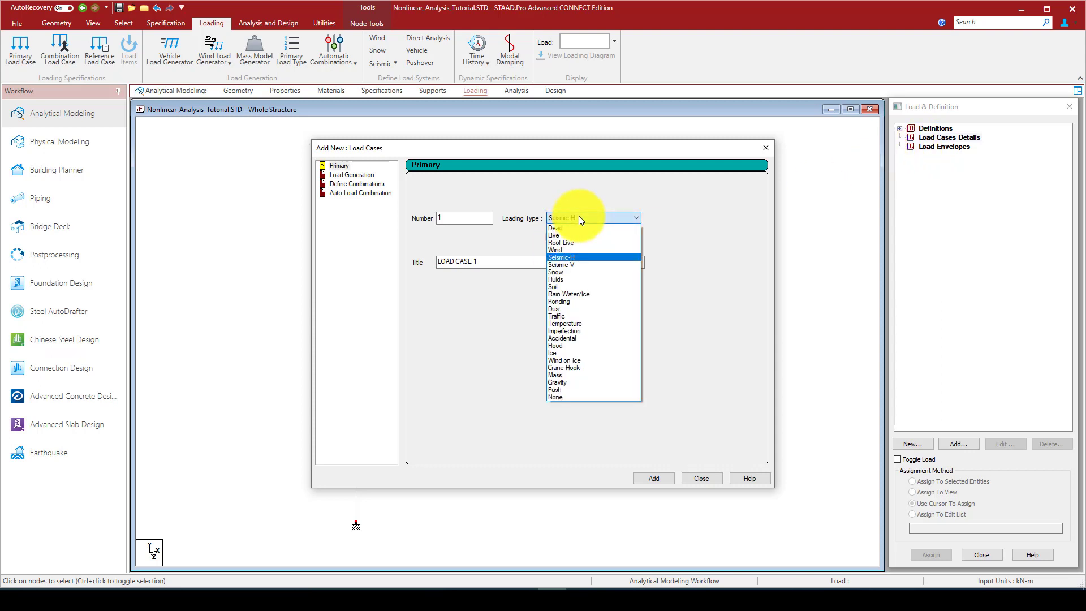
left_click(554, 397)
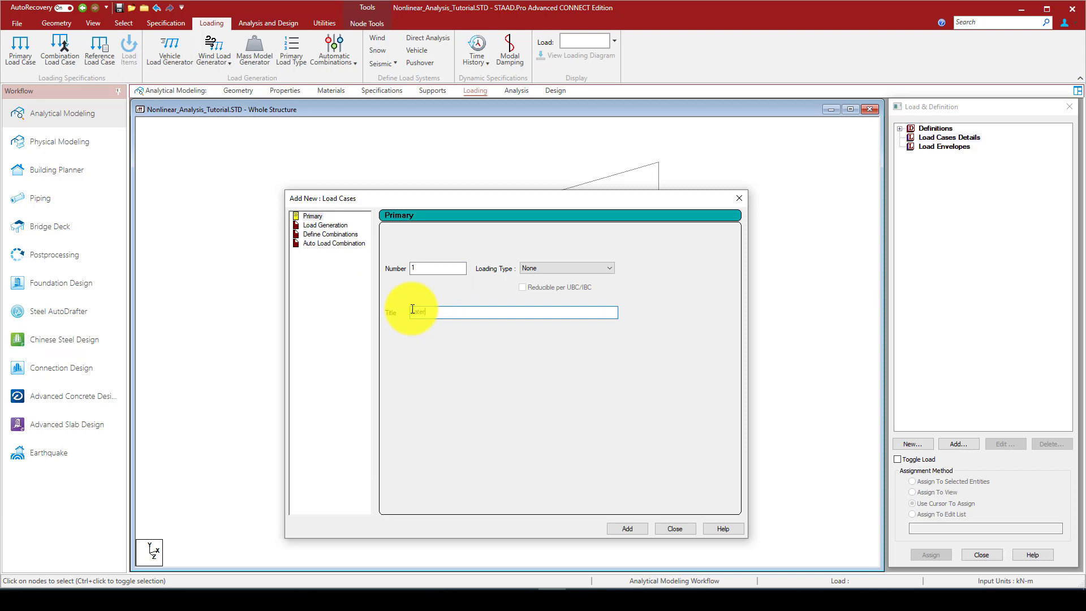
type("Lateral_Laod")
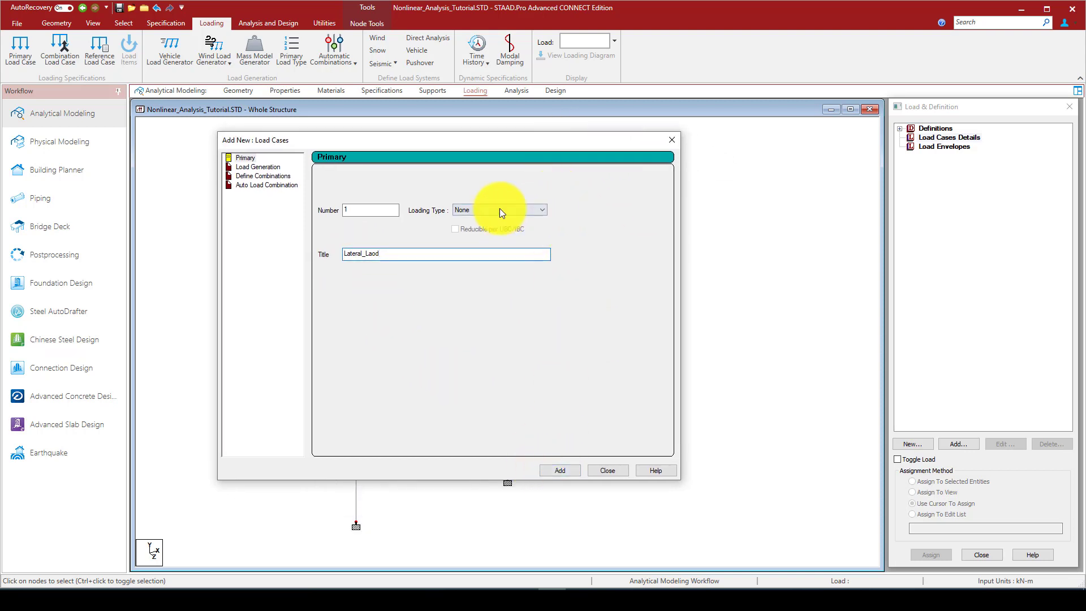
left_click(559, 469)
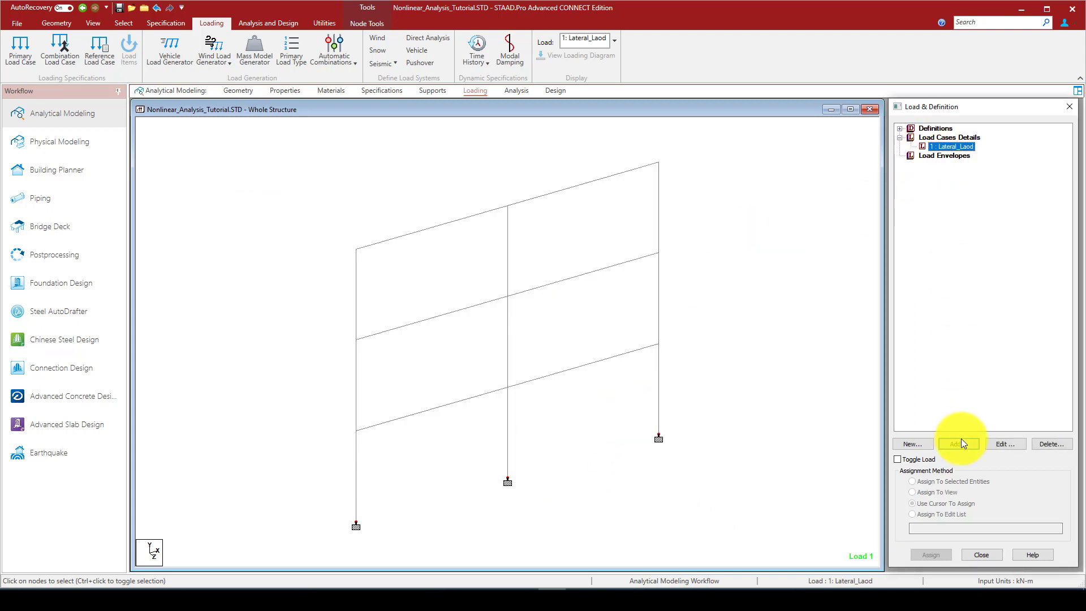
- Add Selfweight Y -1 and a uniform member force GY -20 kN/m to Lateral_Laod
left_click(958, 444)
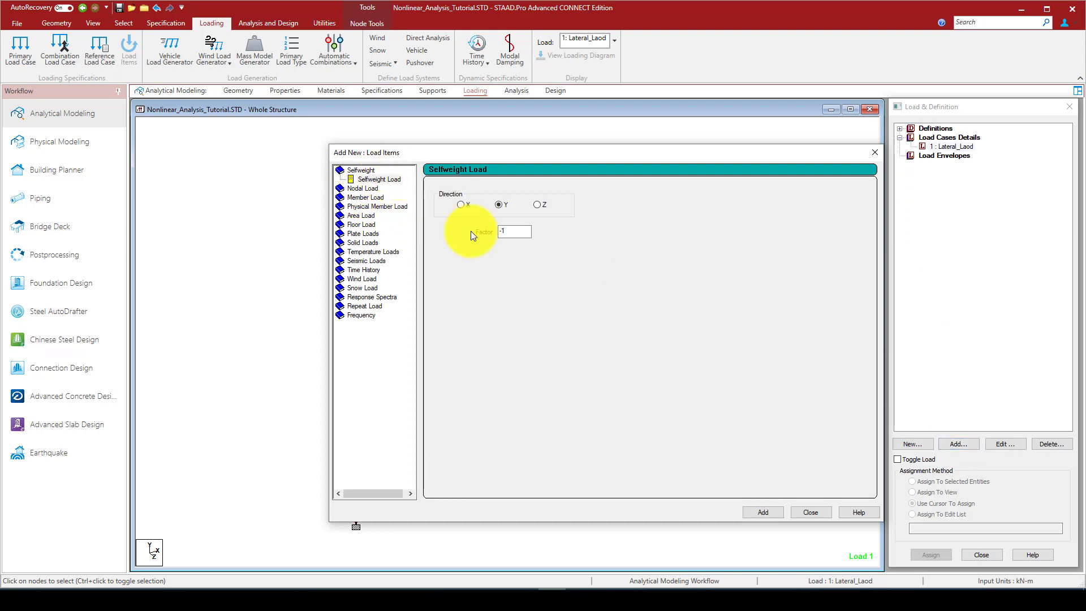
left_click(763, 512)
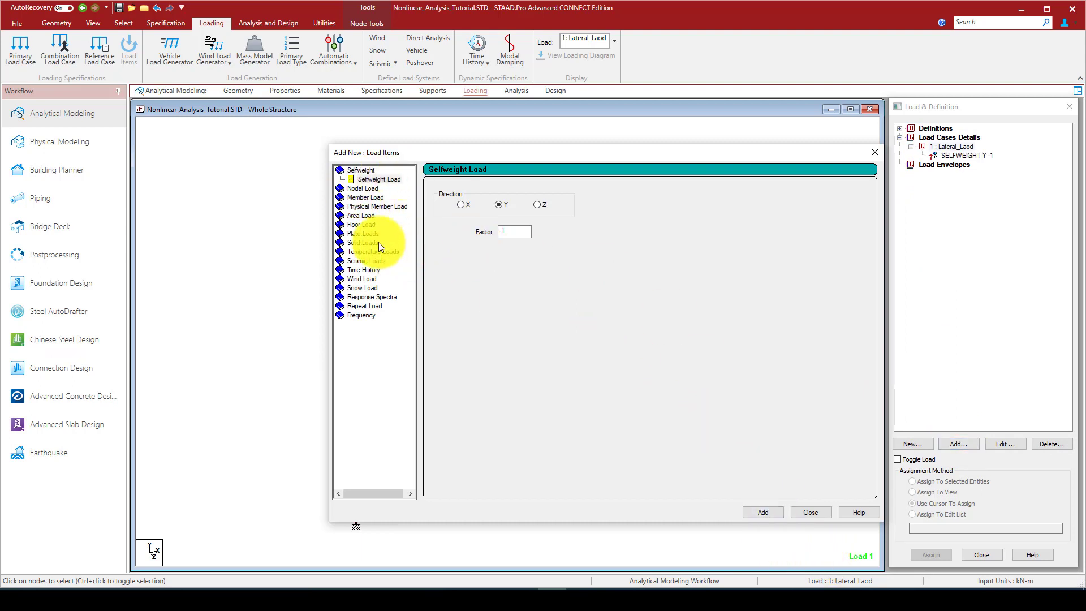
left_click(366, 188)
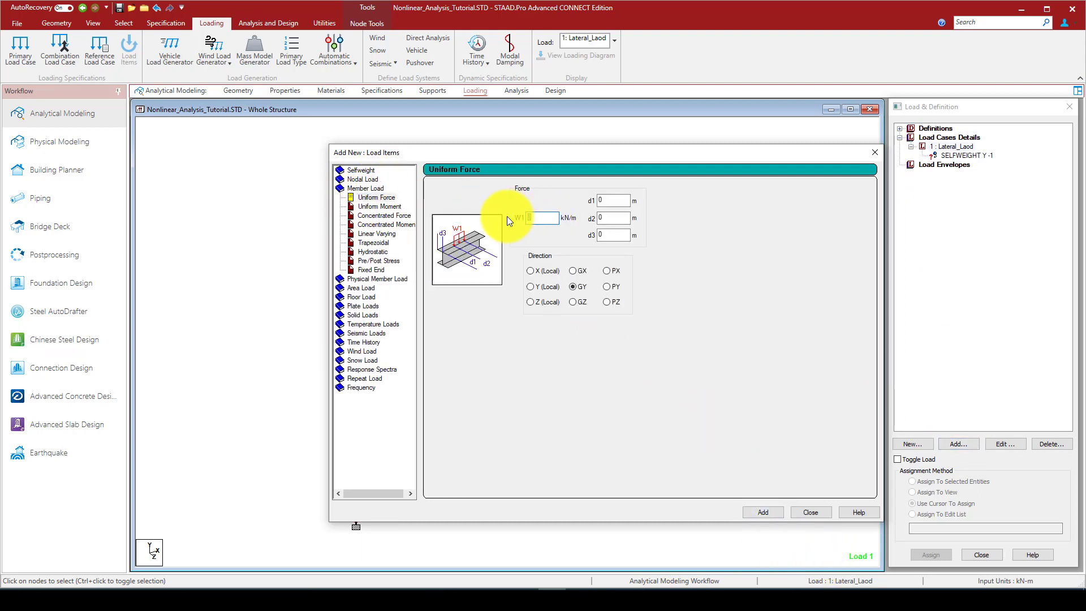
type("-20")
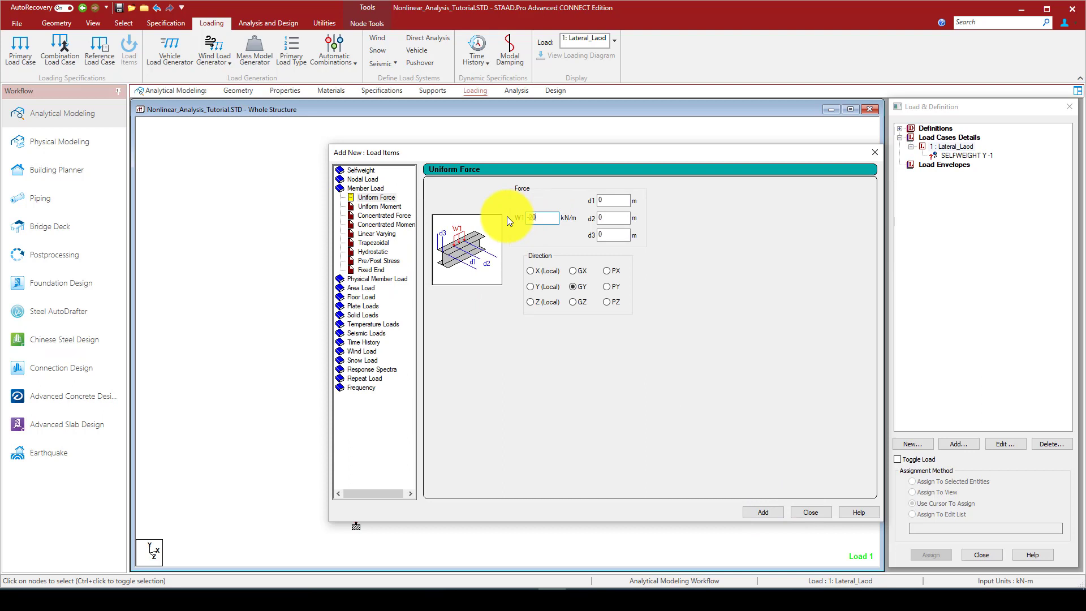
left_click(762, 512)
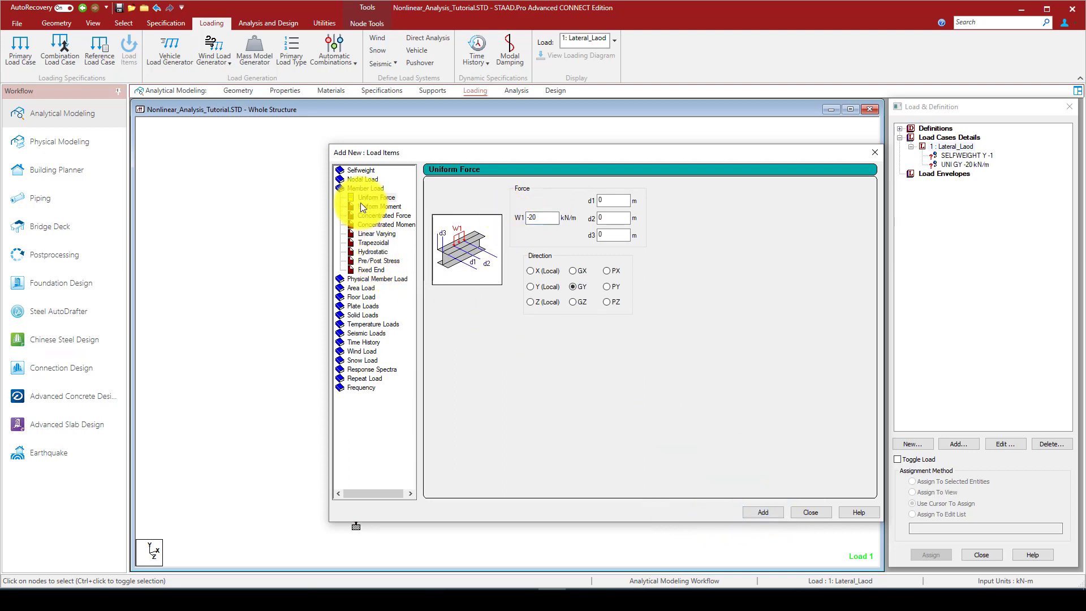
- Add lateral nodal forces Fx 100, 75 and 50 kN to Lateral_Laod
left_click(365, 187)
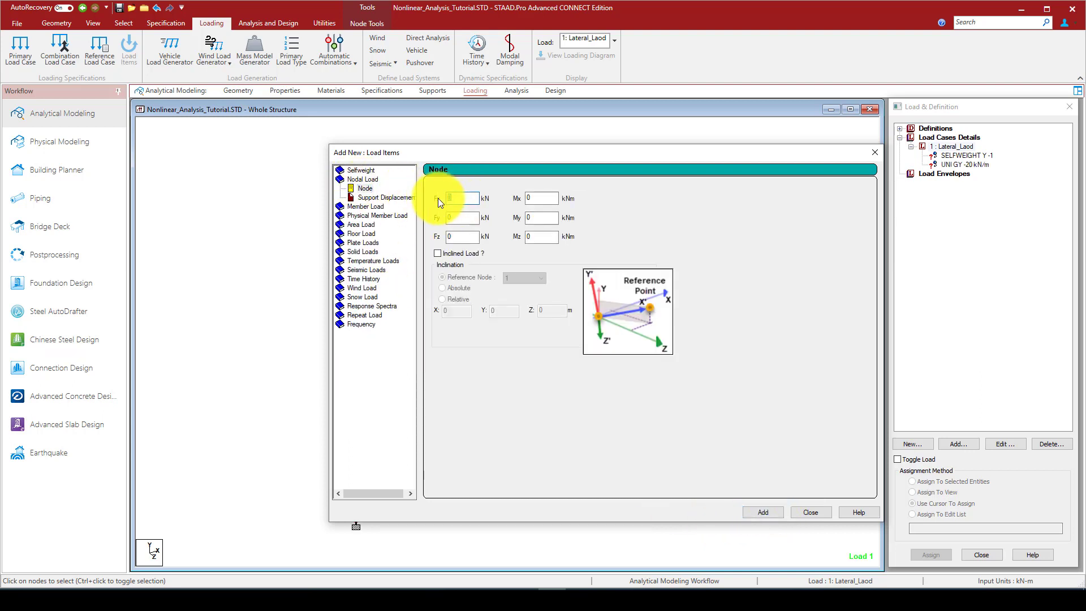
type("100")
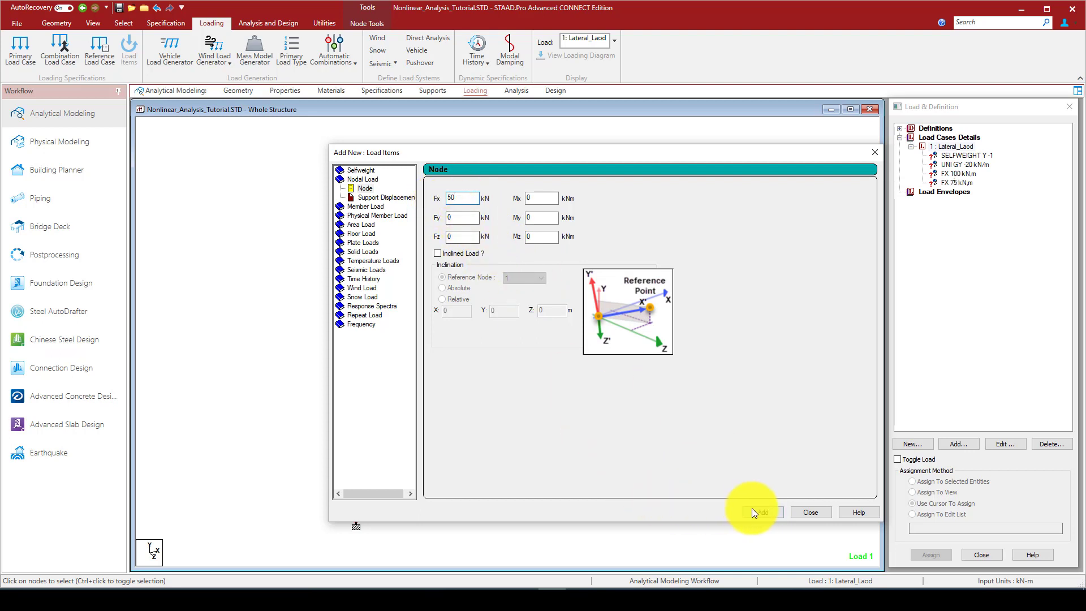
left_click(762, 512)
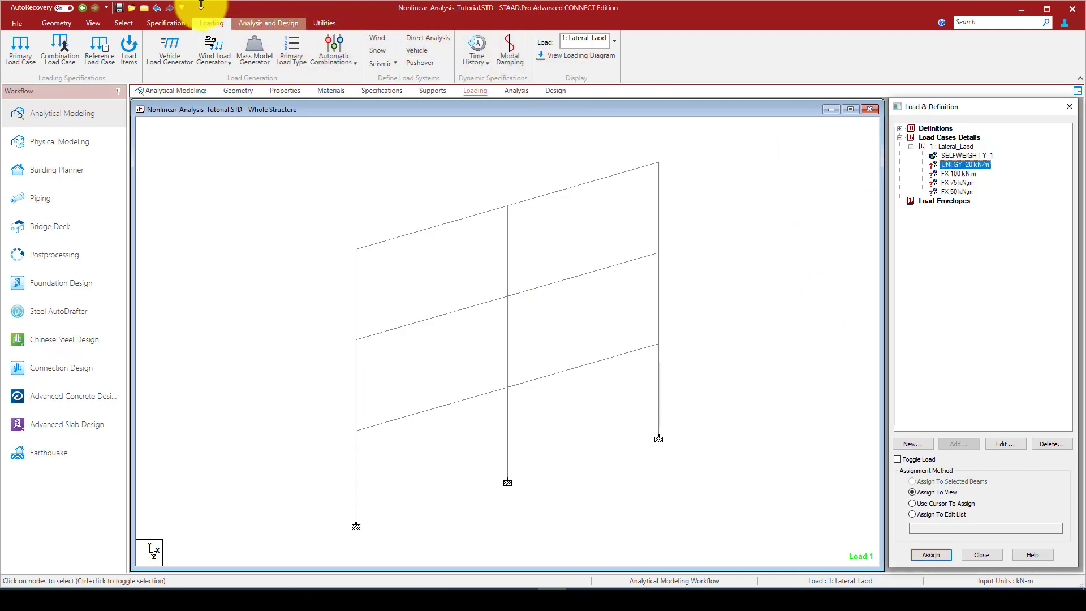
- Assign the -20 kN/m uniform load to the floor beams and the 100/75/50 kN forces to the storey nodes
left_click(123, 23)
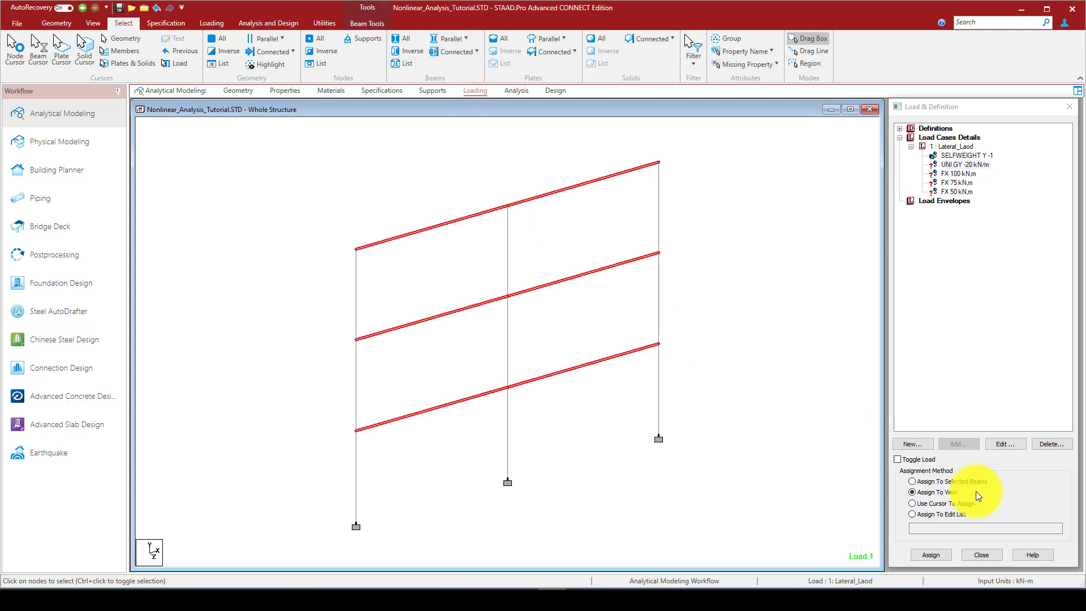
left_click(912, 482)
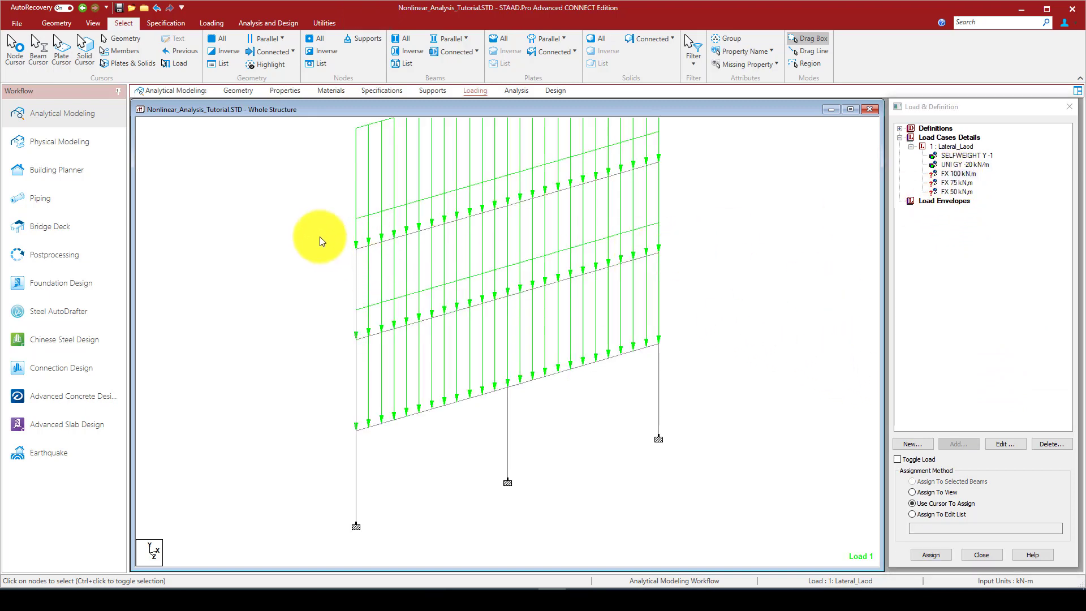
mouse_move(432, 303)
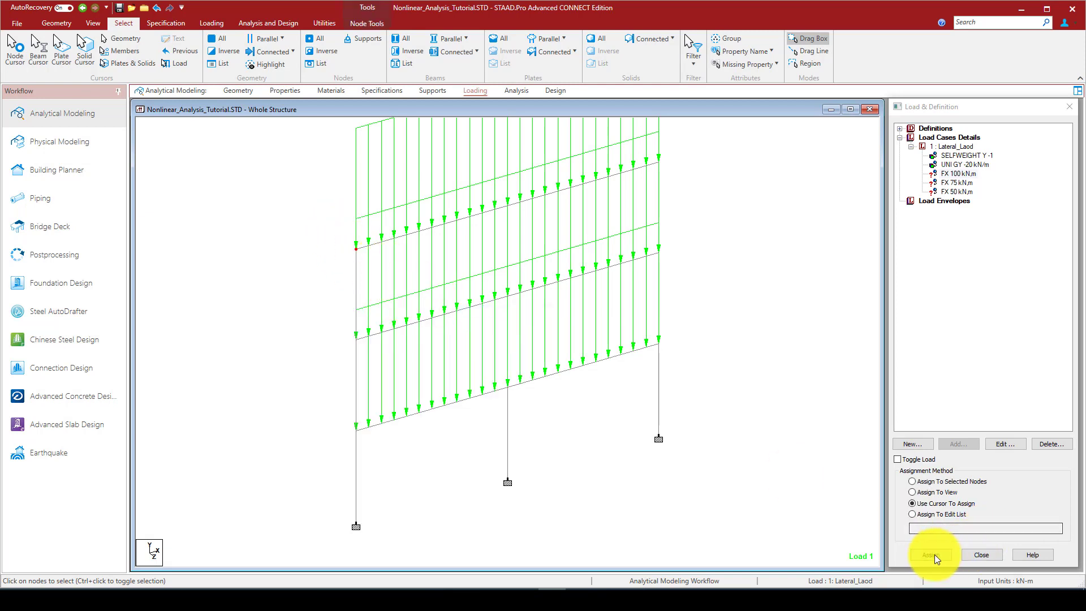
left_click(930, 554)
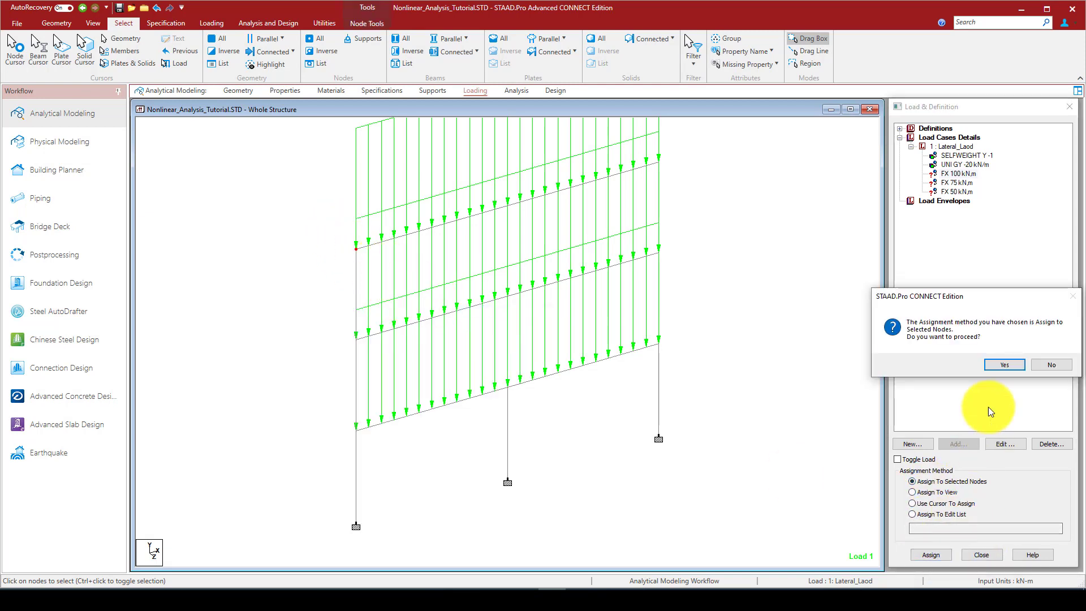
left_click(1004, 364)
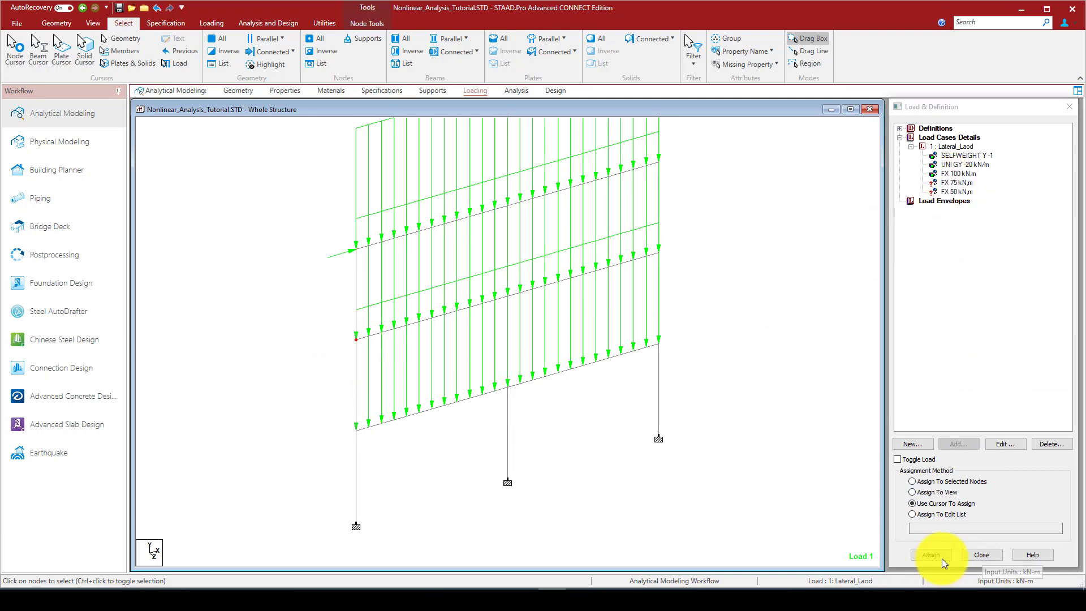
left_click(911, 482)
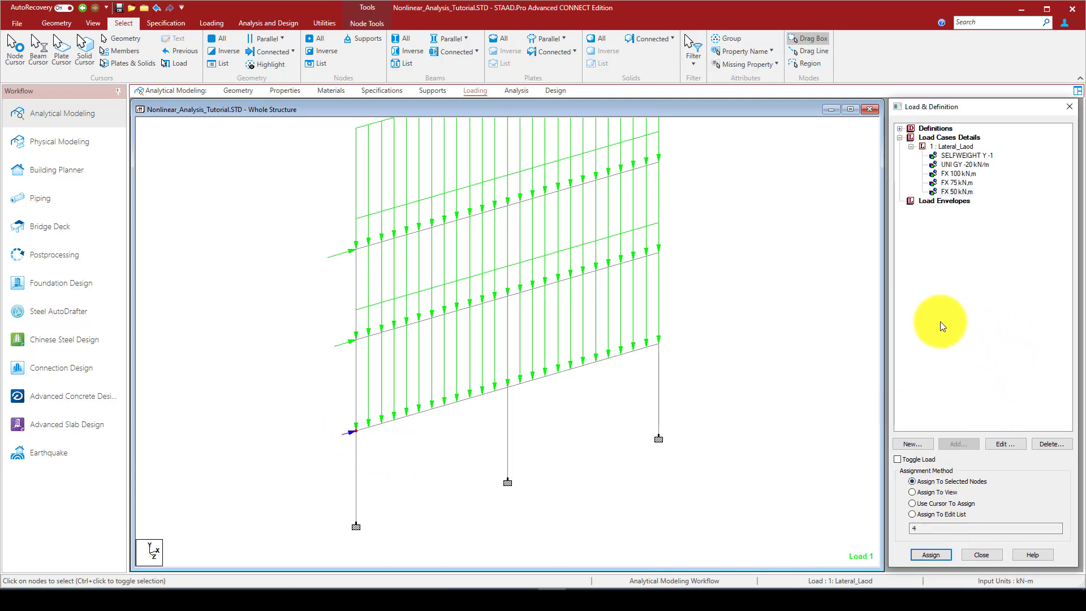
left_click(909, 137)
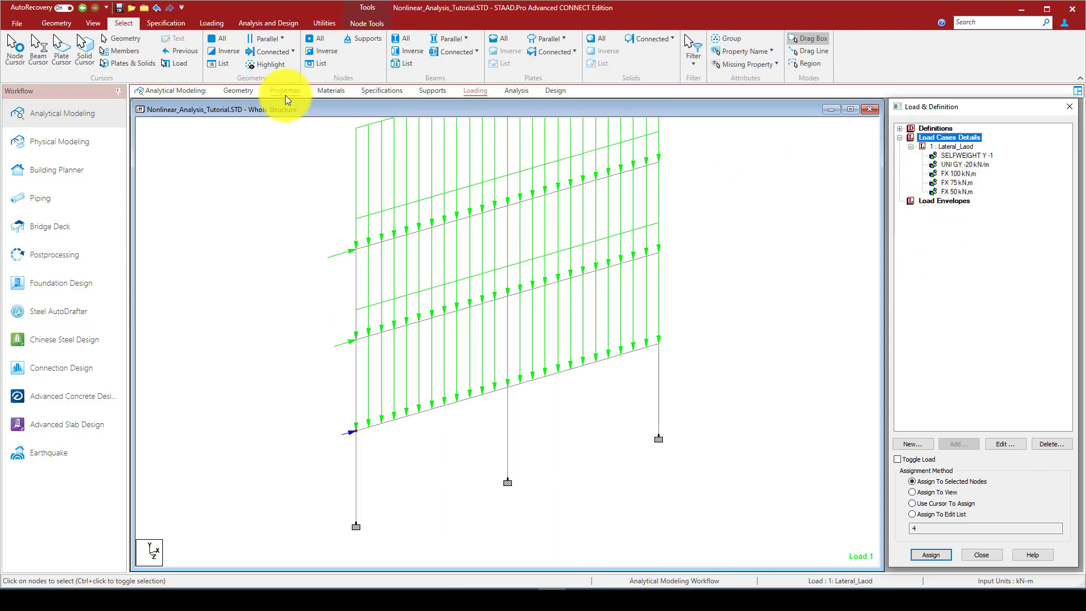
mouse_move(375, 262)
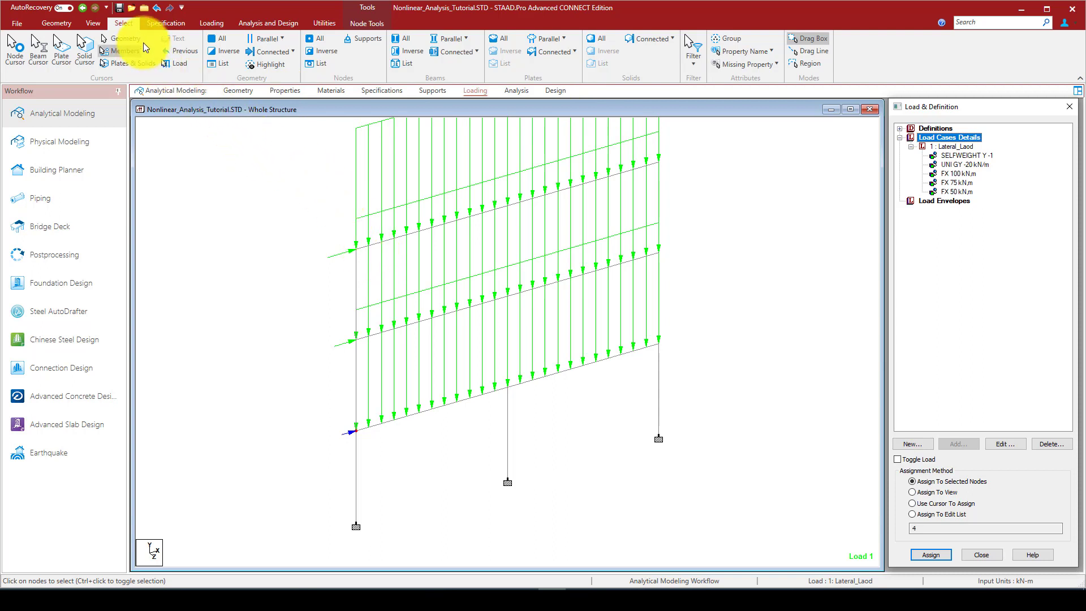
- Add a Perform Analysis command with Print Option All to the model input
left_click(267, 23)
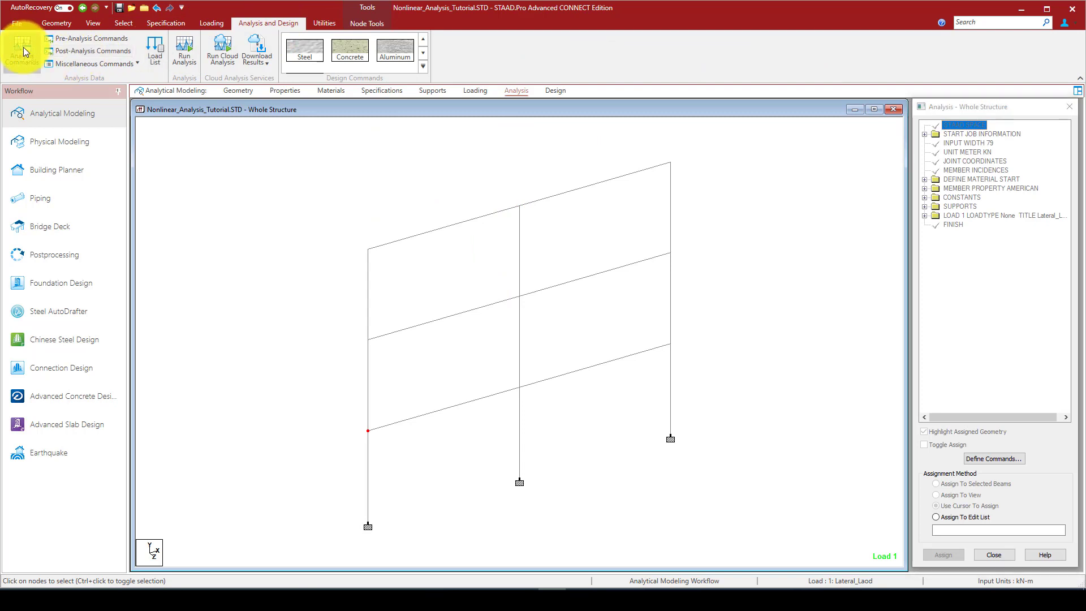
left_click(22, 49)
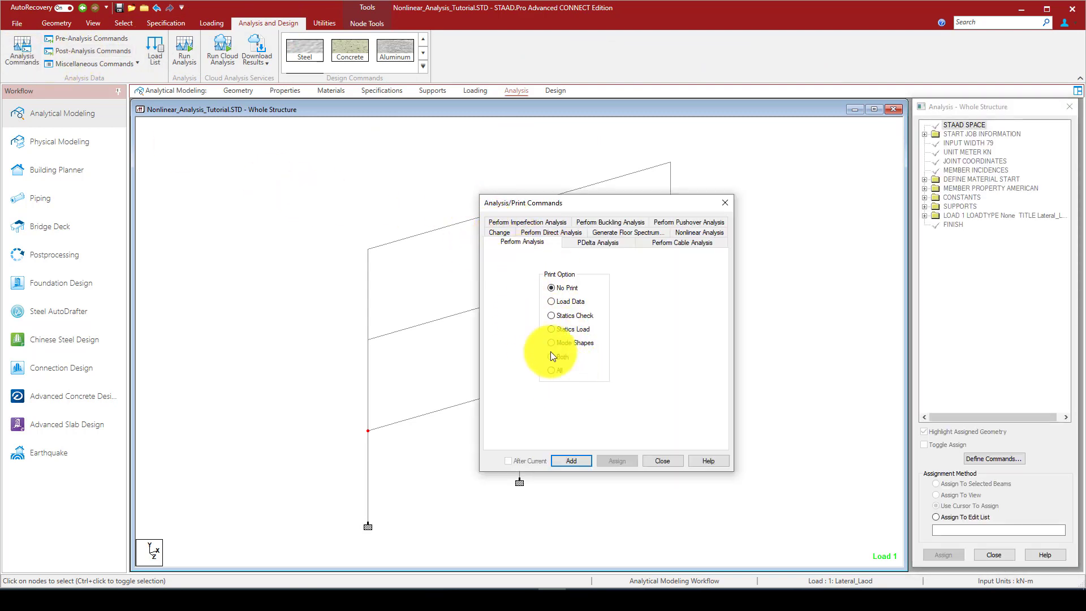
left_click(551, 369)
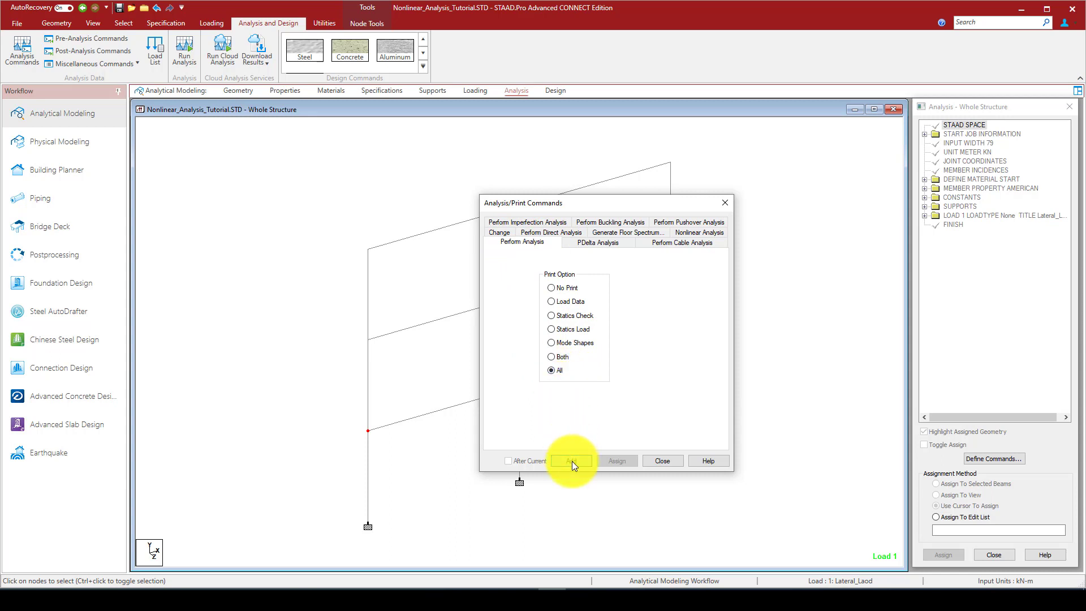
left_click(570, 460)
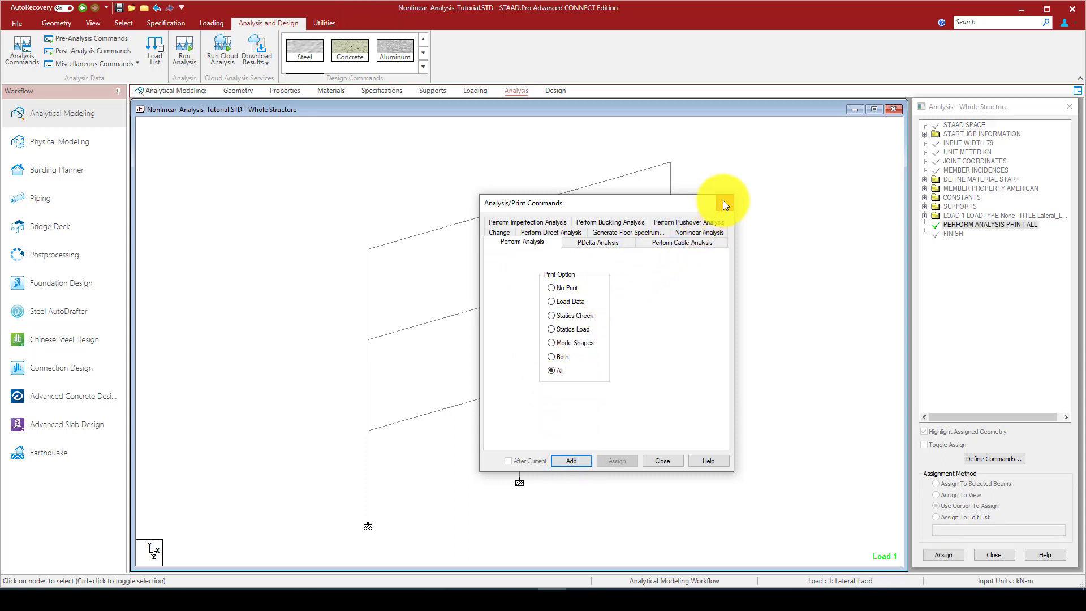
left_click(663, 460)
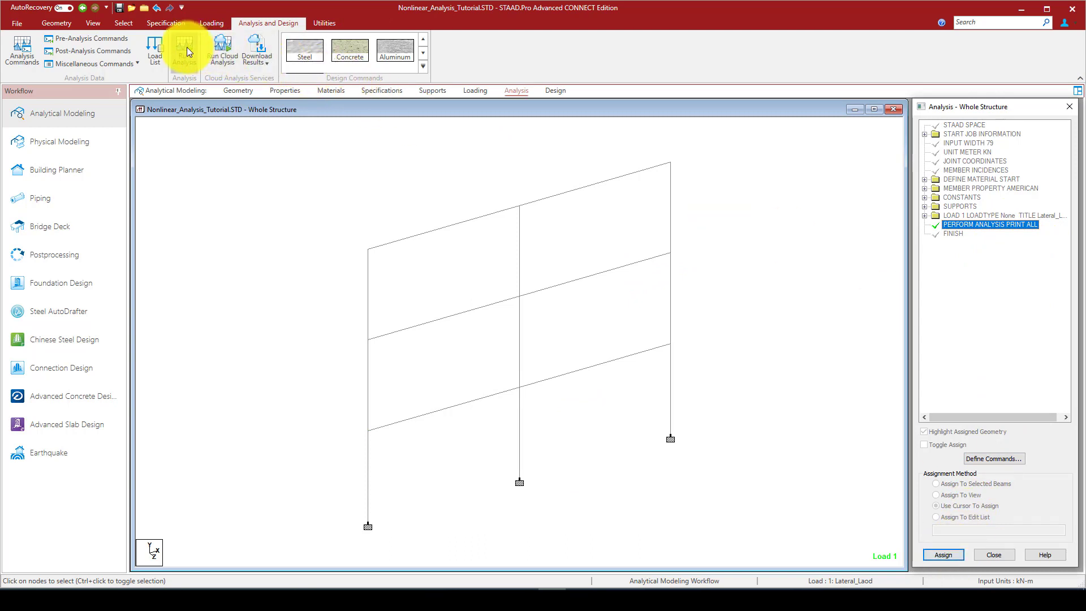
- Run the analysis with 0 errors and go to Post Processing Mode for Lateral_Laod
left_click(183, 47)
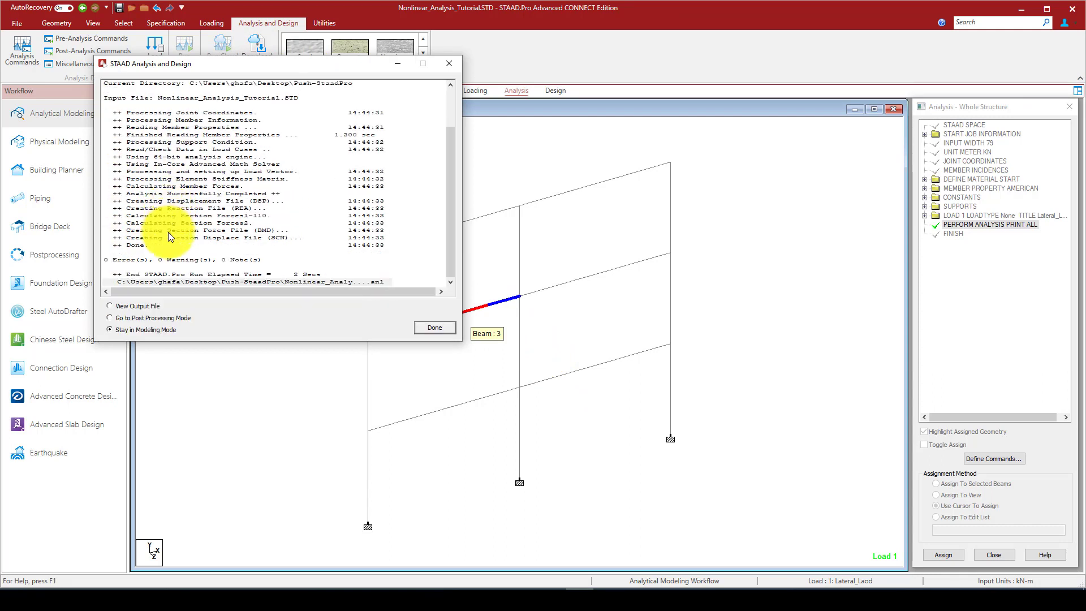
left_click(108, 317)
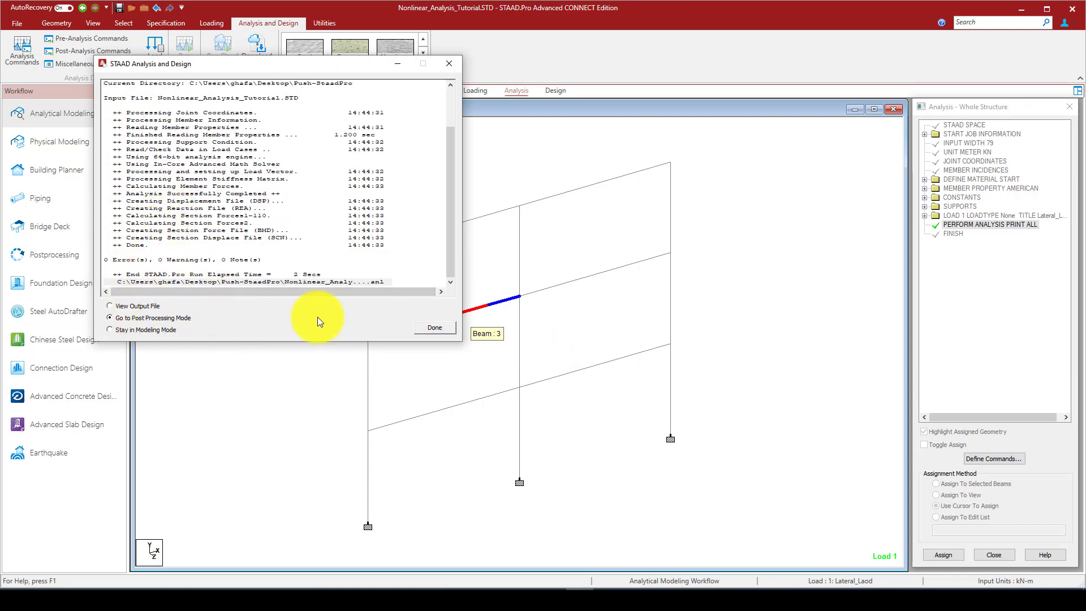
left_click(434, 328)
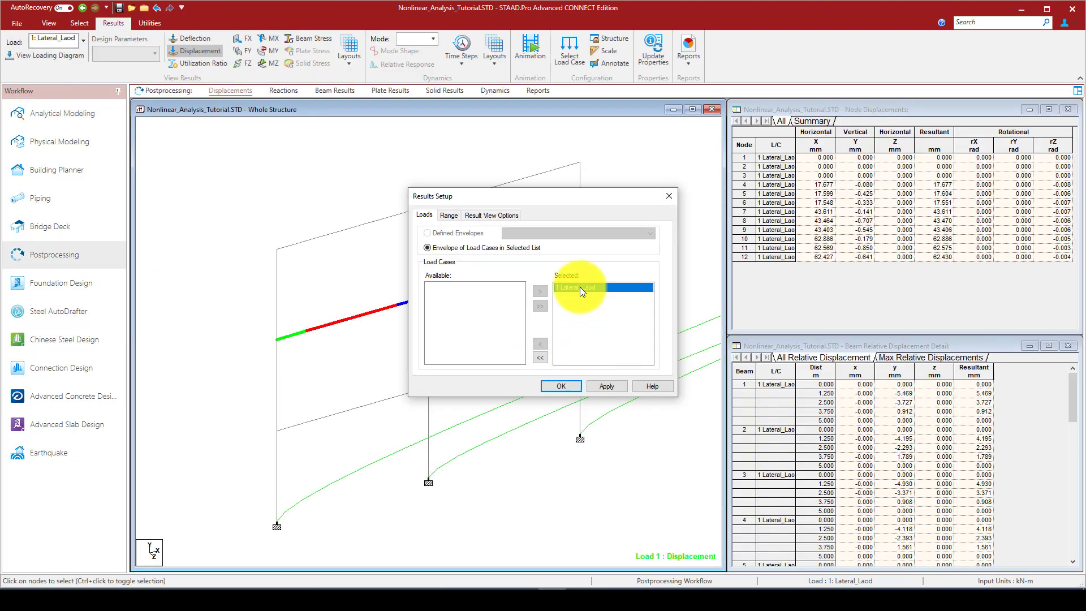
- Show the frame's deflected shape and the node displacement summary with maximum X 62.886 mm at node 10
left_click(561, 385)
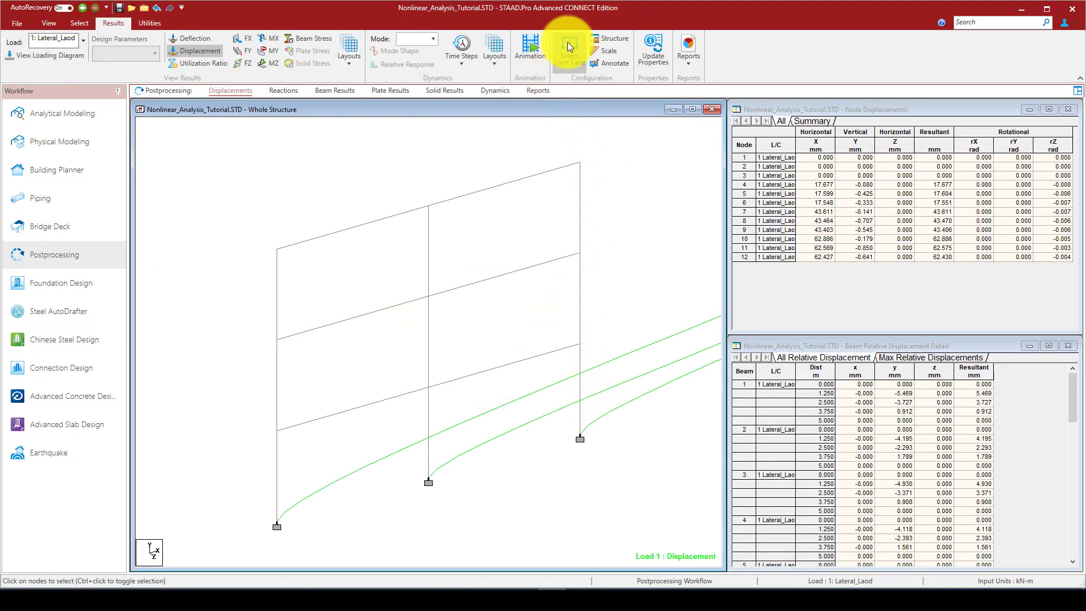
left_click(569, 48)
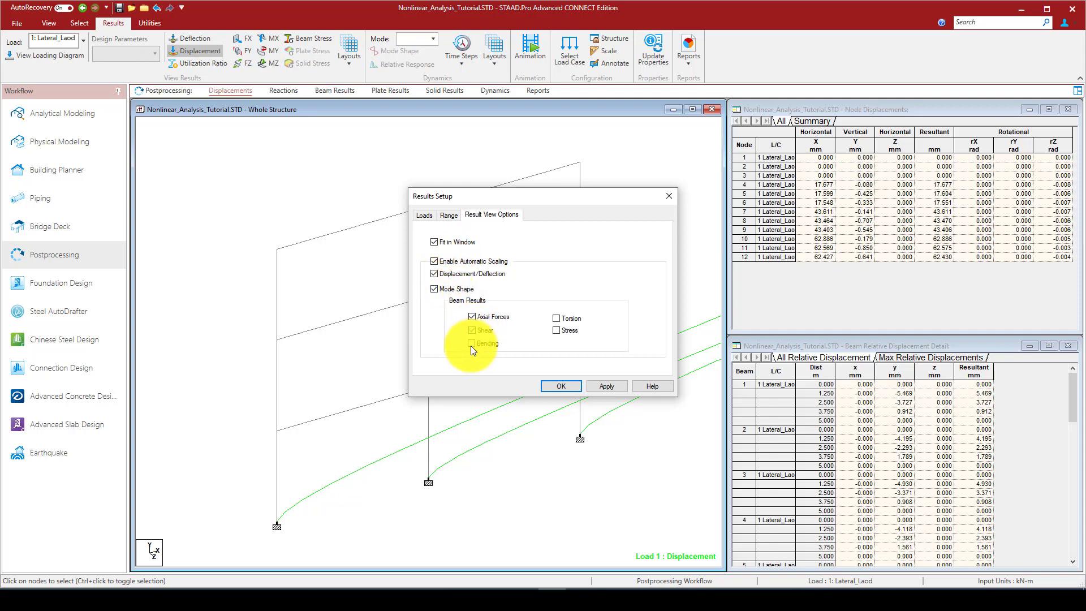
left_click(561, 386)
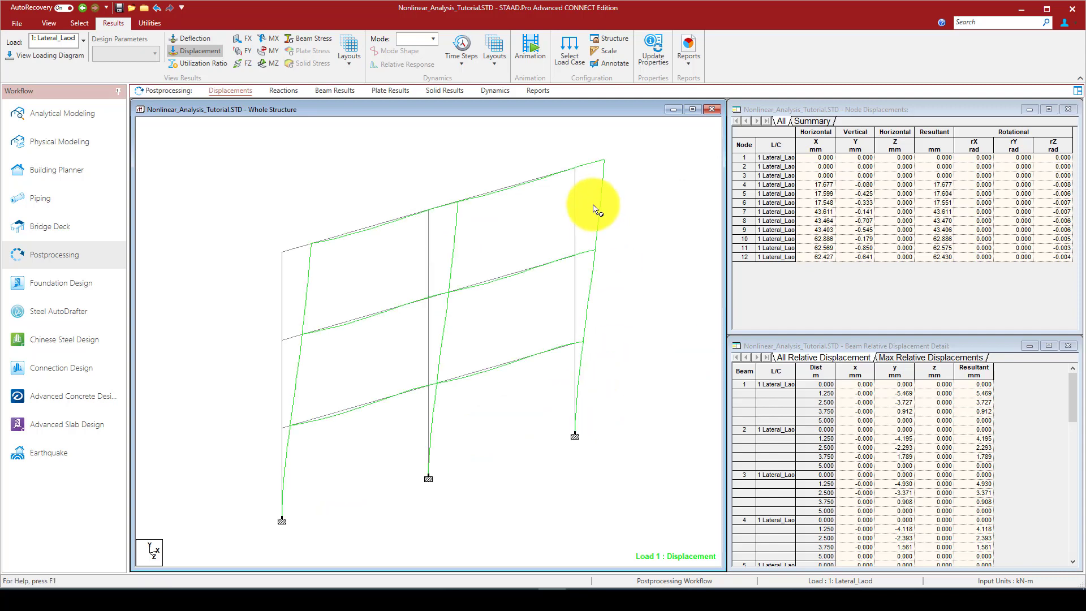
mouse_move(282, 253)
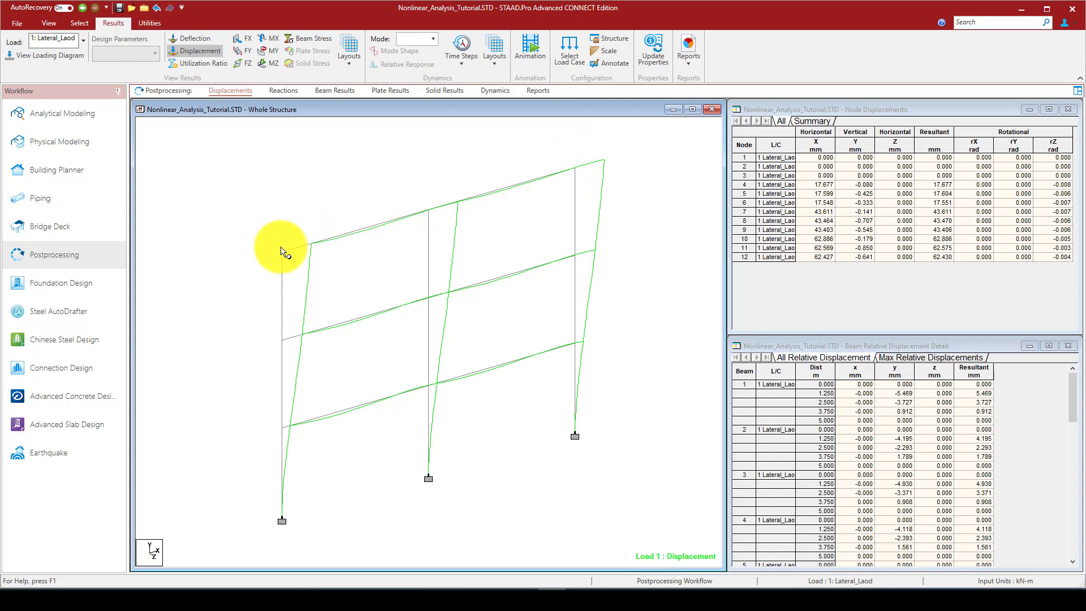
mouse_move(274, 229)
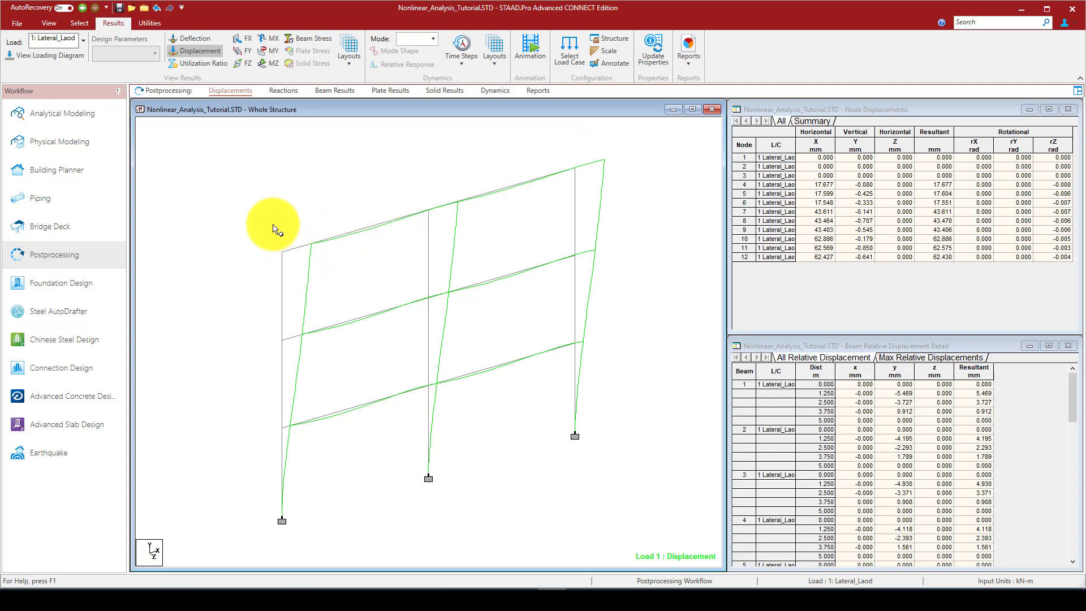
left_click(283, 251)
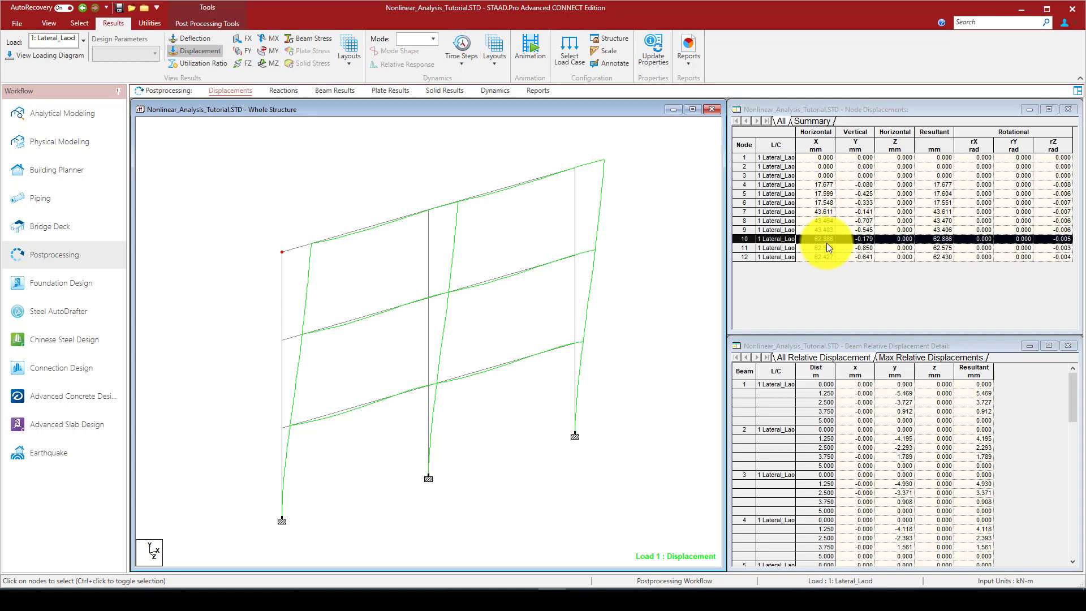
left_click(810, 120)
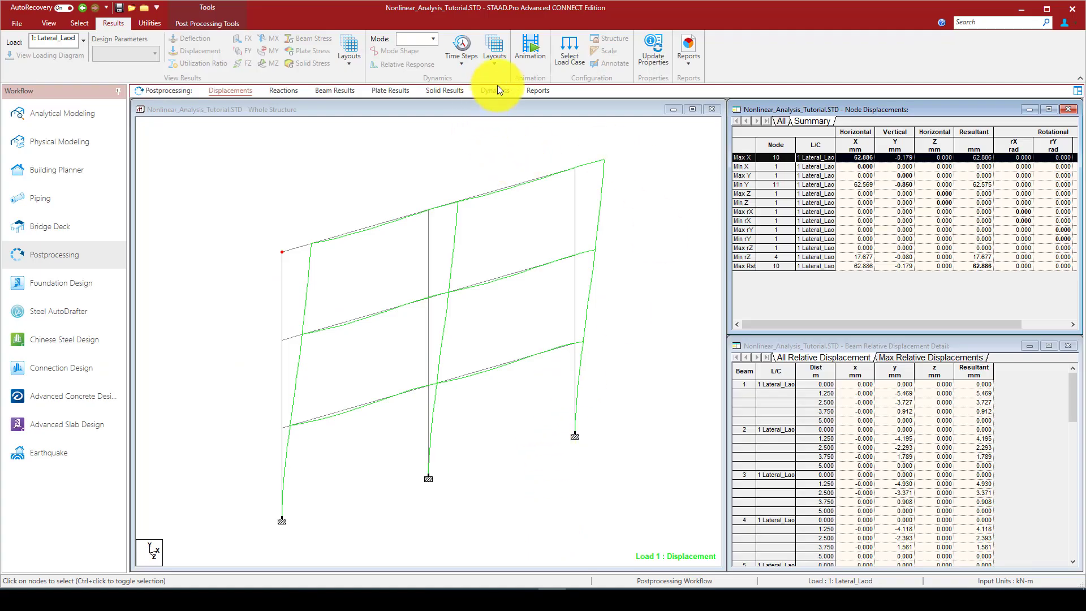
- Delete PERFORM ANALYSIS PRINT ALL from the input and reopen the Analysis/Print Commands dialog
left_click(63, 113)
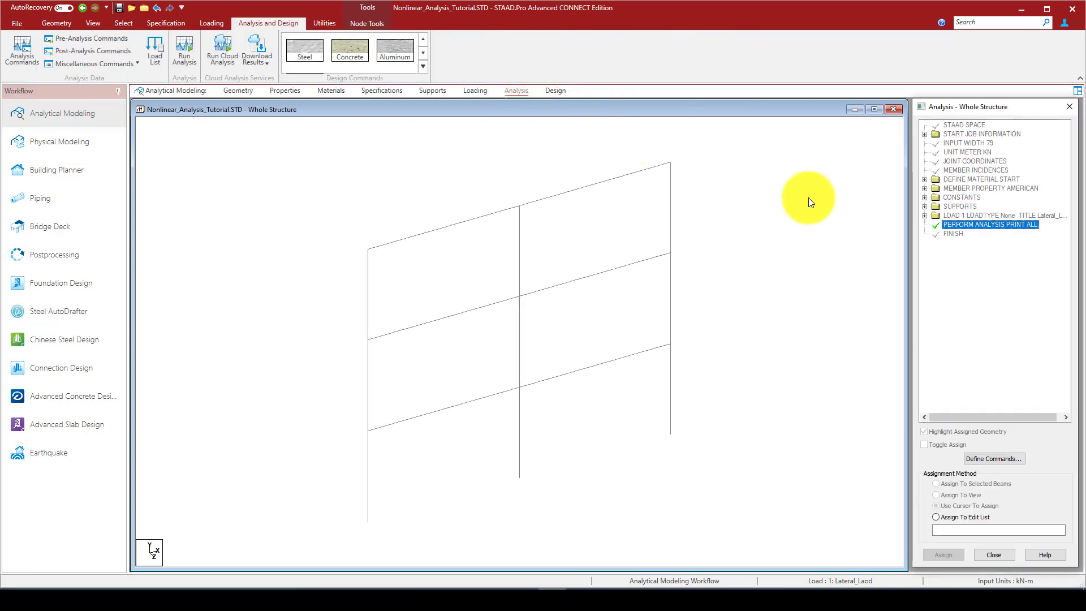
right_click(991, 224)
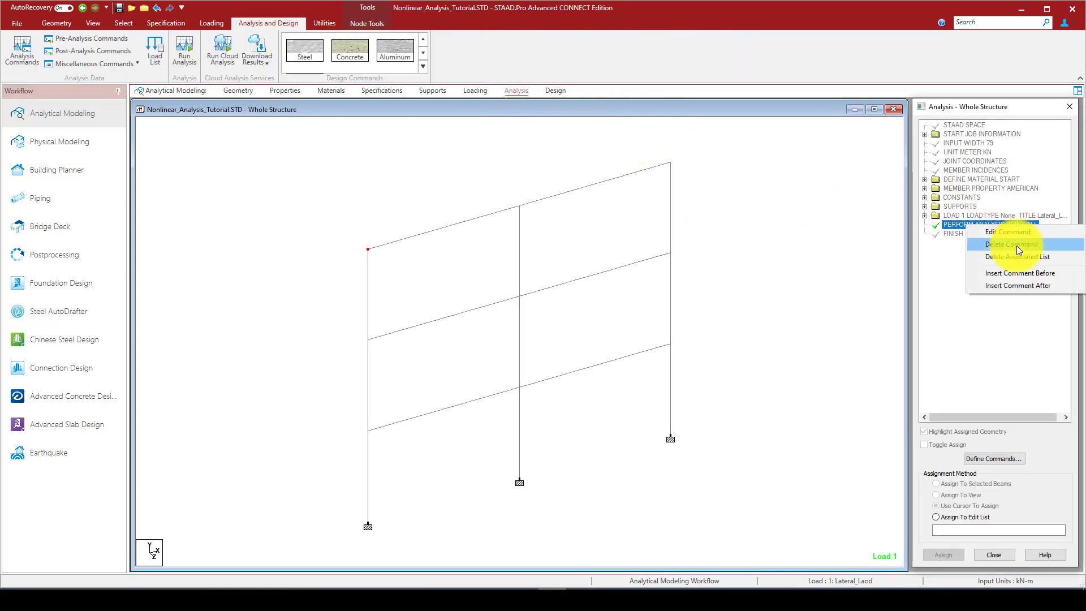
left_click(1011, 244)
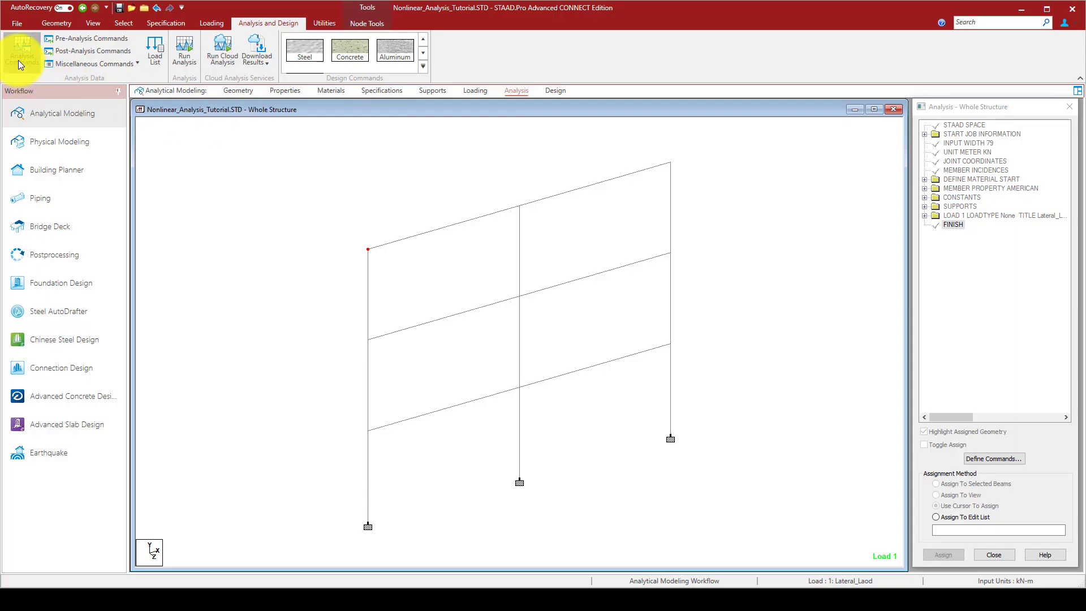
left_click(22, 46)
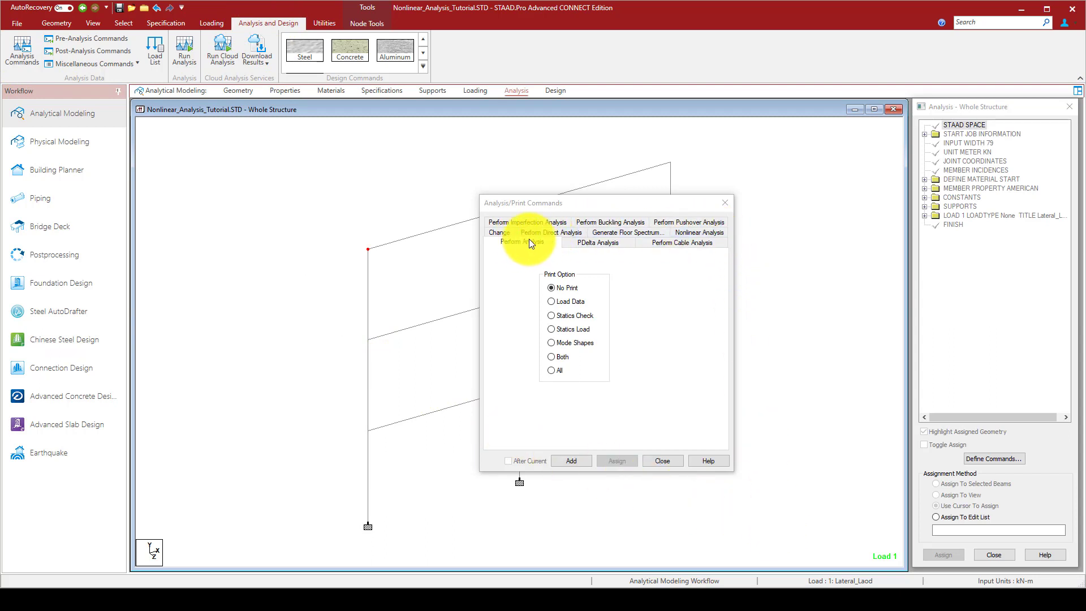
mouse_move(689, 234)
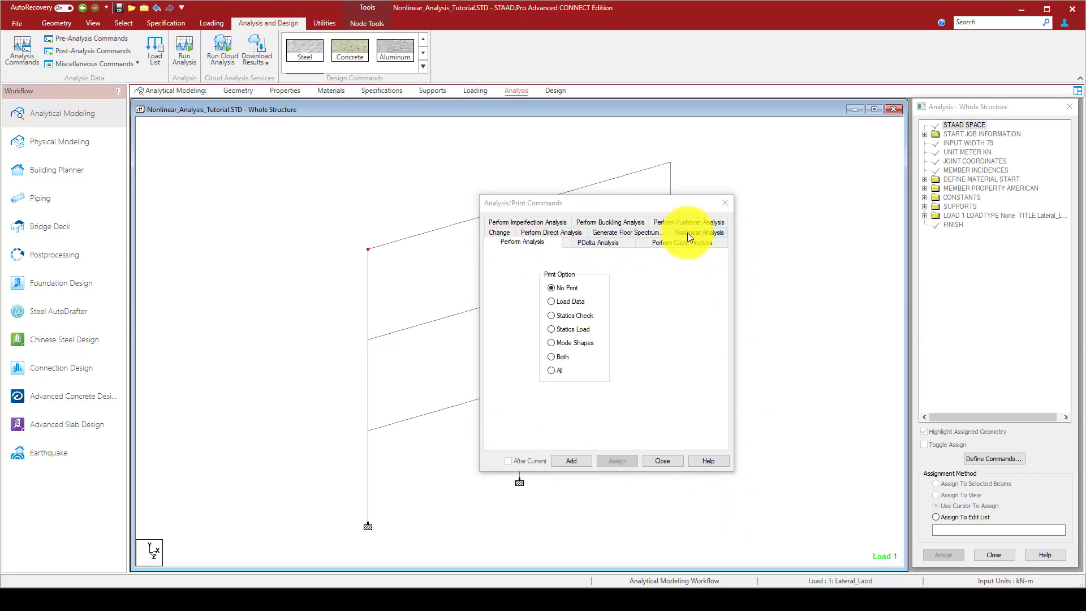
- On the Nonlinear Analysis tab enter ARC 400, Iterations 200, Load Steps 400 with Print Option All
left_click(699, 241)
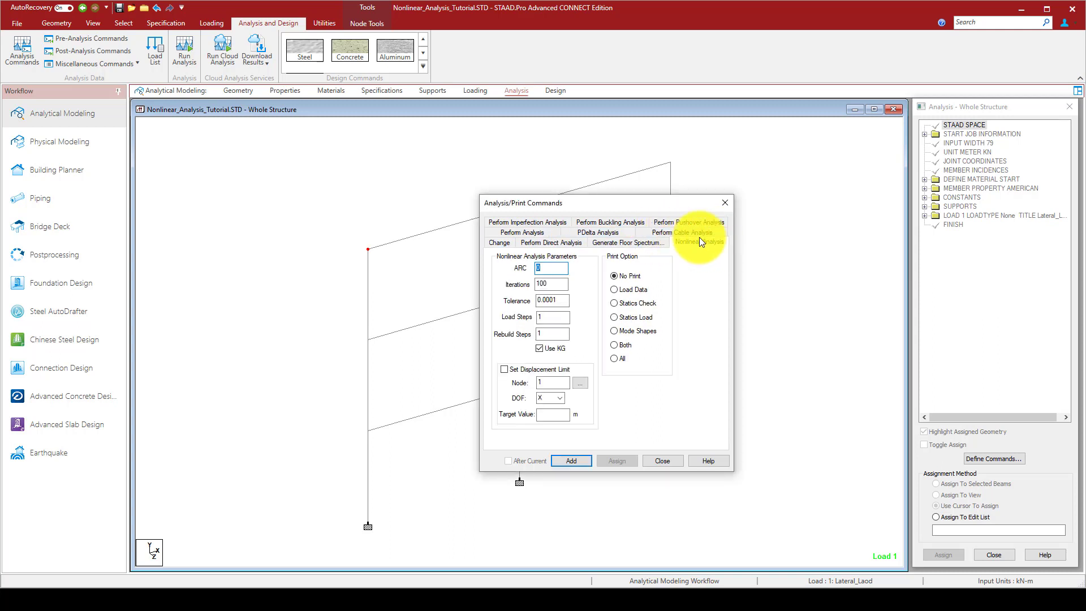
mouse_move(591, 203)
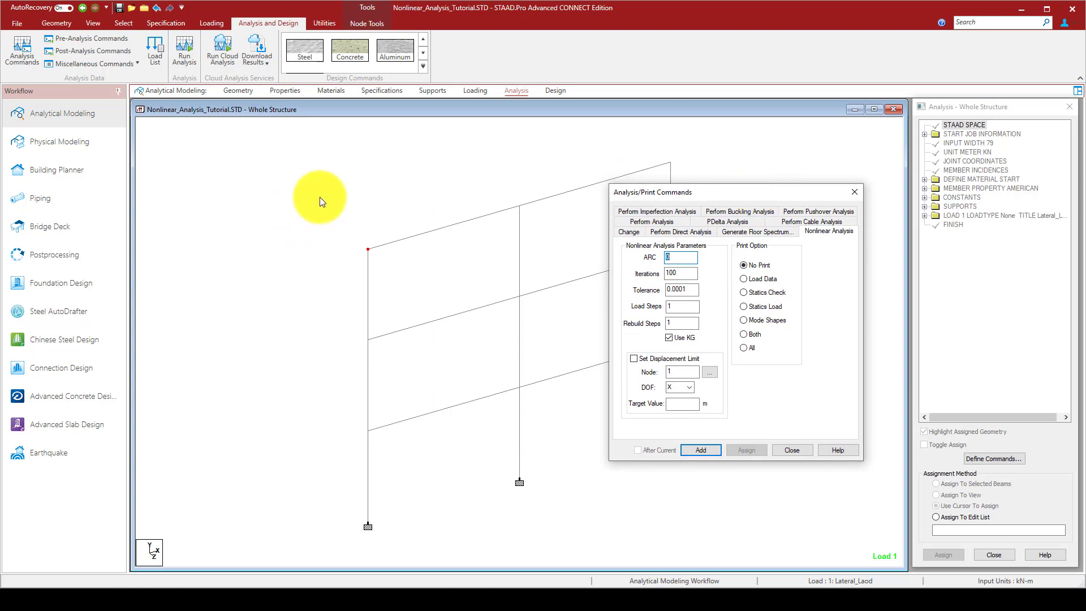
mouse_move(442, 217)
type("300")
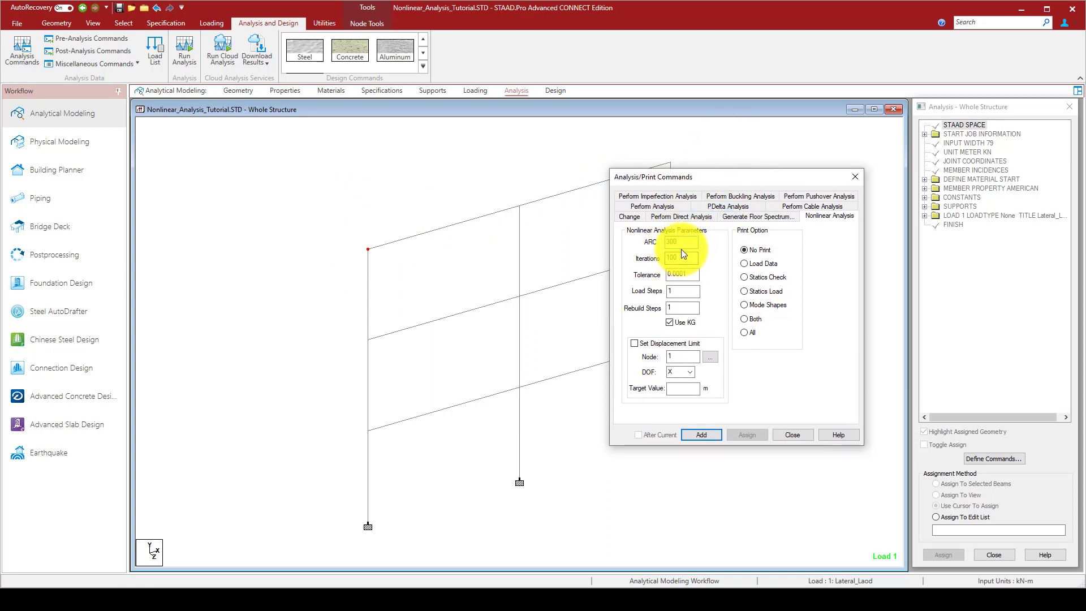
type("4")
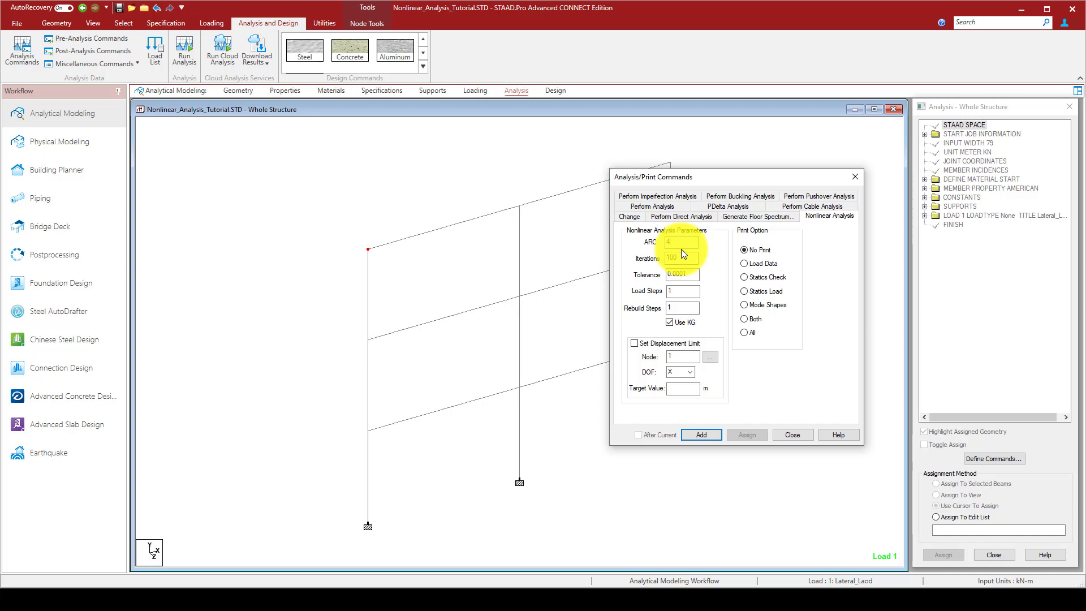
type("400")
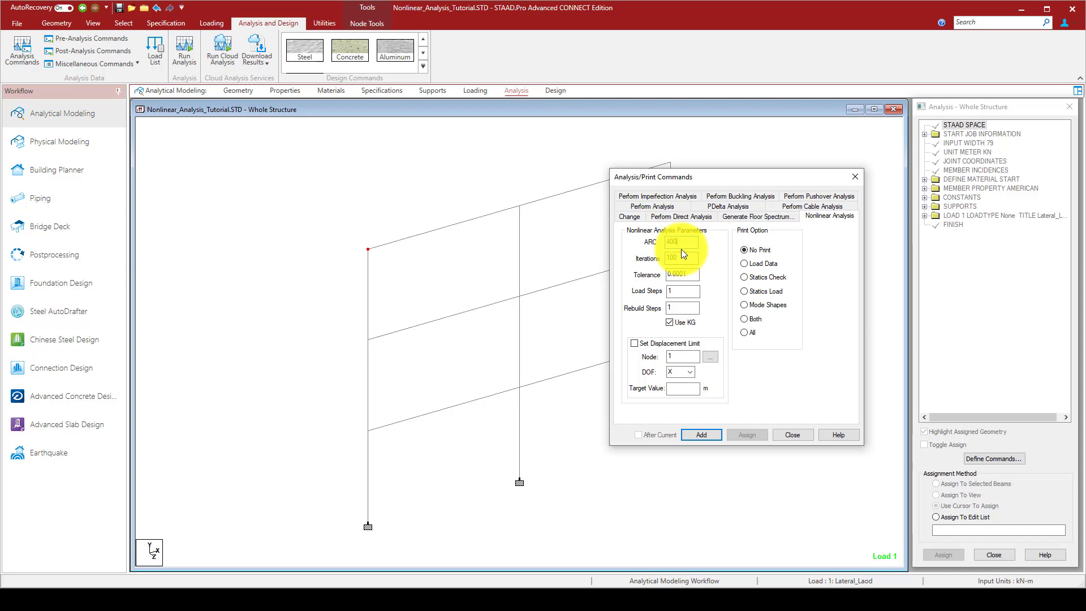
left_click(681, 258)
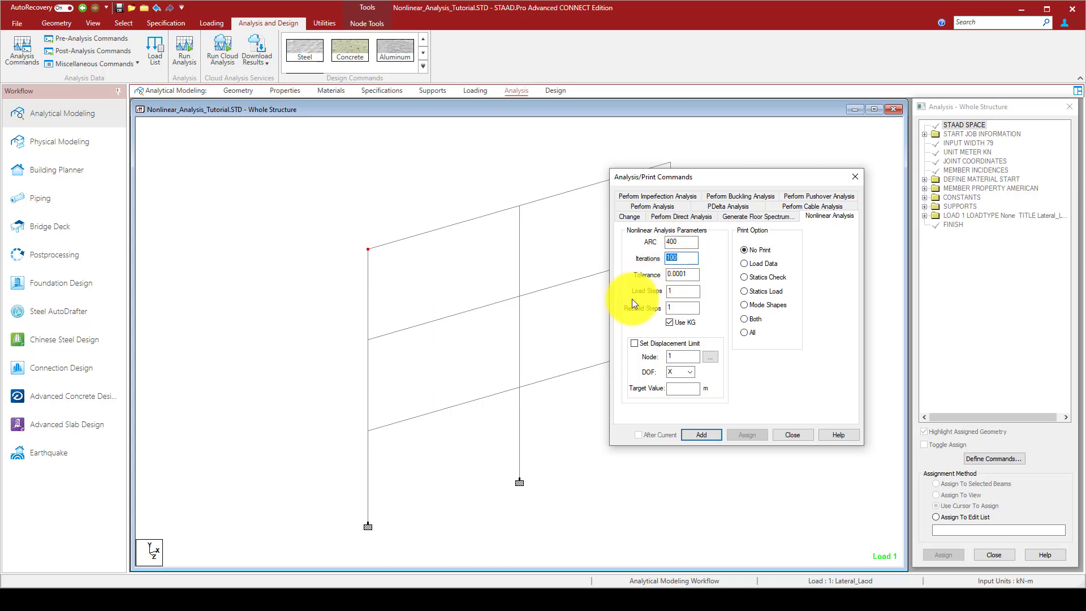
type("200")
left_click(682, 289)
type("400")
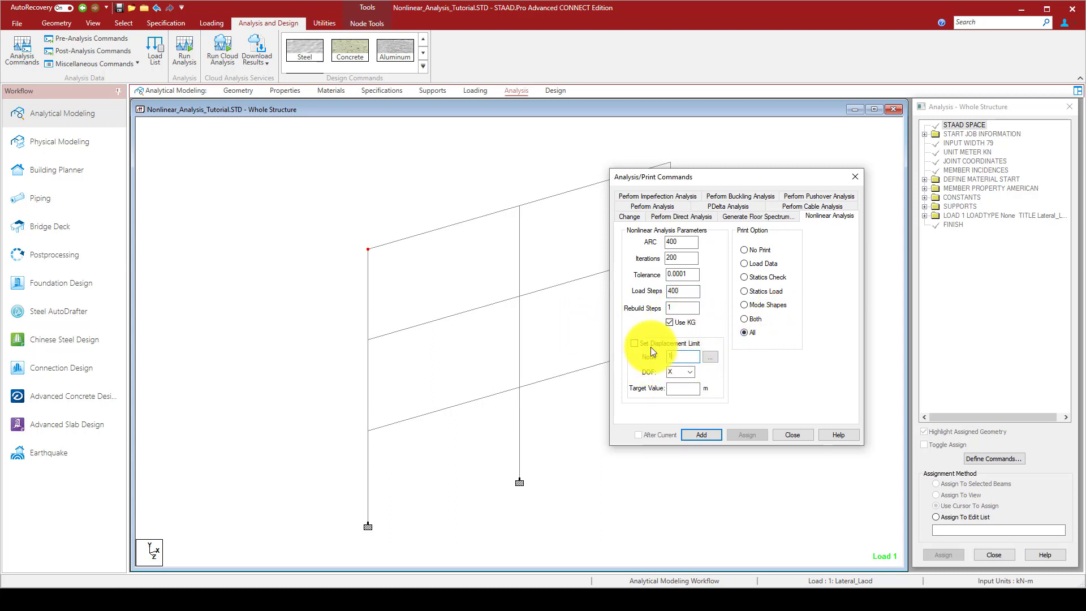
left_click(633, 343)
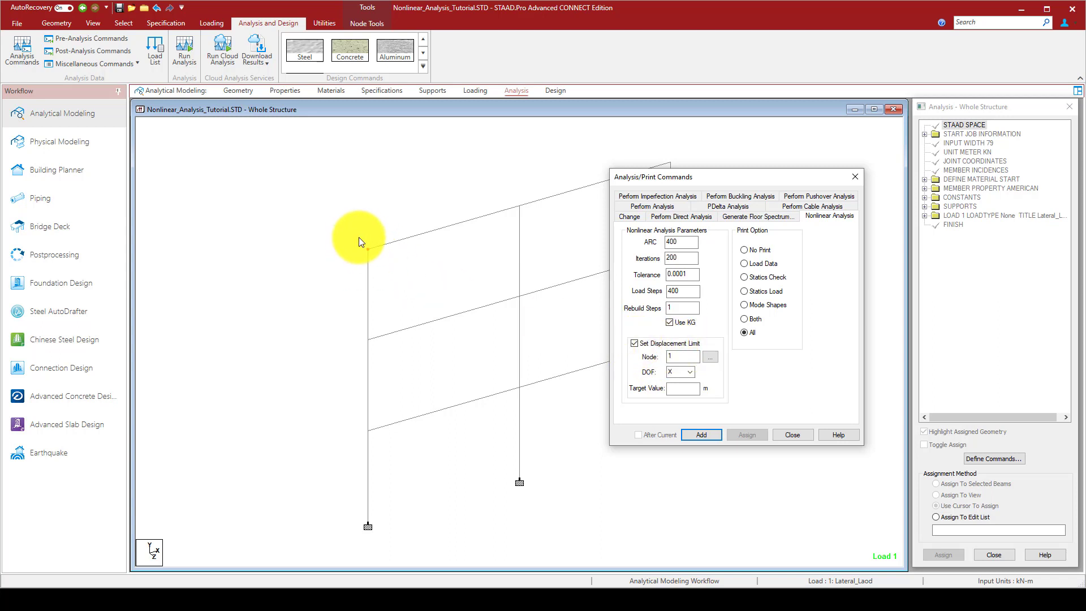
- Set a displacement limit at node 10, DOF X, target 0.3 m and add the nonlinear analysis command
left_click(682, 356)
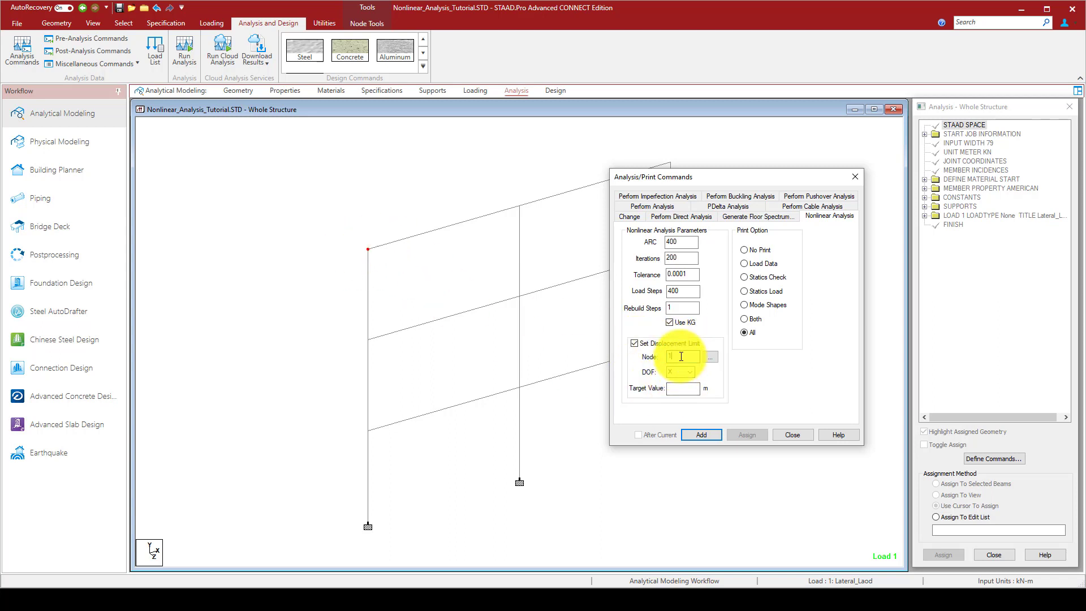
type("0")
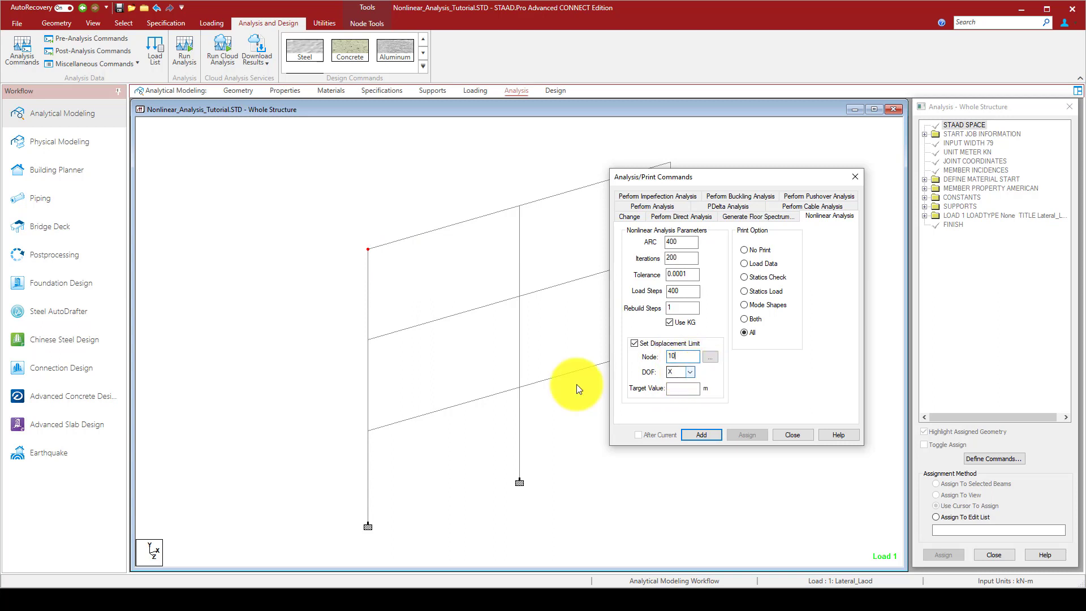
mouse_move(156, 569)
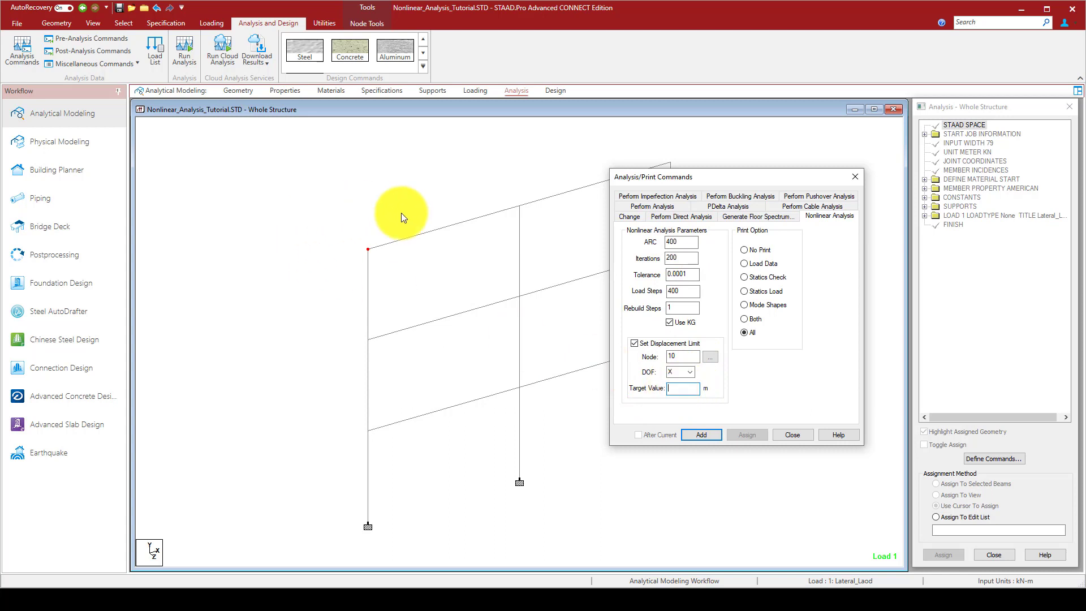
mouse_move(429, 314)
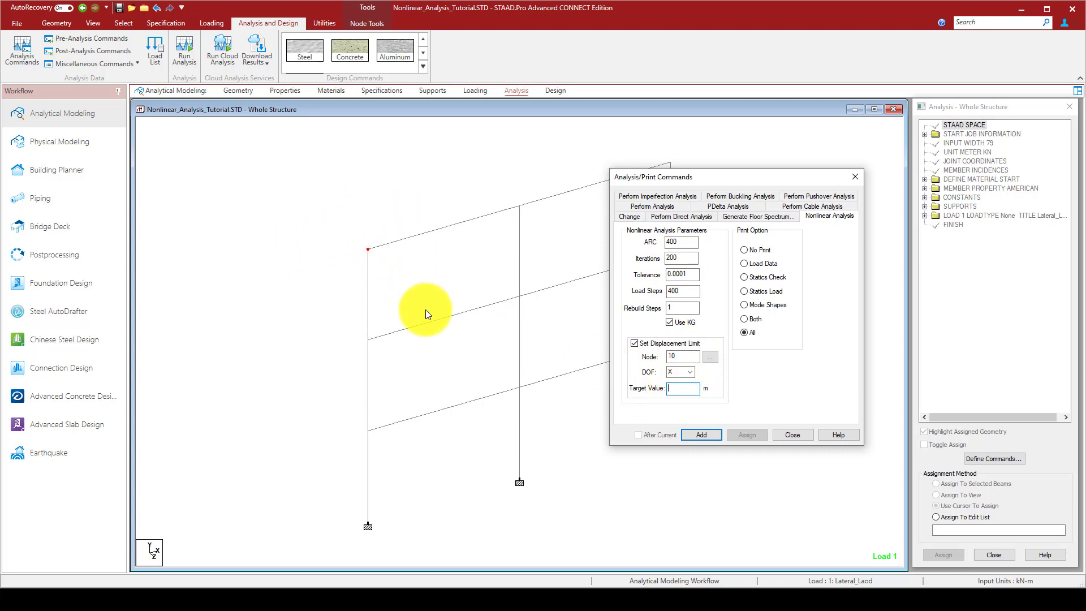
type("0.3")
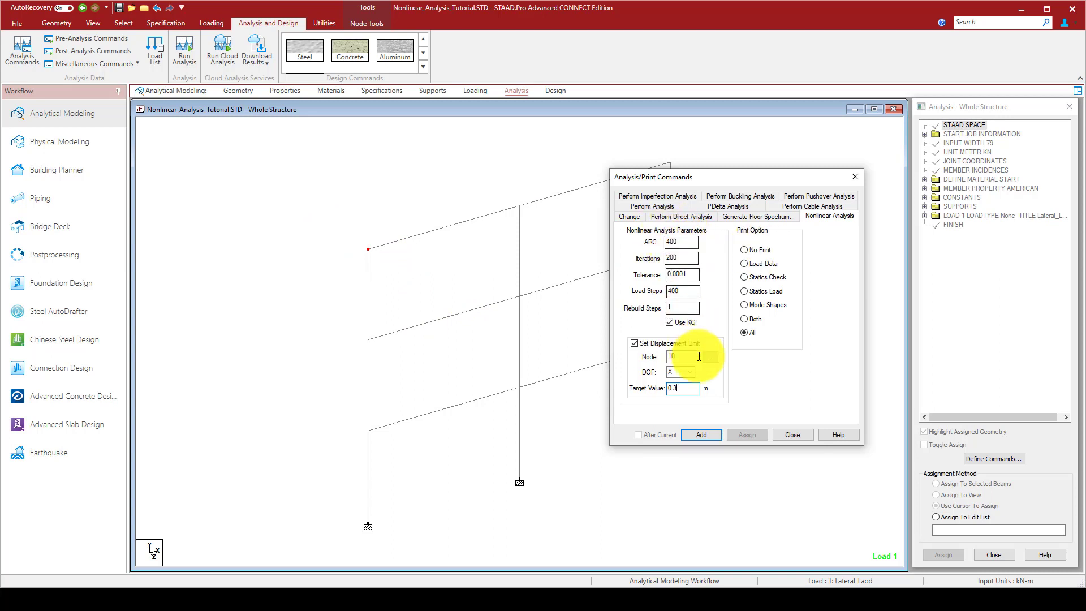
left_click(701, 434)
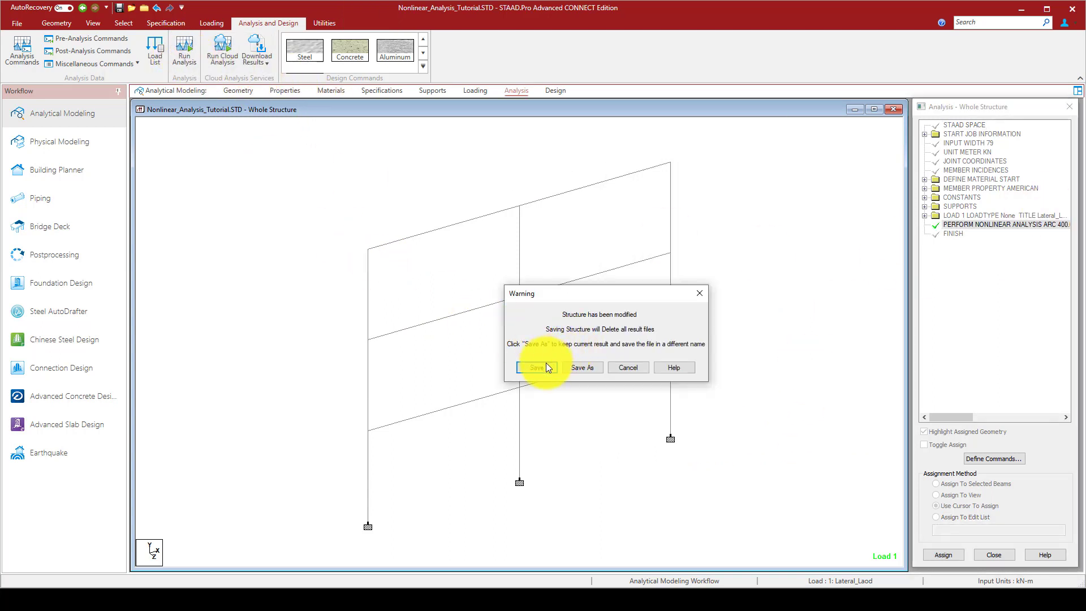
- Save the modified model so the nonlinear analysis runs to completion
left_click(536, 367)
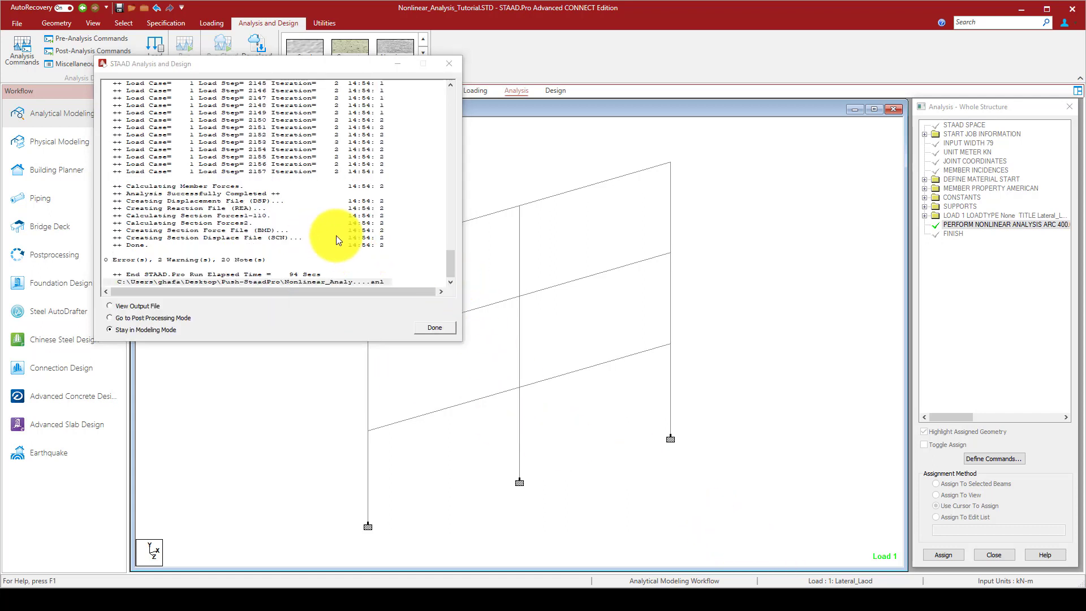
mouse_move(346, 267)
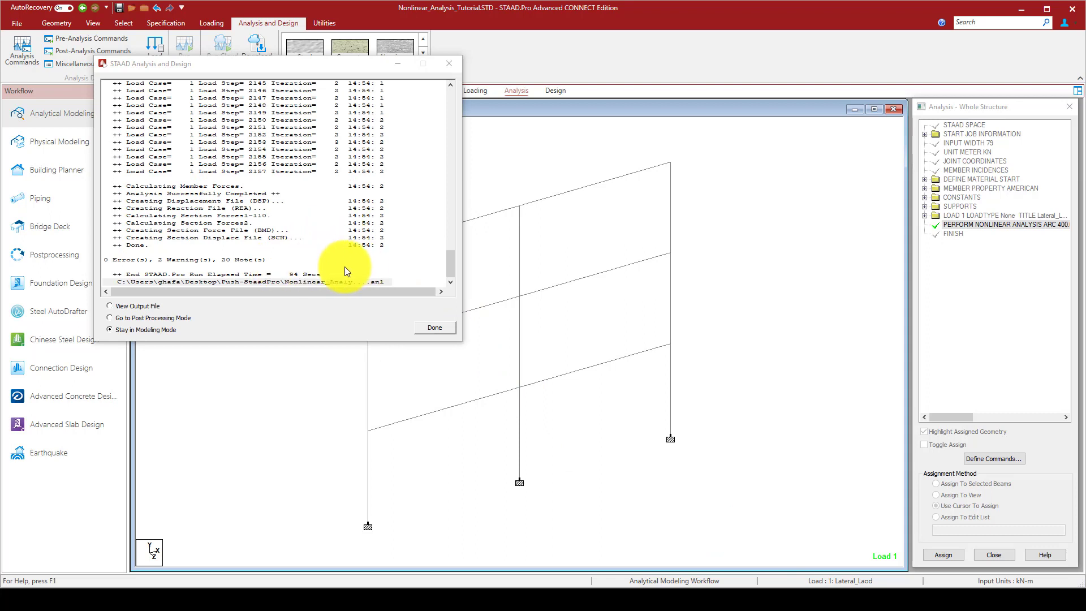
mouse_move(385, 325)
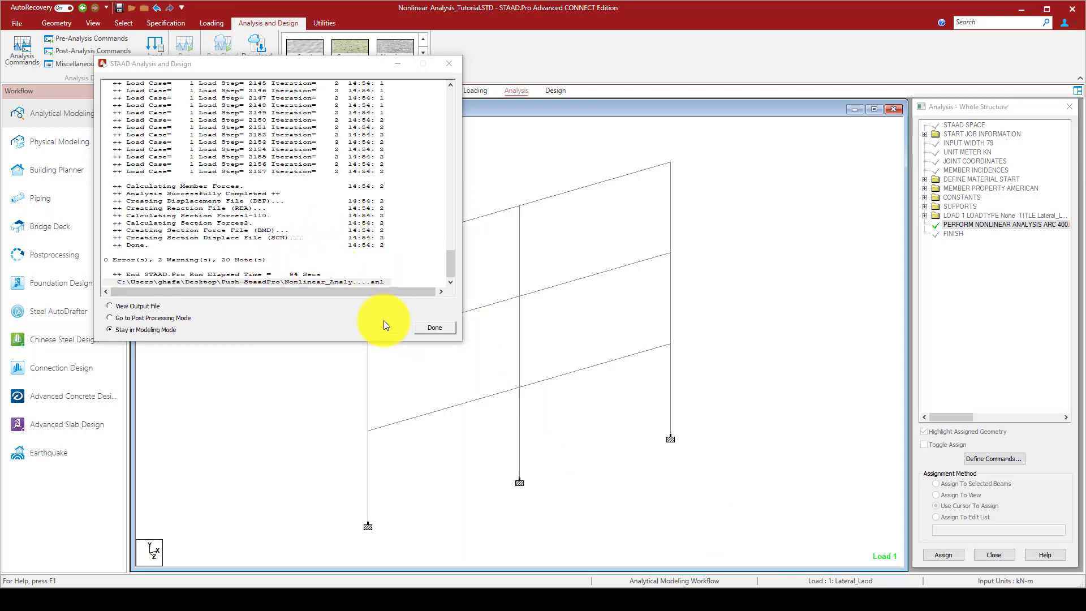
- Go to Post Processing and show the Node Displacements summary with 300.086 mm X at node 10
left_click(435, 328)
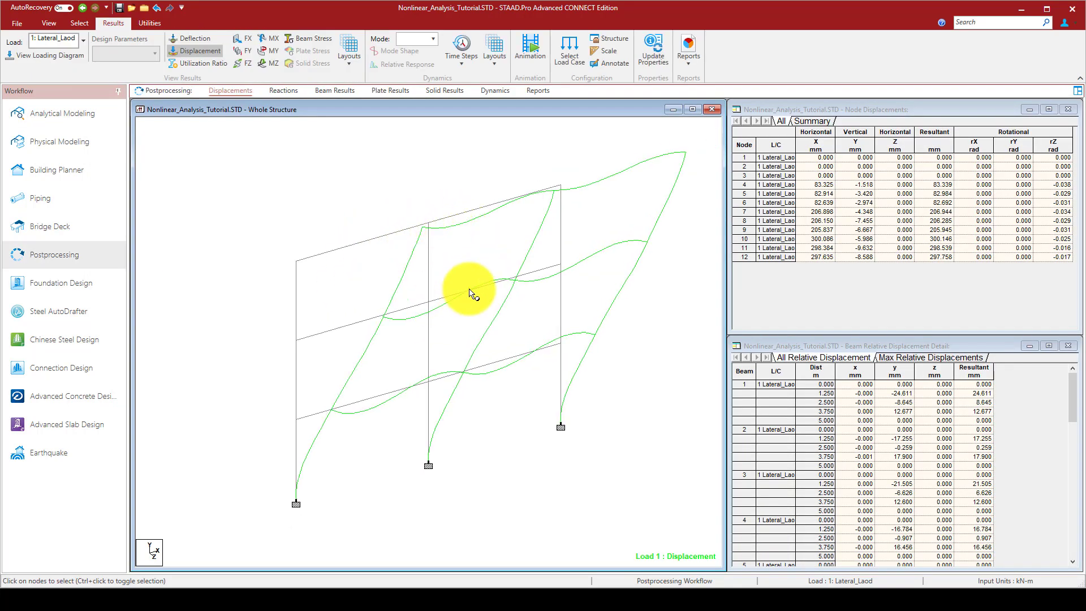
mouse_move(305, 274)
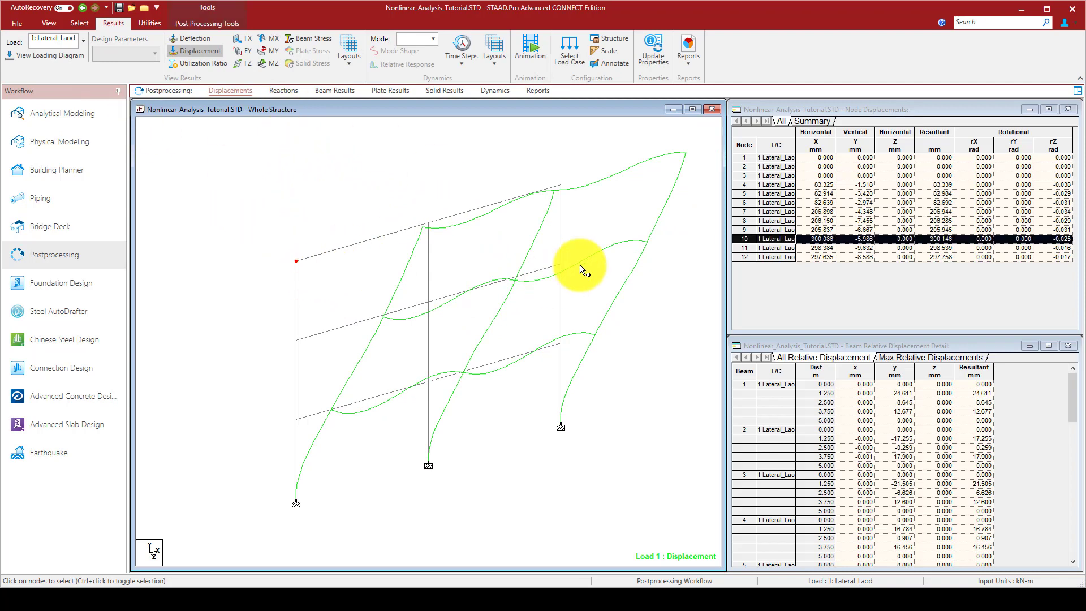
left_click(809, 121)
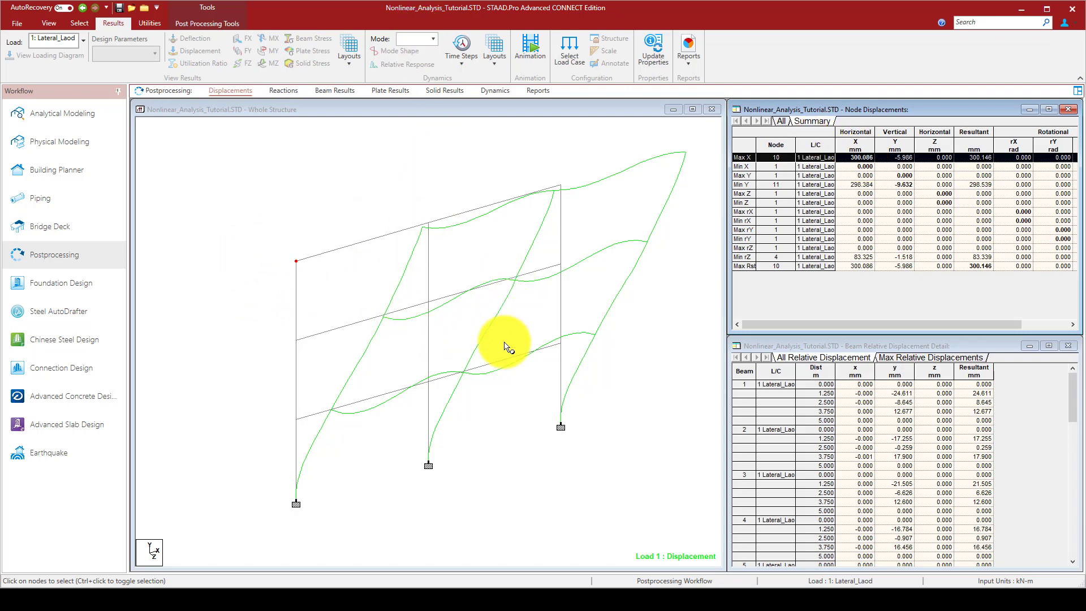
mouse_move(367, 340)
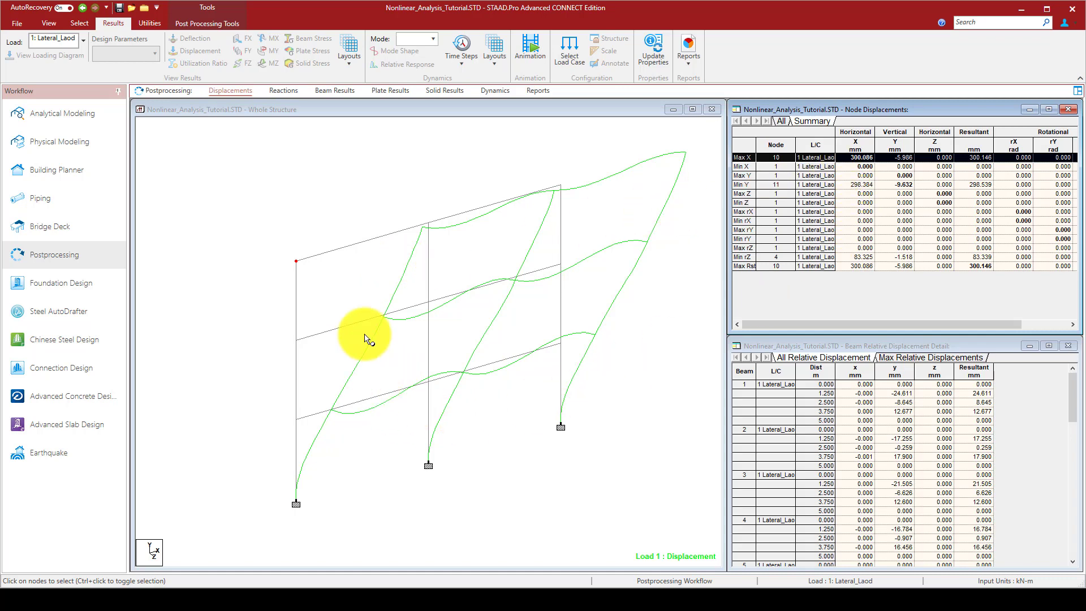
mouse_move(346, 312)
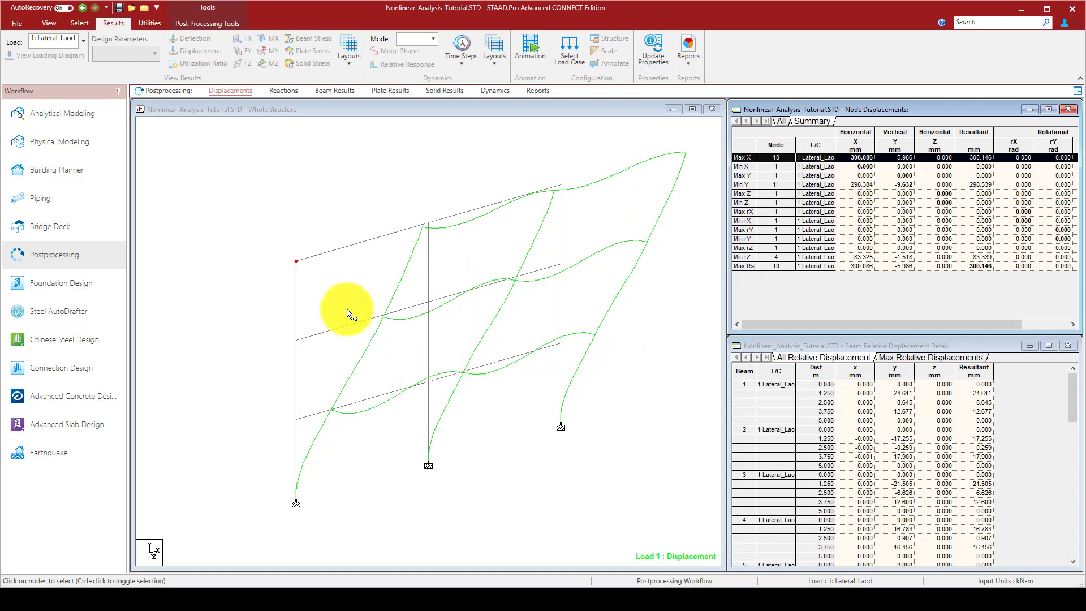
mouse_move(319, 170)
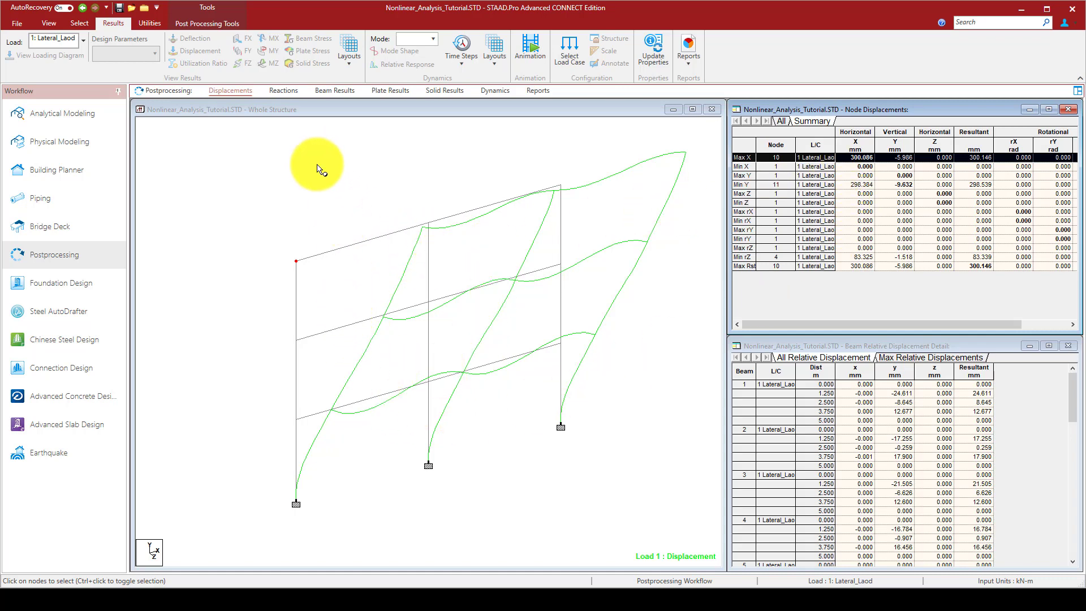
- View the beam bending moment diagrams, then the support reactions with the statics check
left_click(335, 91)
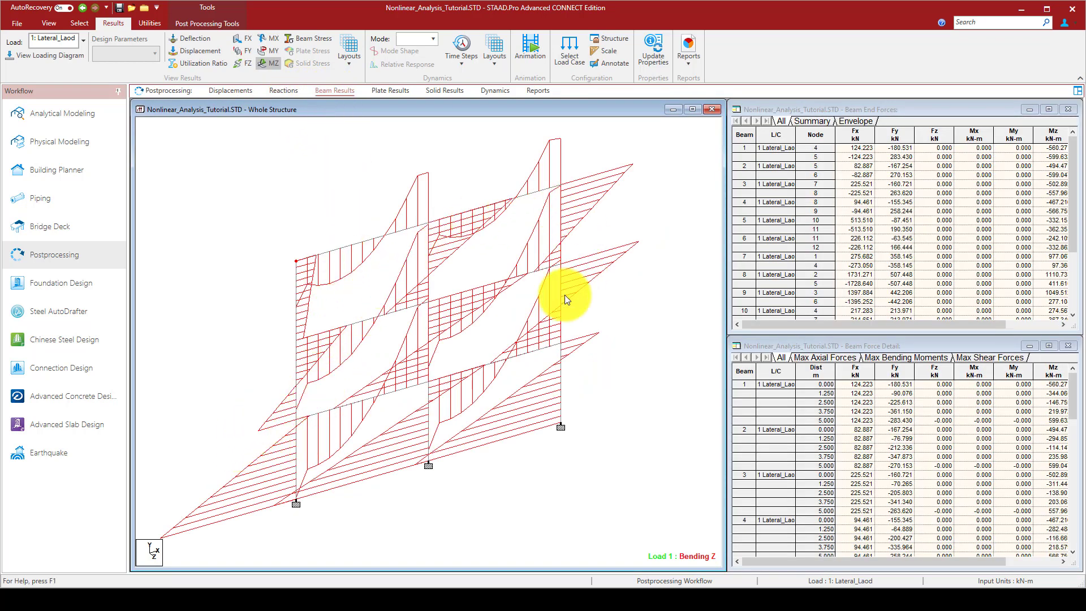
mouse_move(415, 239)
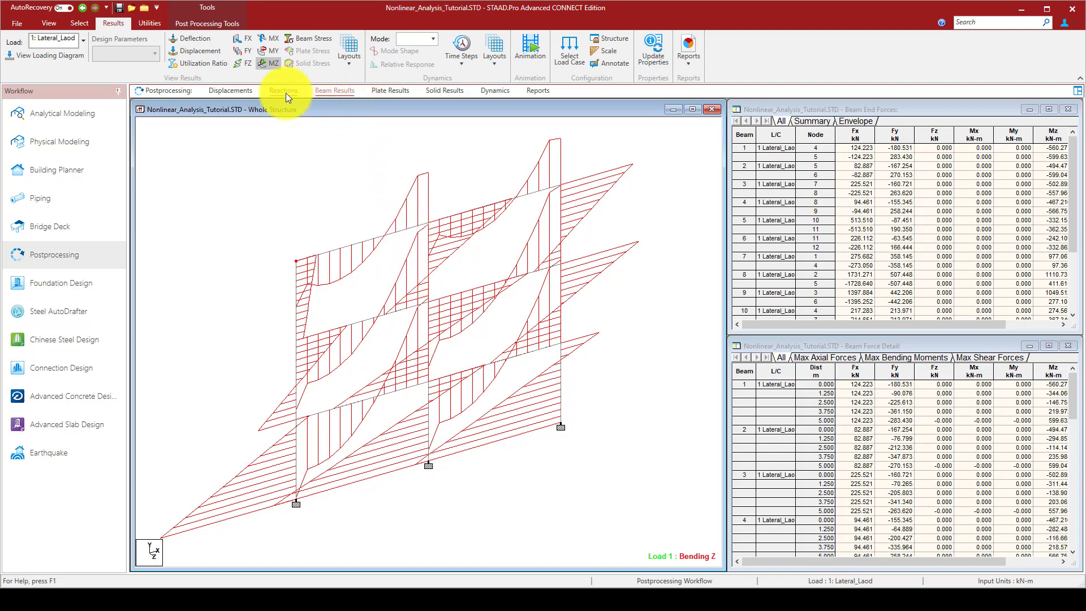
left_click(282, 90)
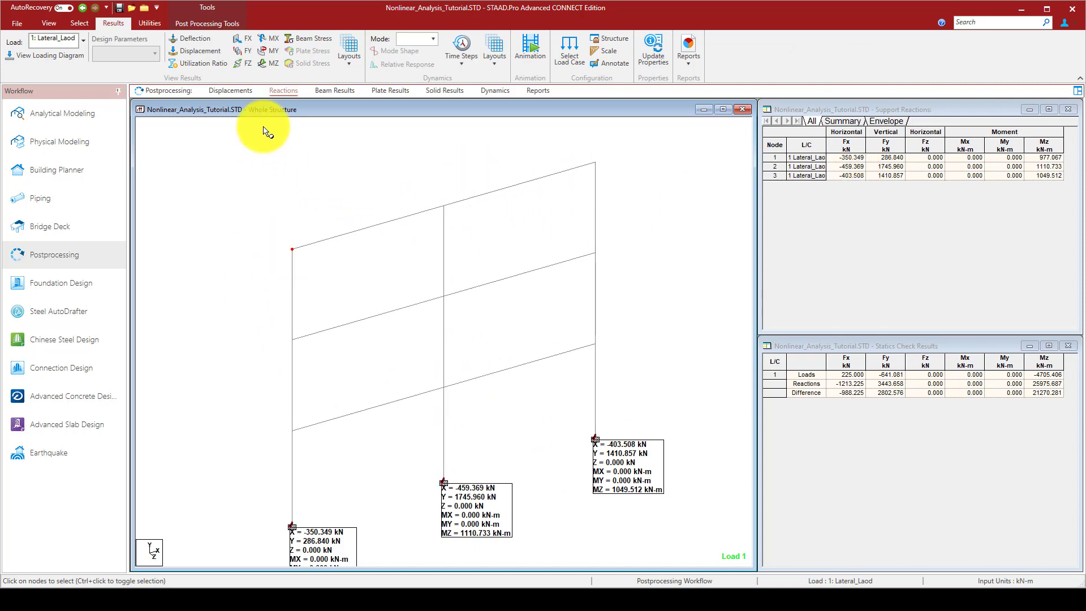
mouse_move(312, 96)
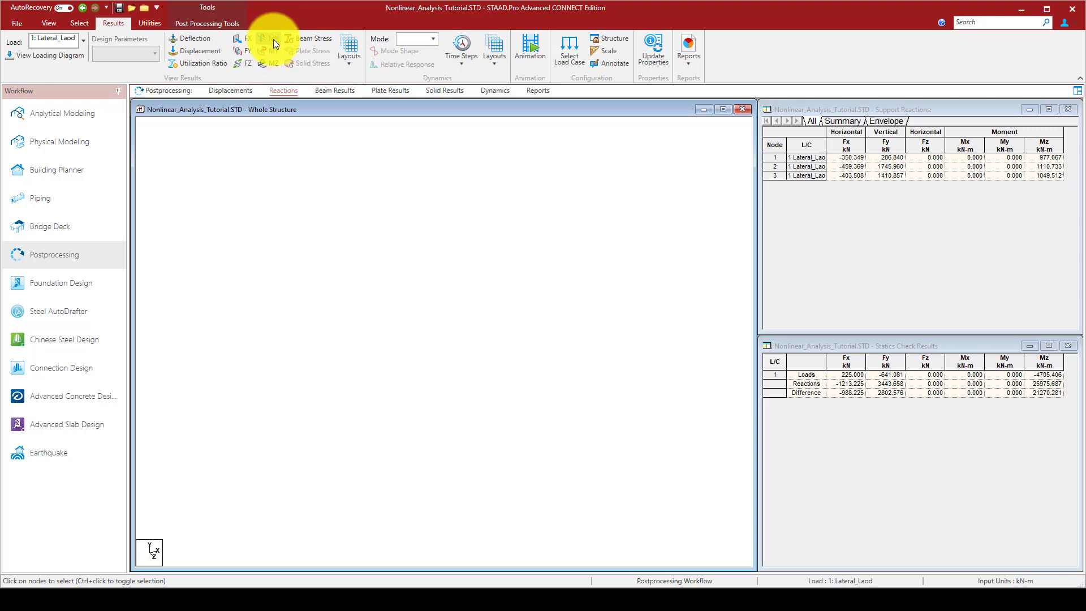
left_click(283, 90)
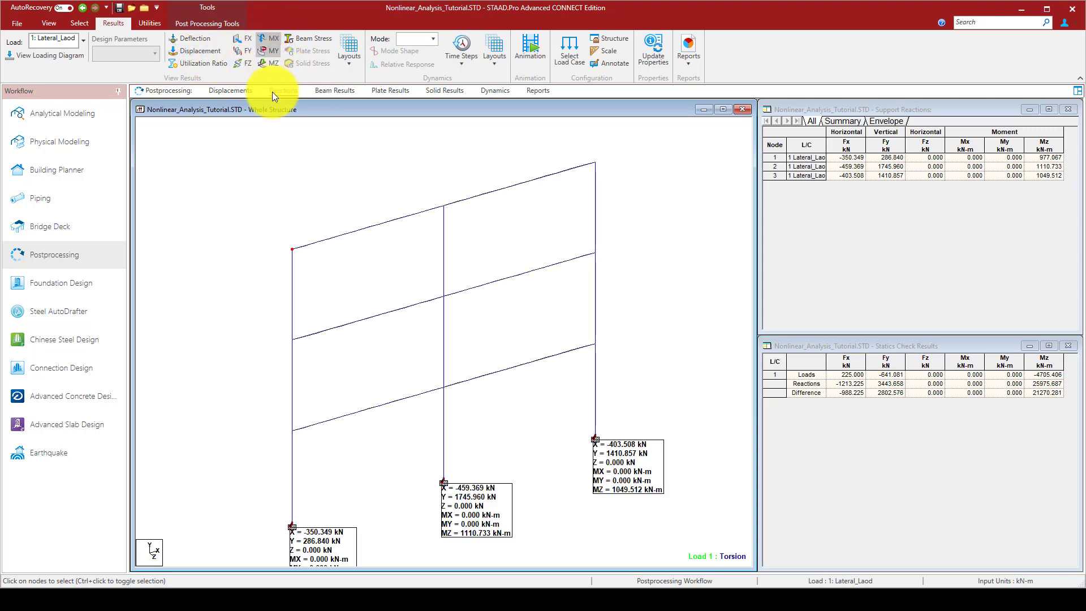
left_click(263, 51)
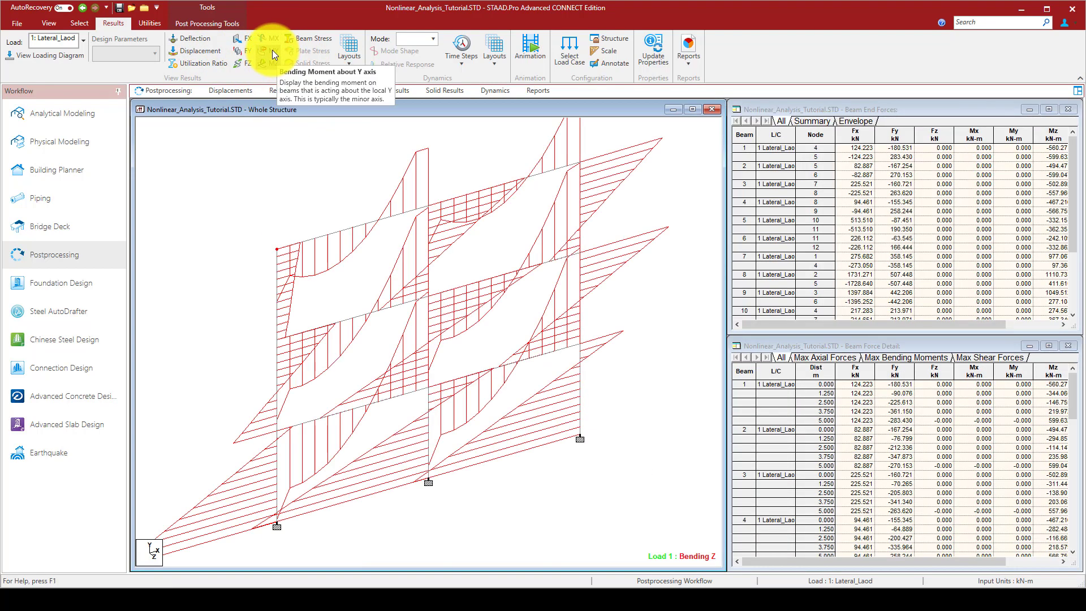
left_click(263, 51)
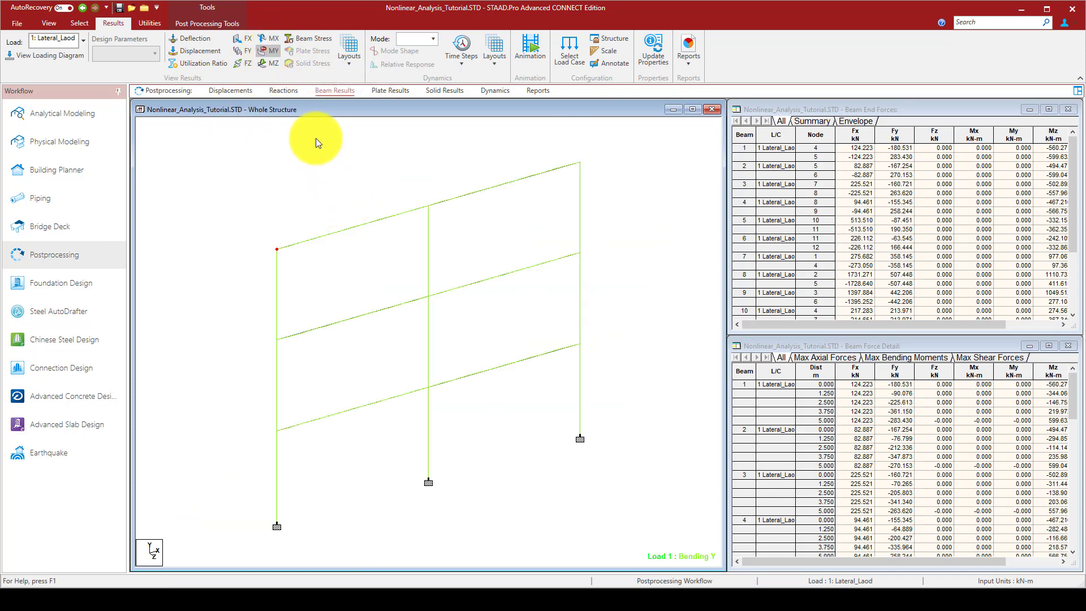
left_click(237, 39)
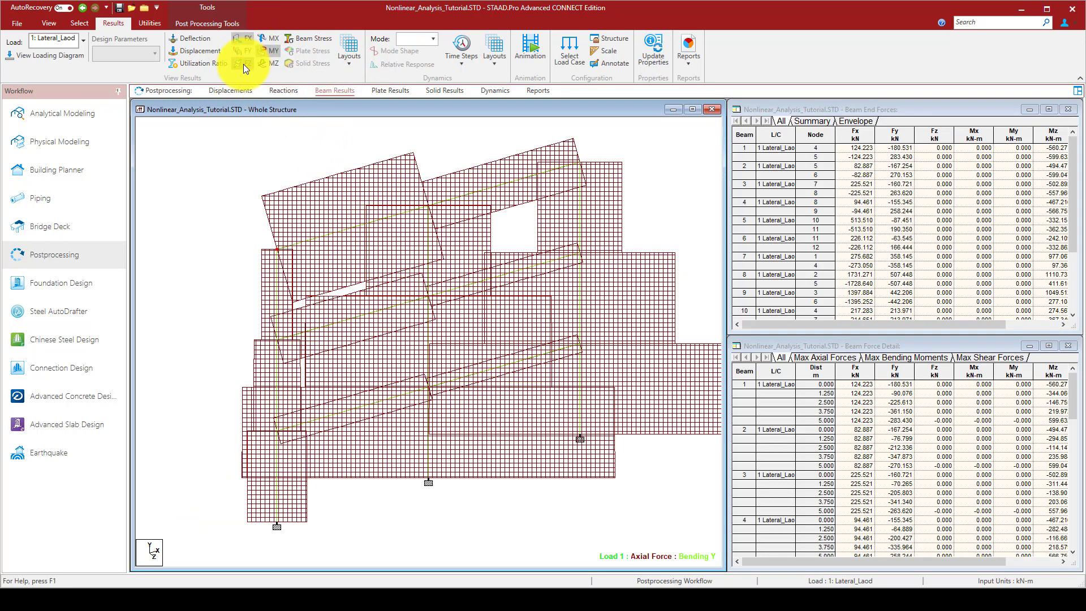
left_click(242, 64)
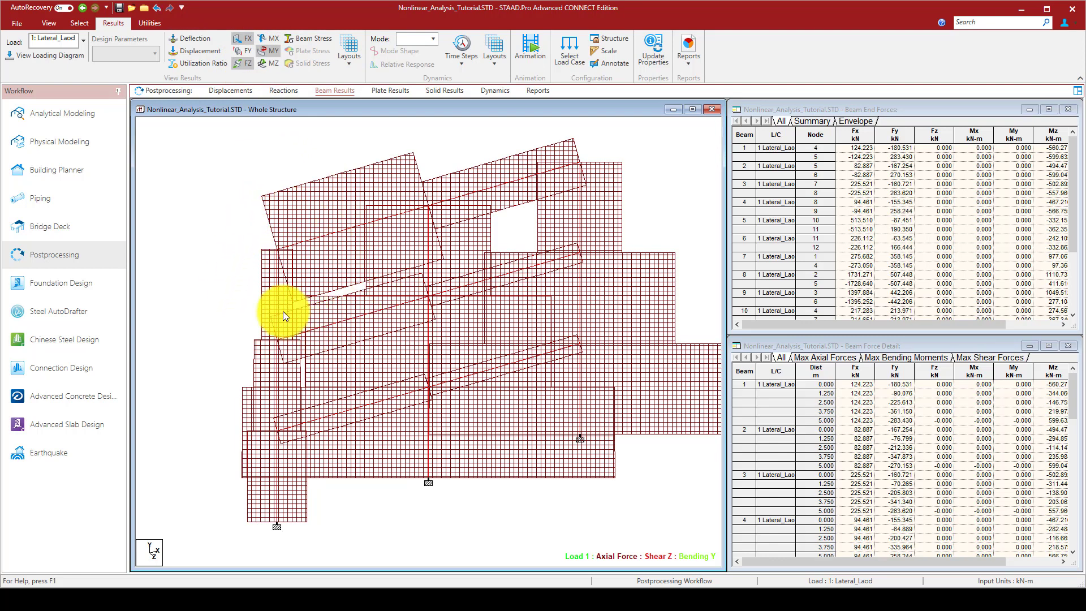
mouse_move(439, 246)
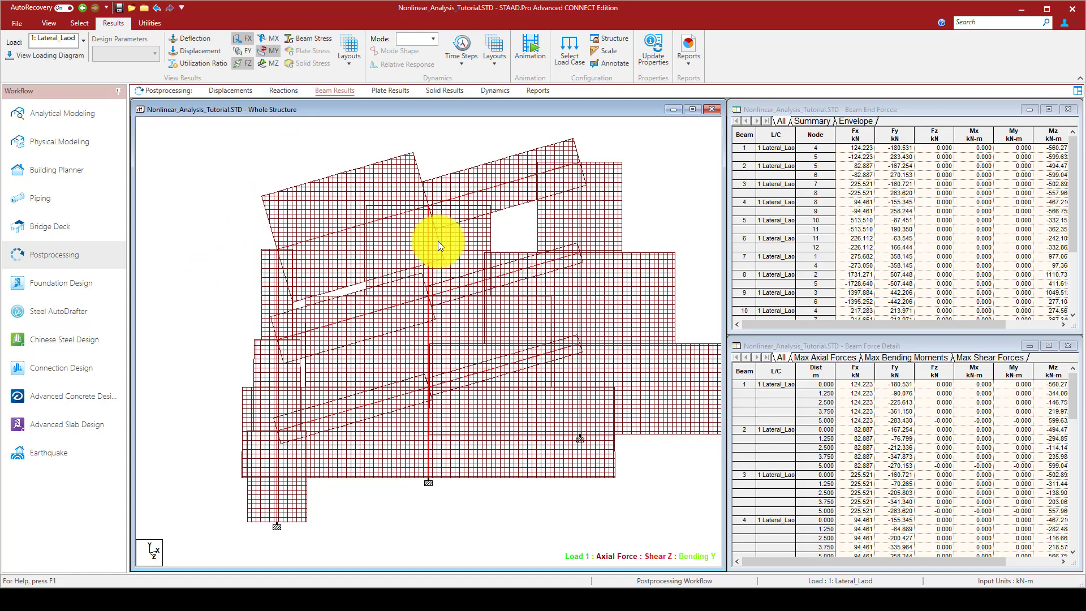
mouse_move(333, 278)
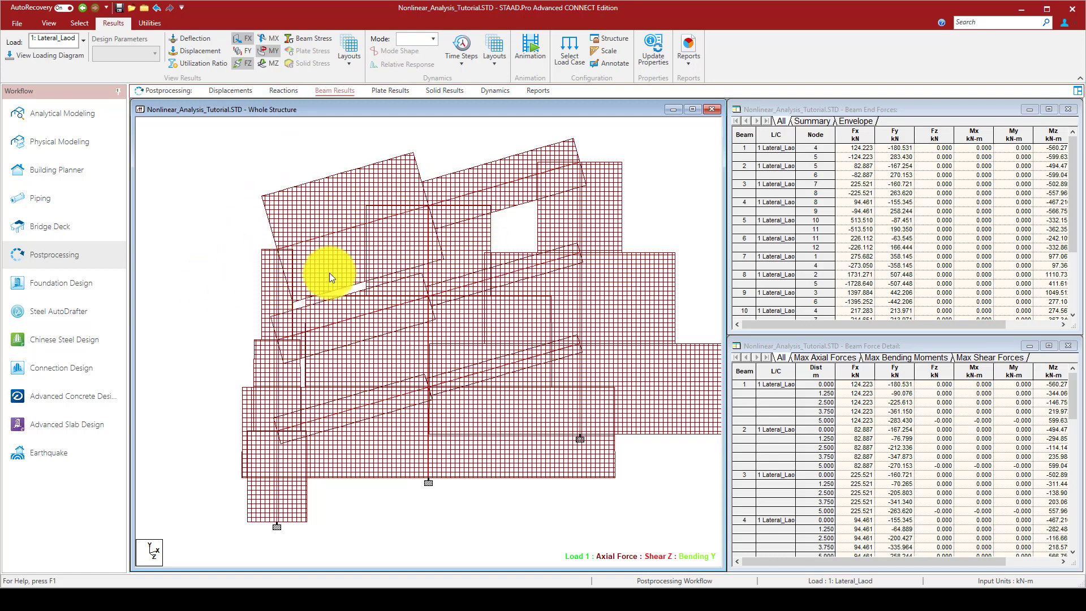
mouse_move(281, 269)
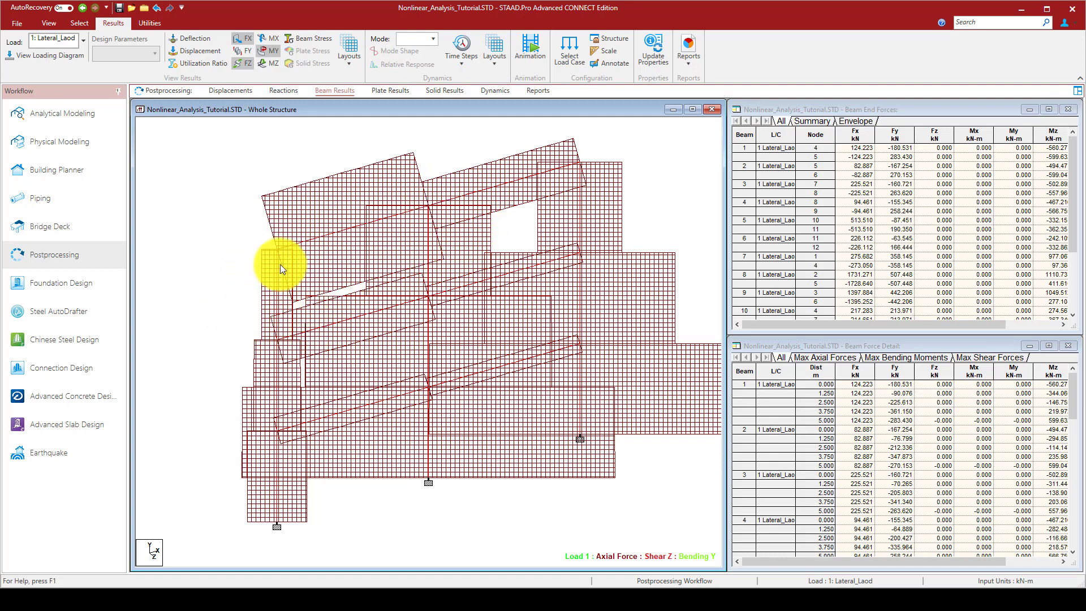
mouse_move(361, 161)
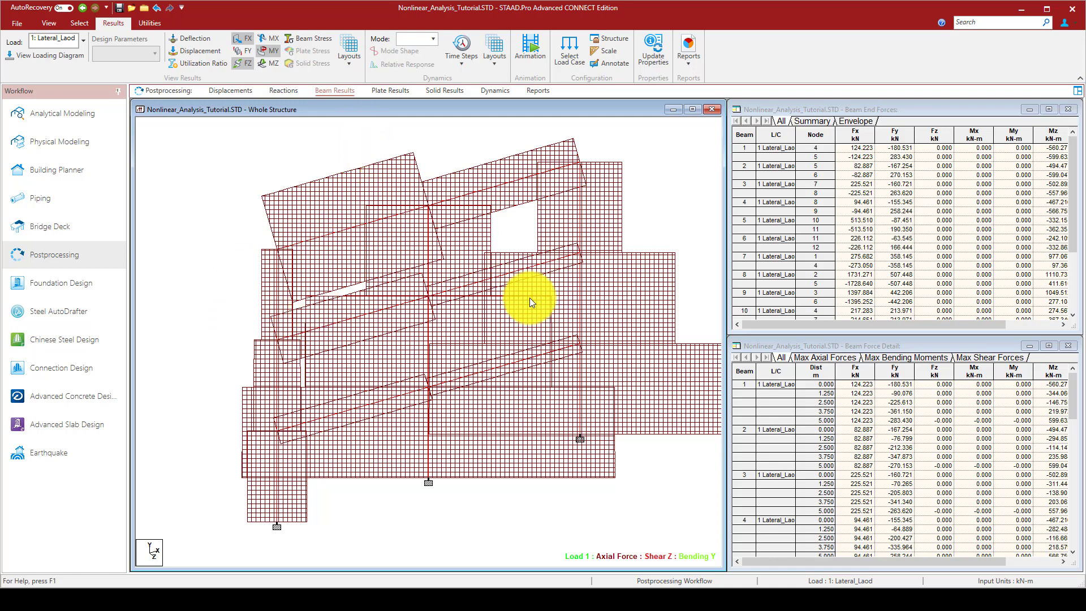
mouse_move(595, 415)
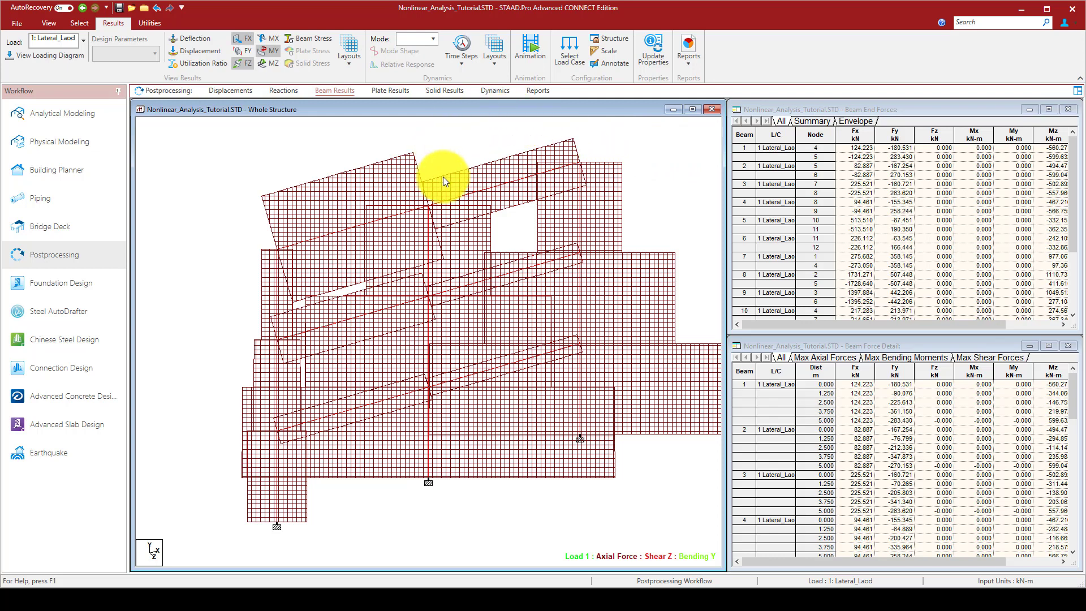
mouse_move(569, 170)
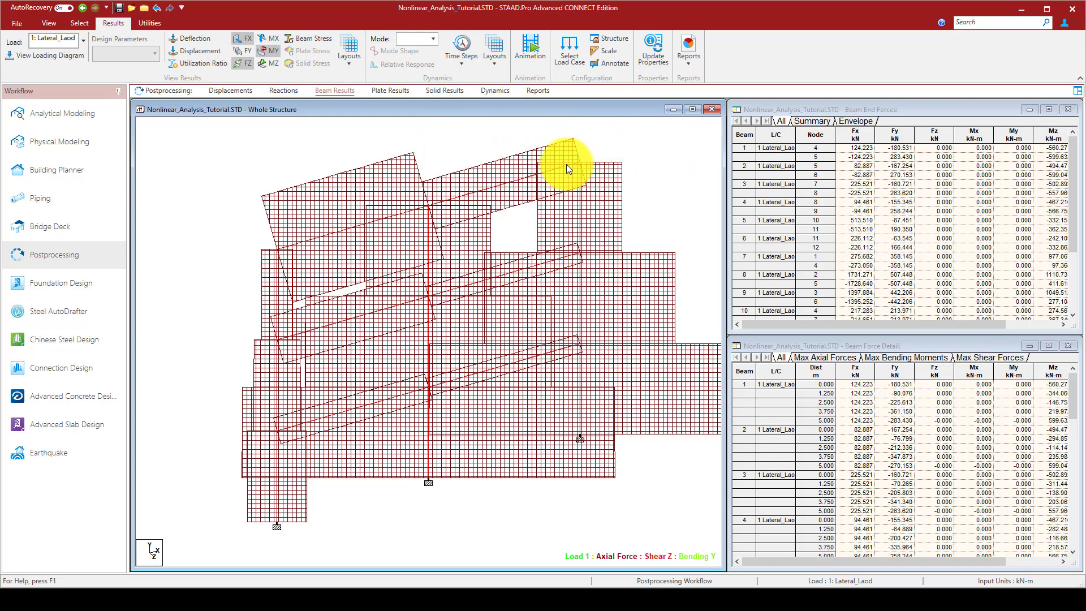
mouse_move(623, 168)
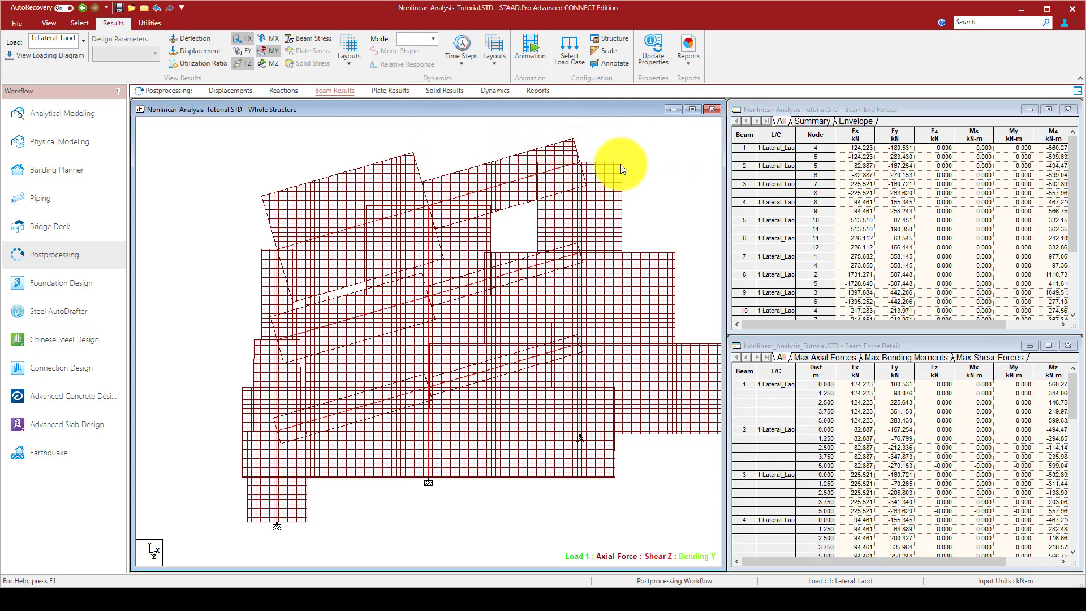
mouse_move(440, 92)
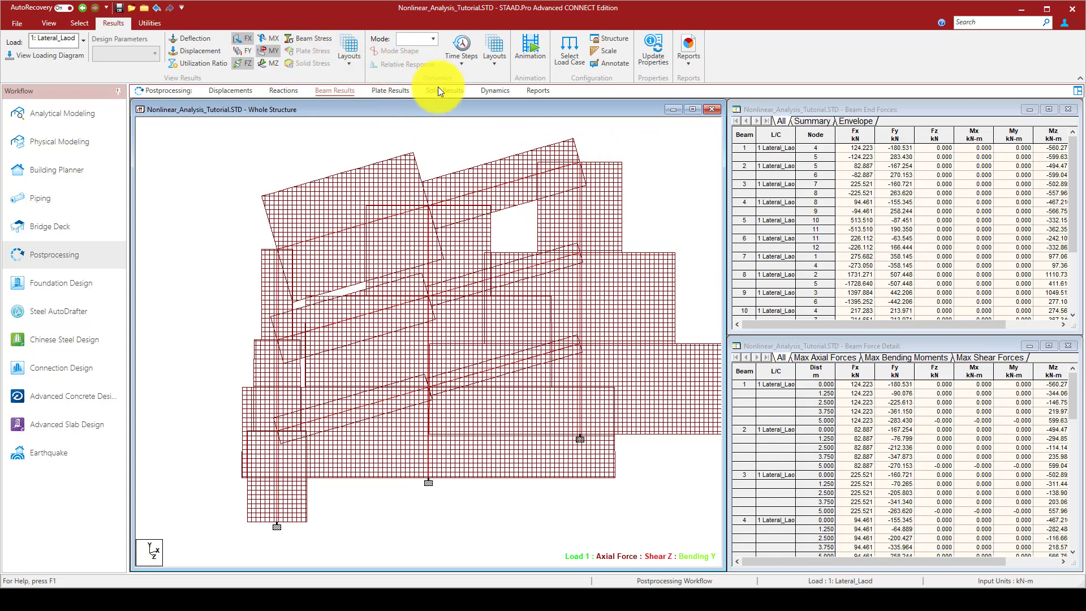
mouse_move(405, 83)
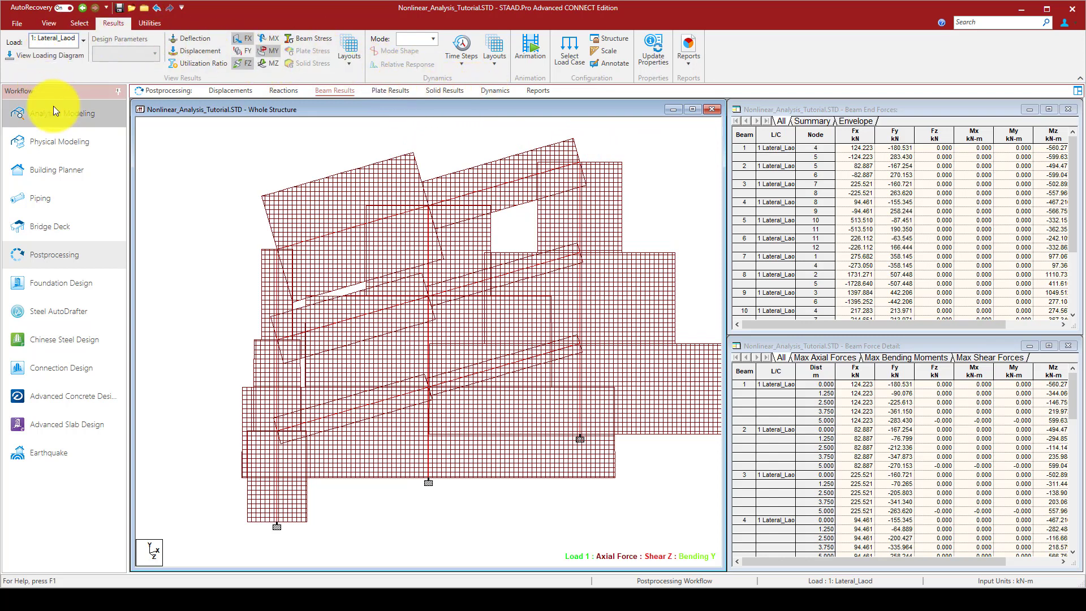
- Return to Analytical Modeling Design and review the AISC 360-16 design parameters without changes
left_click(63, 113)
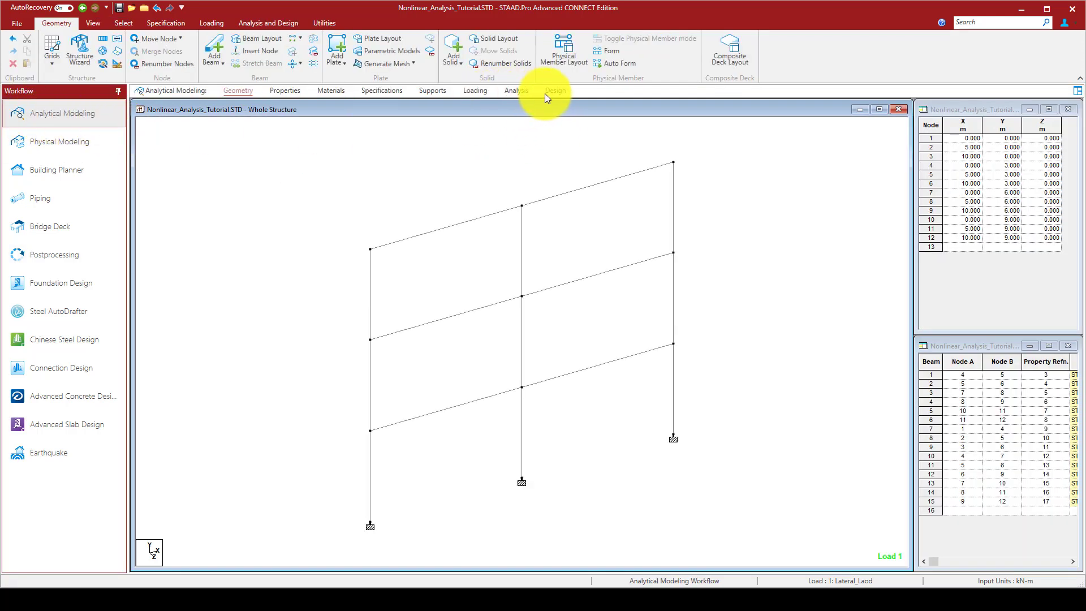
left_click(555, 90)
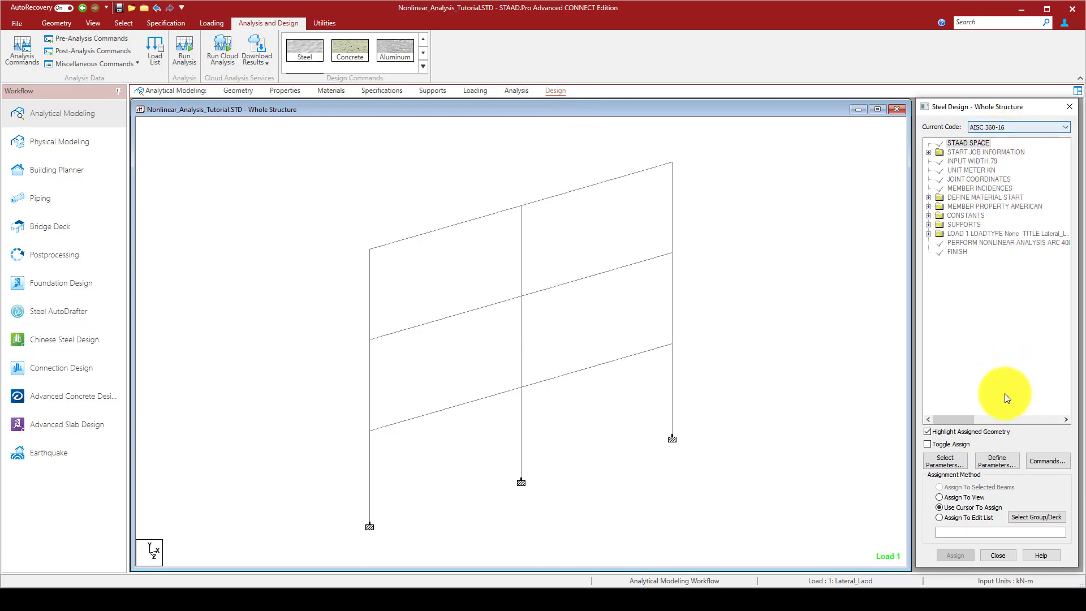
left_click(997, 461)
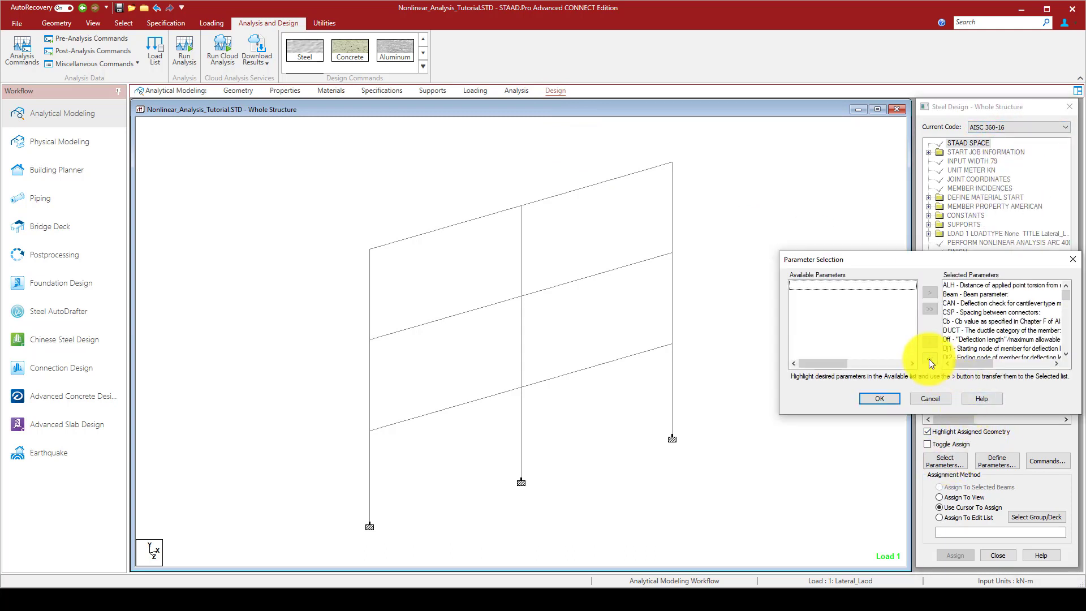
left_click(880, 398)
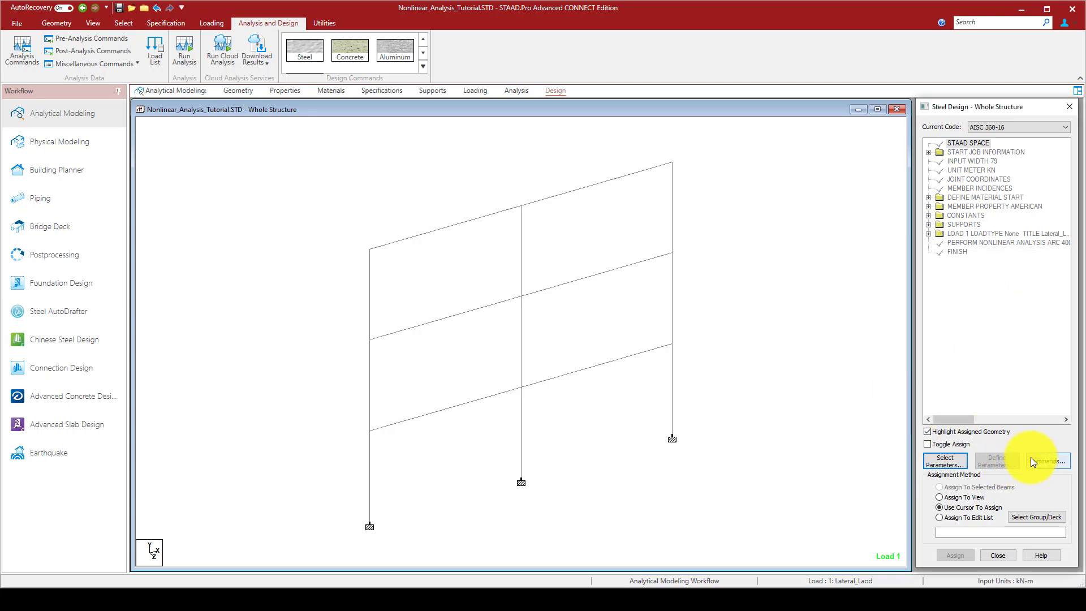
- Add a CHECK CODE command to the steel design block and move to the Analysis commands
left_click(1047, 459)
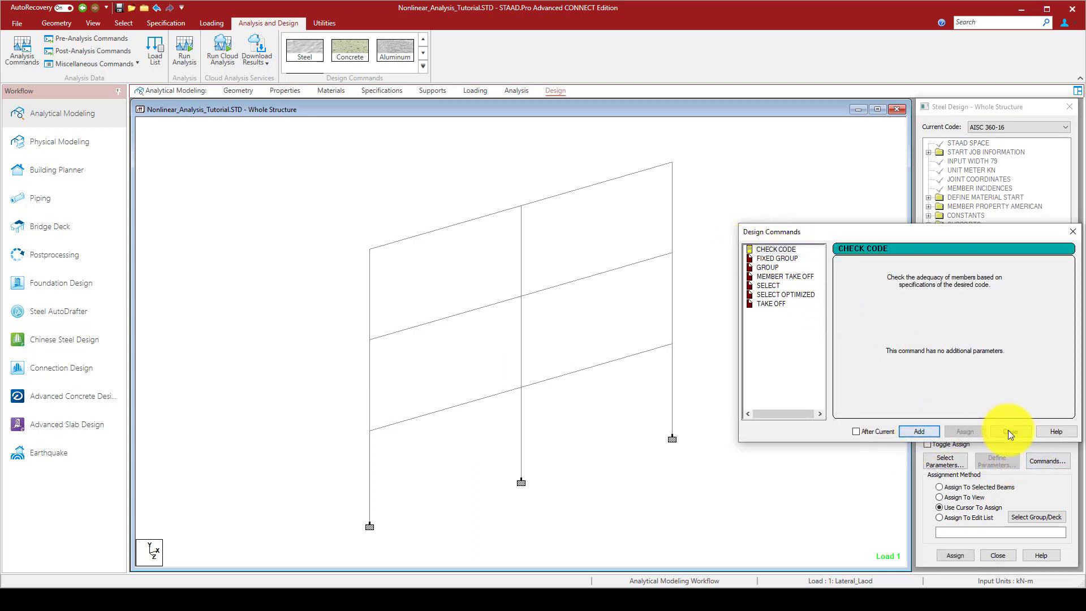
left_click(1010, 430)
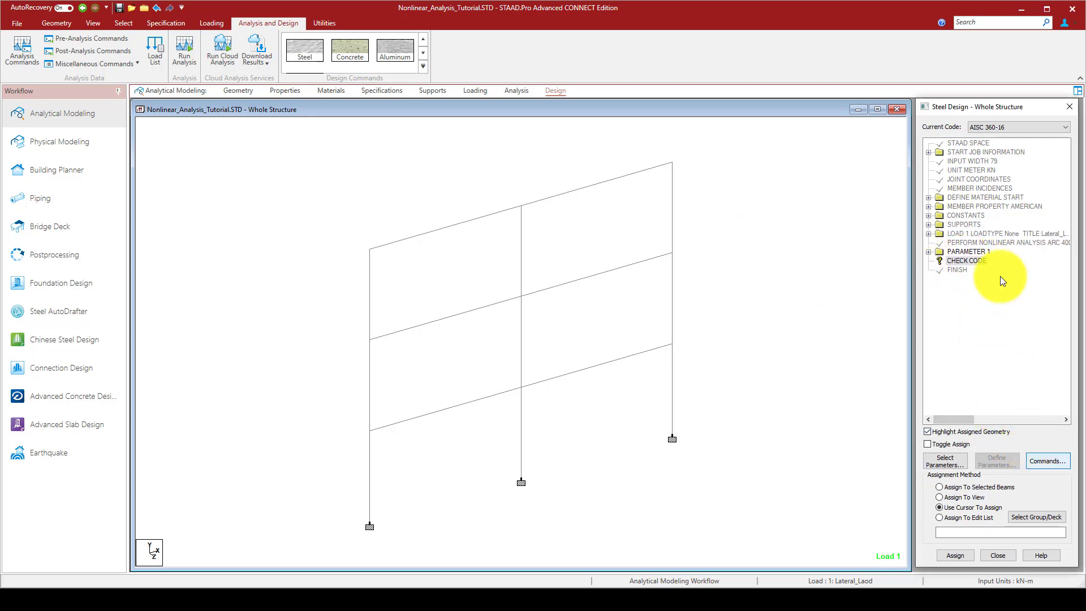
left_click(516, 90)
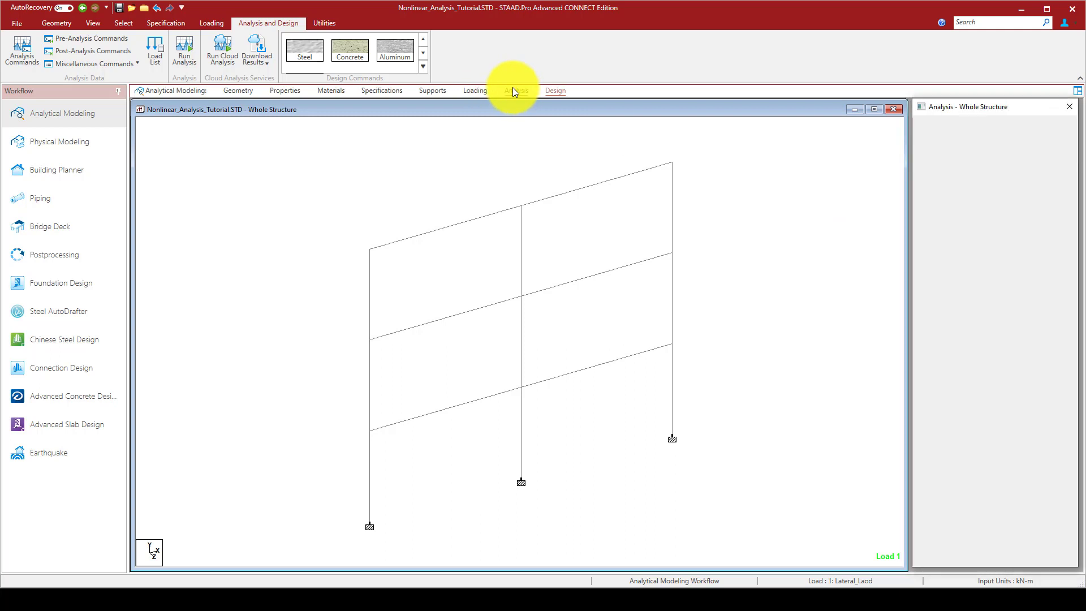
- Modify PERFORM NONLINEAR ANALYSIS to ARC 200 with a 0.18 m X-displacement limit at node 10
left_click(515, 90)
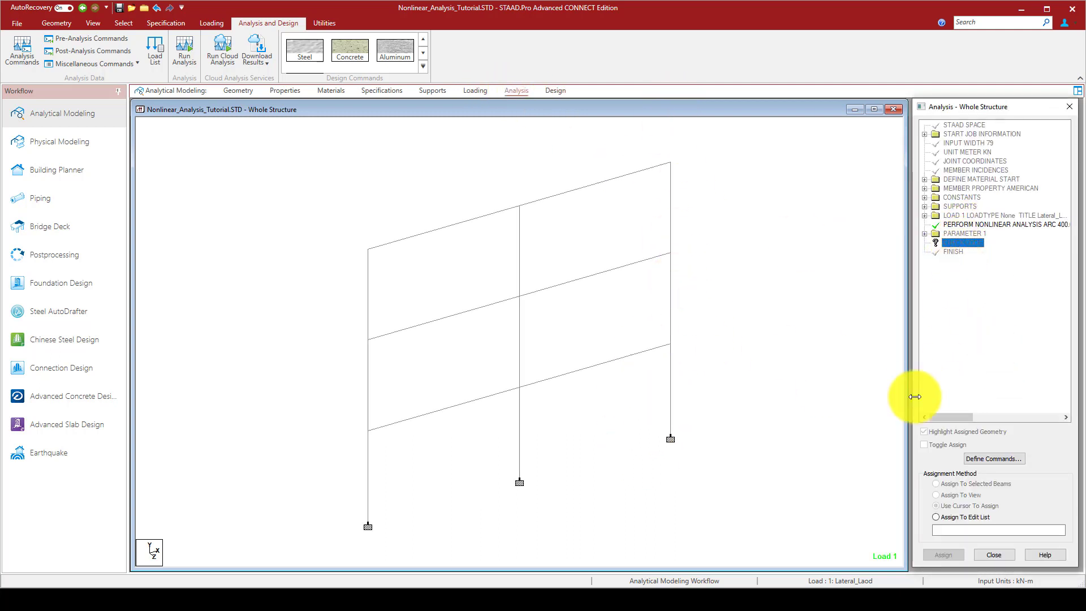
mouse_move(688, 186)
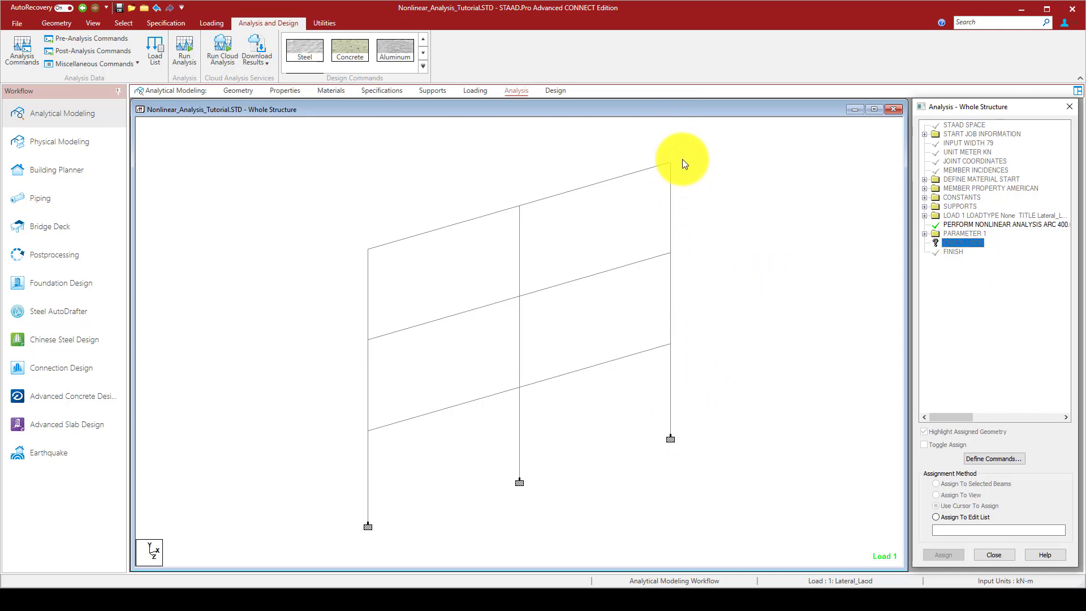
mouse_move(715, 174)
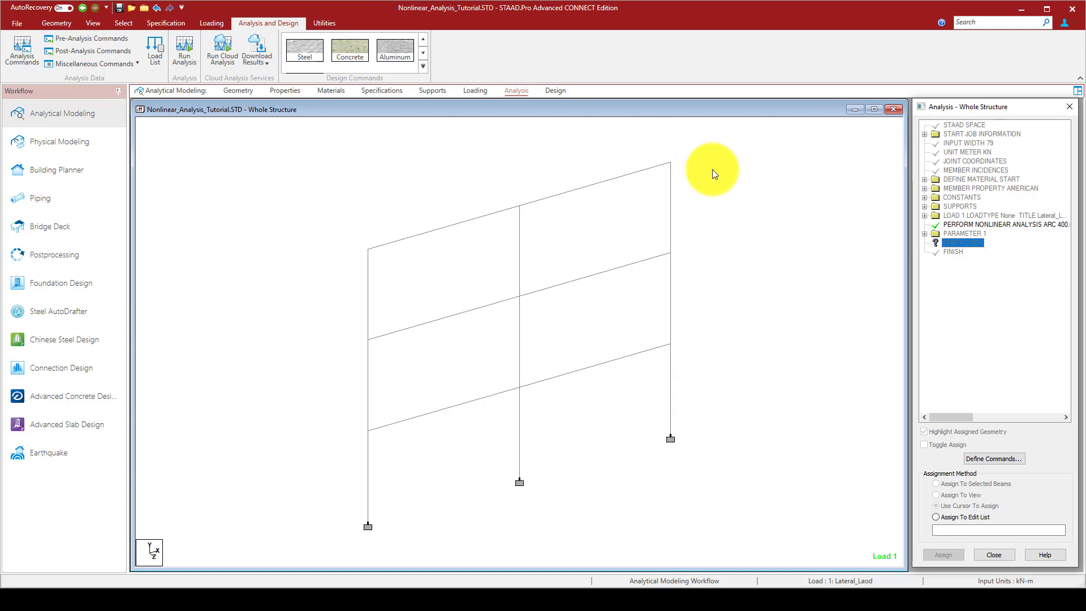
mouse_move(687, 151)
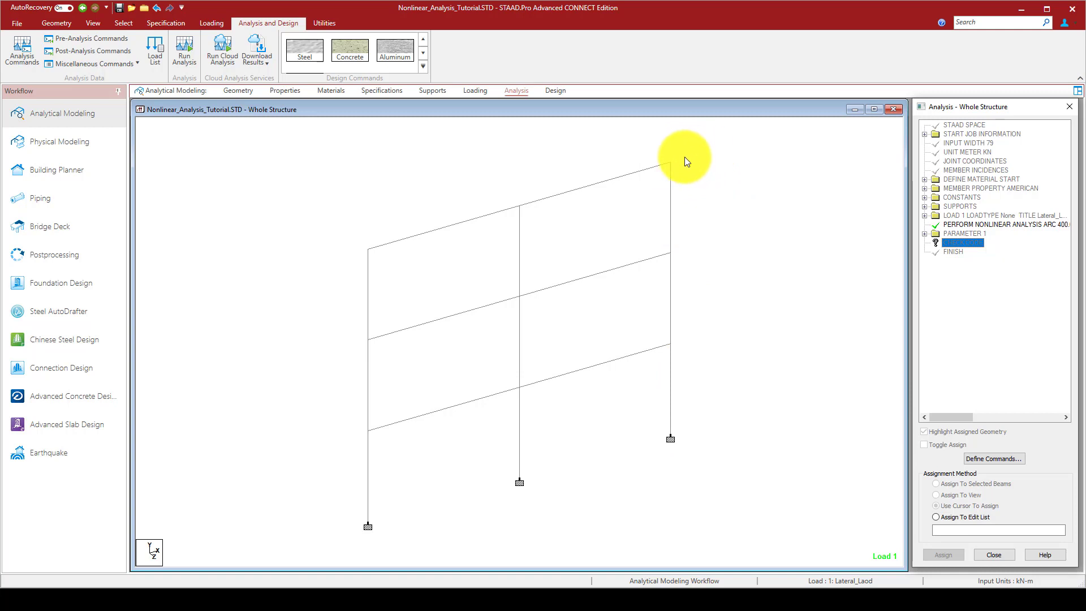
mouse_move(678, 167)
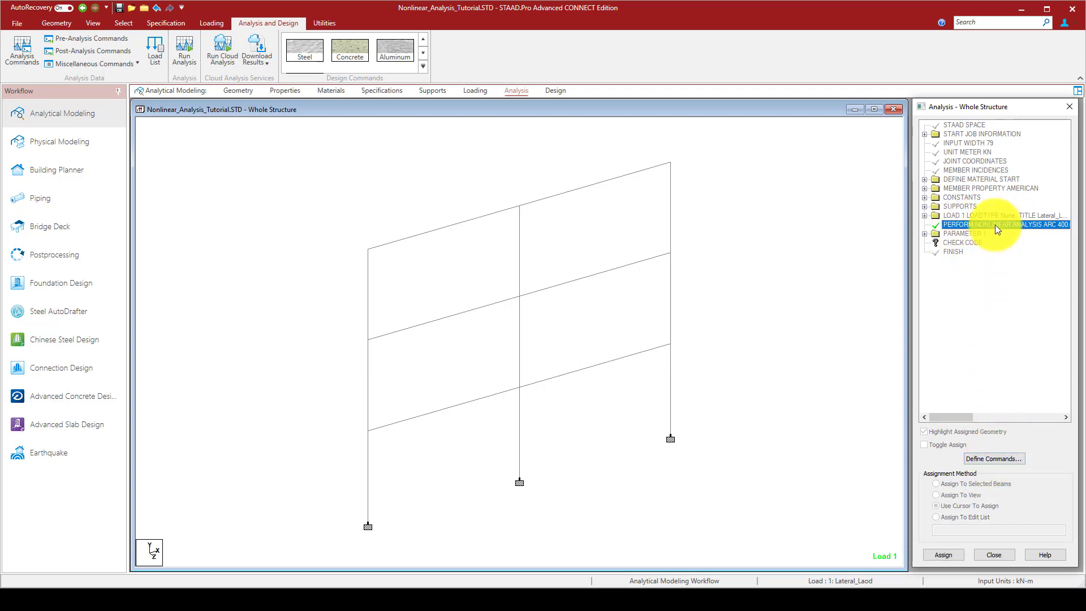
double_click(1006, 223)
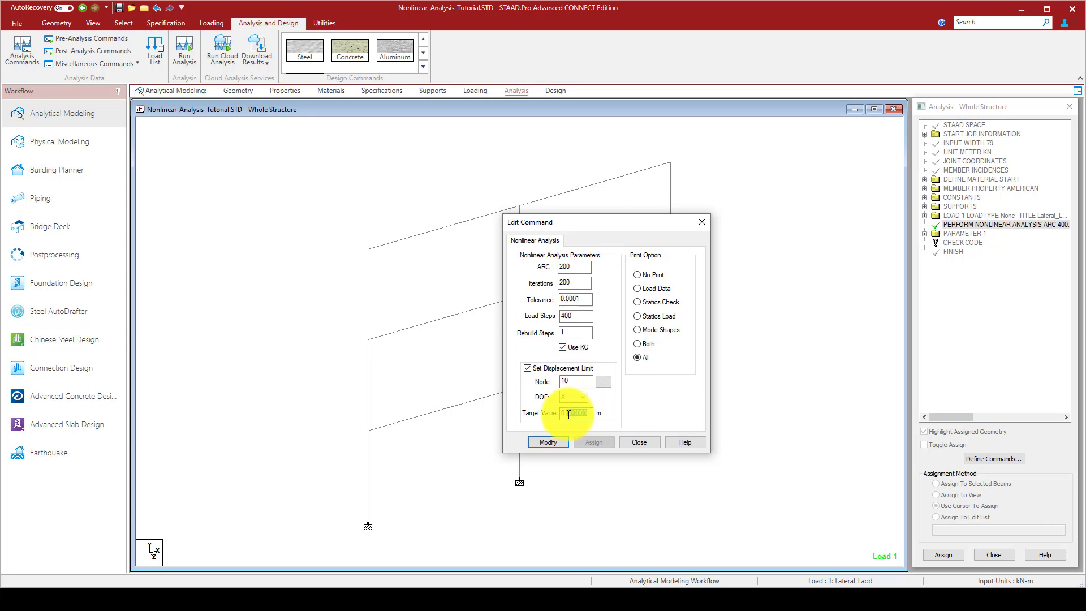
type("0.18")
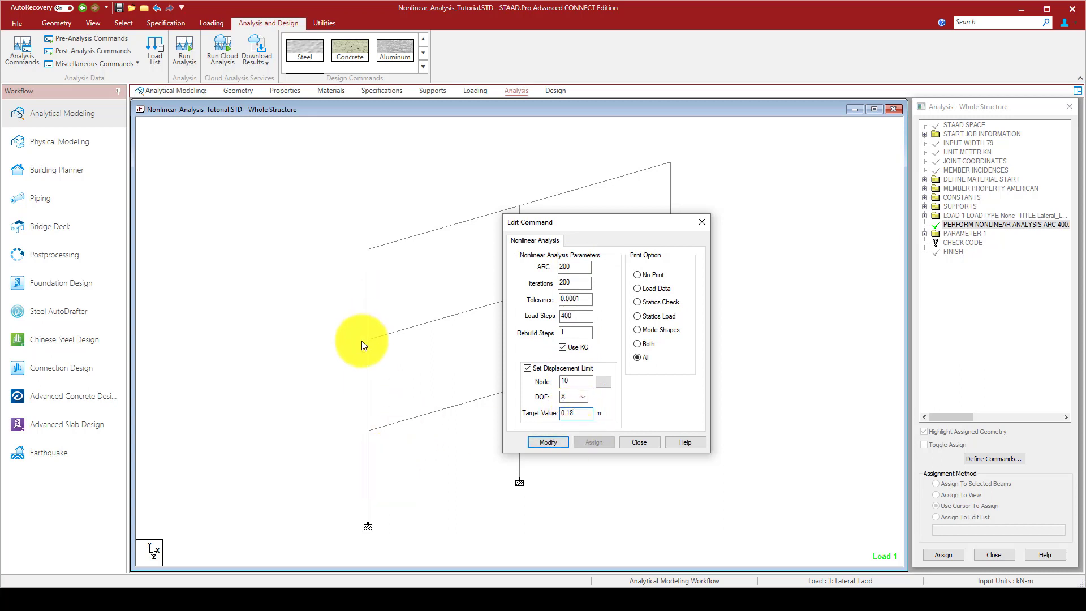
left_click(549, 442)
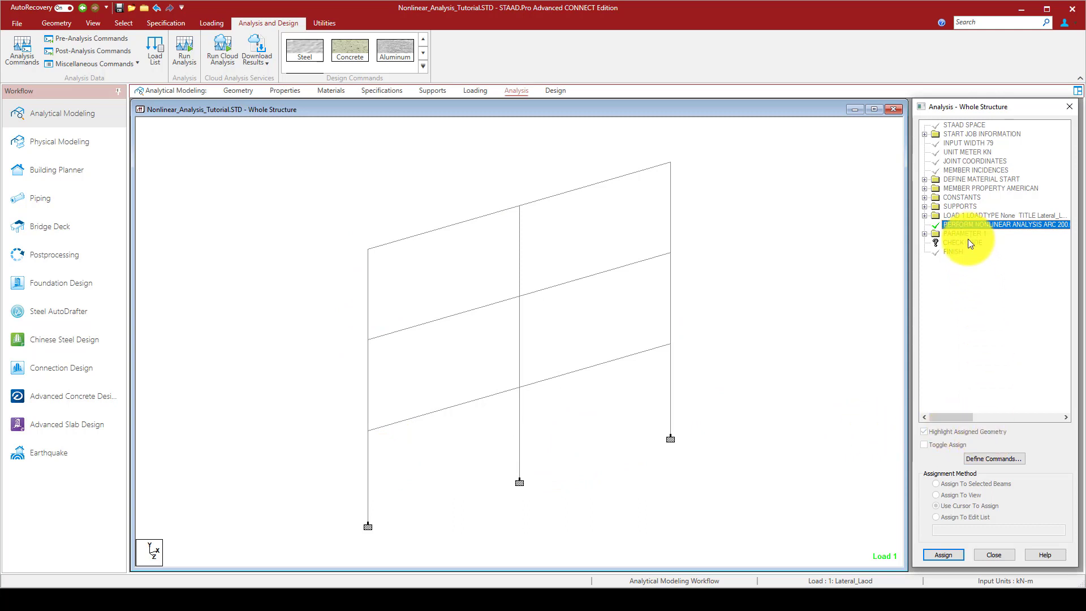
- Assign the CHECK CODE command to all frame members in view
left_click(555, 90)
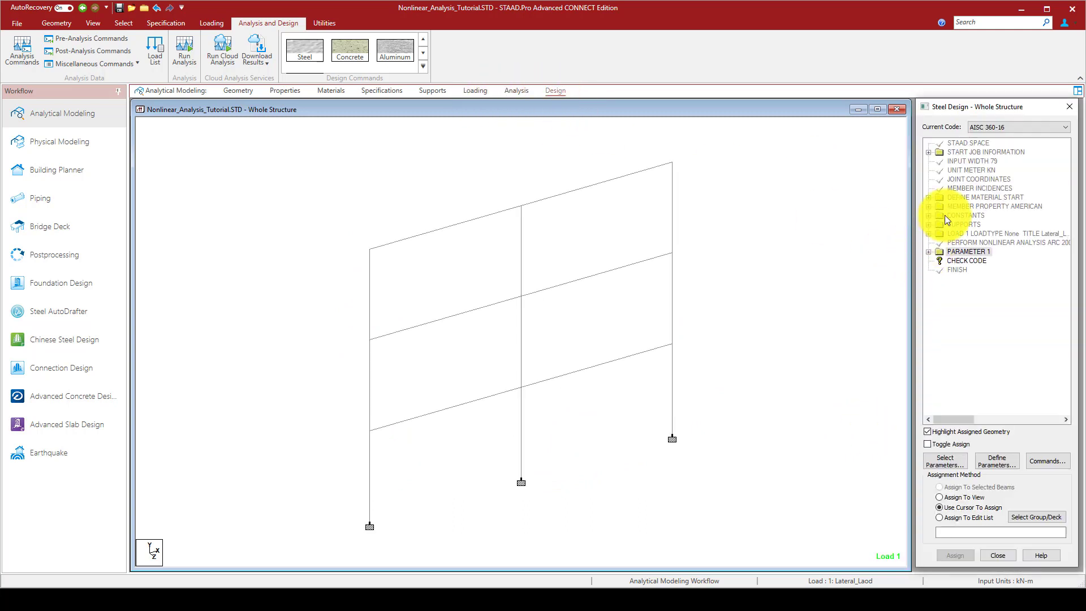
left_click(966, 260)
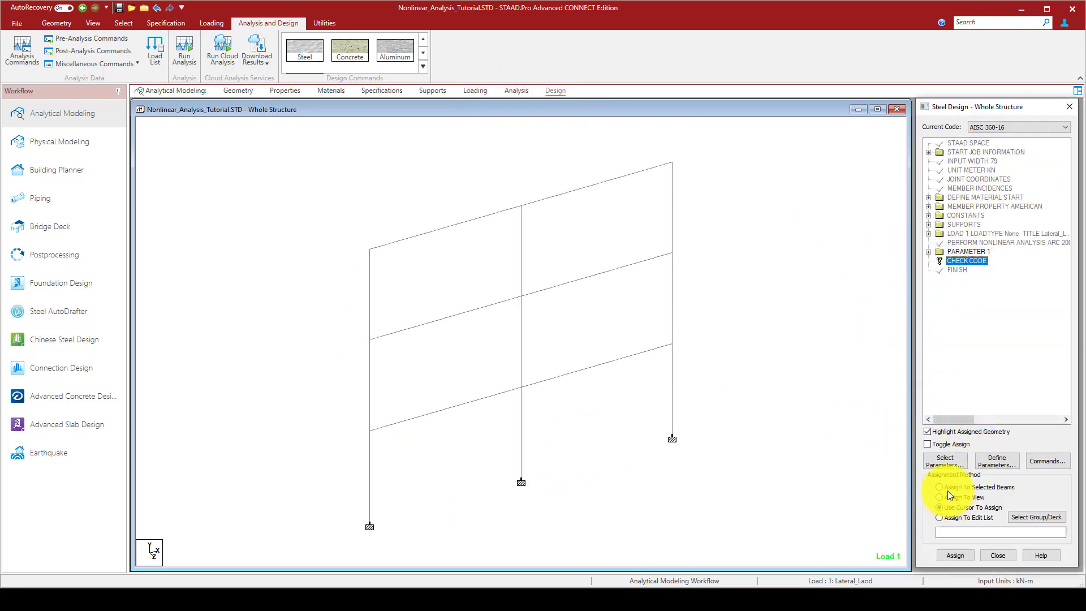
left_click(954, 554)
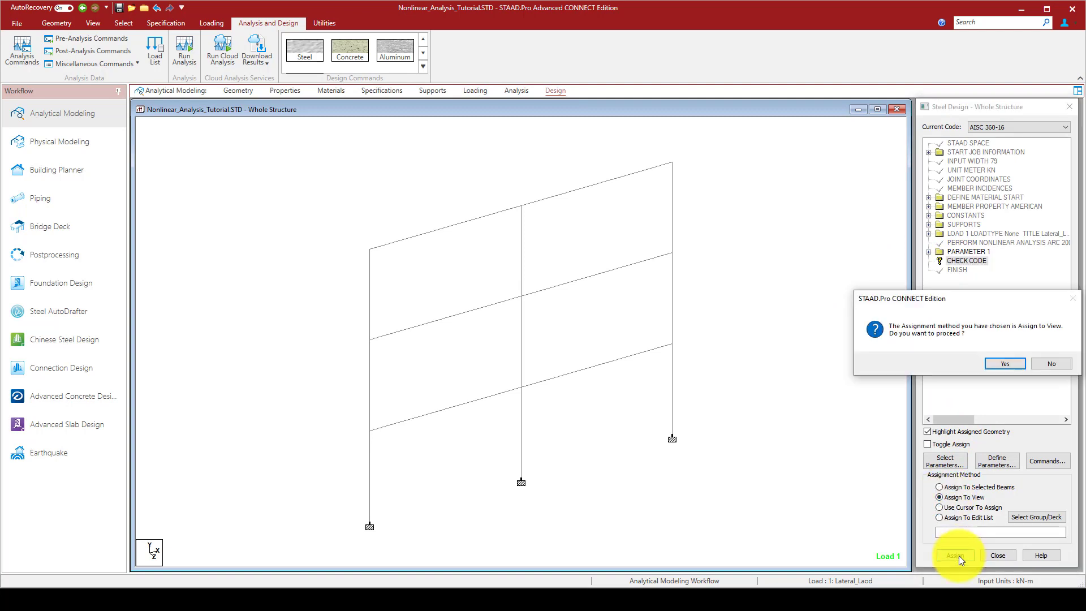
left_click(1005, 363)
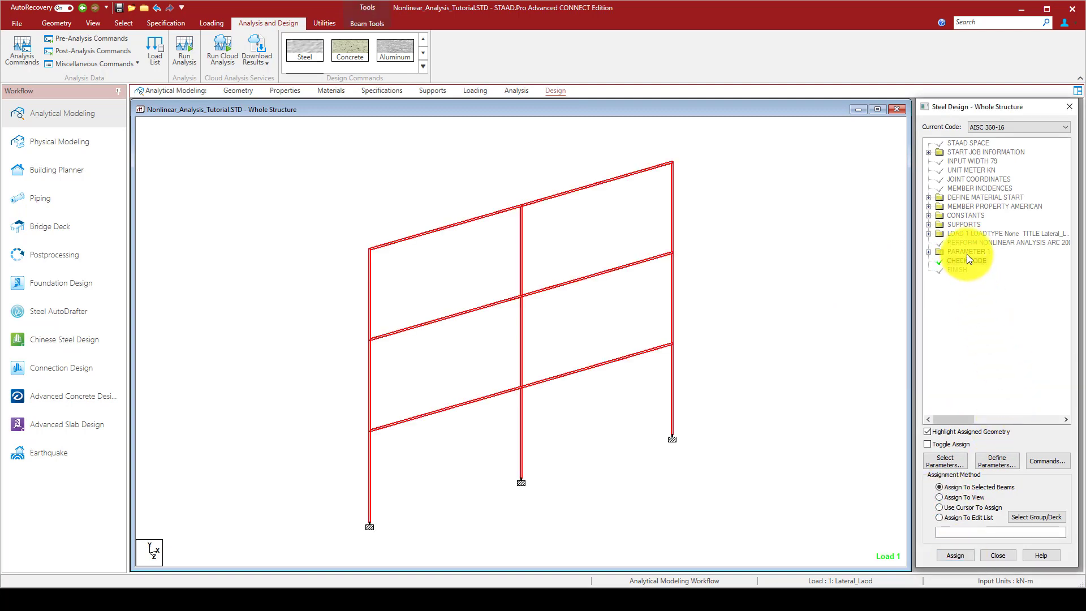
- Add a SELECT OPTIMIZED section selection command to the steel design
left_click(1047, 460)
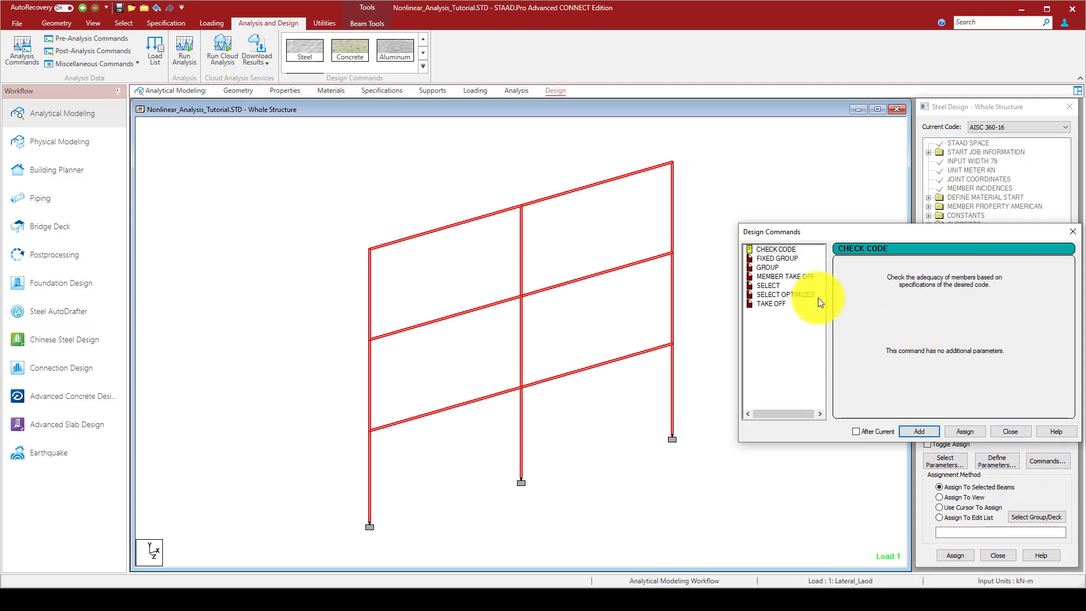
left_click(784, 294)
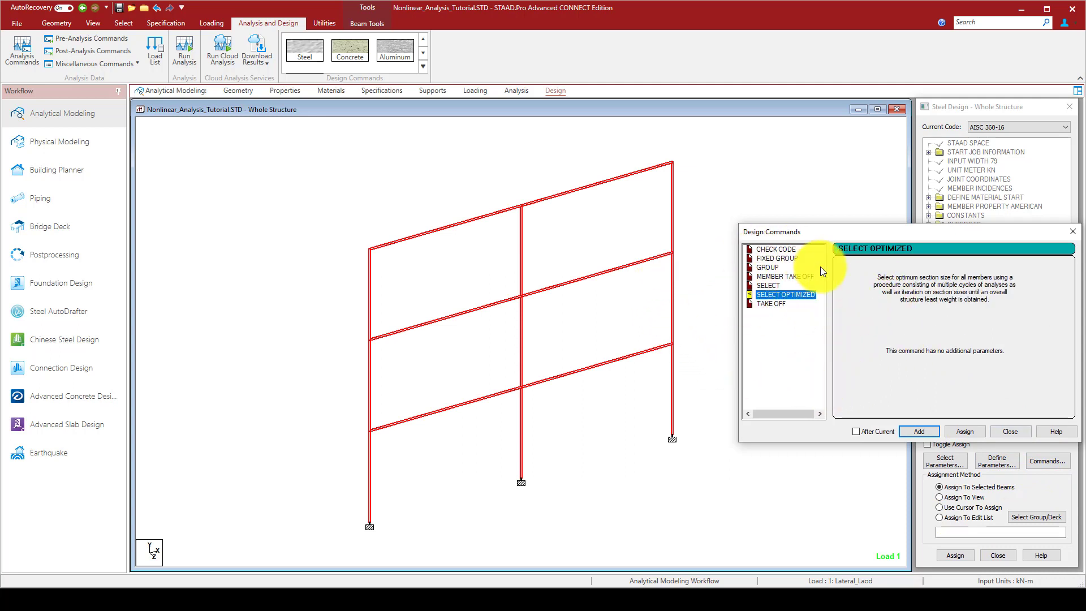
mouse_move(704, 185)
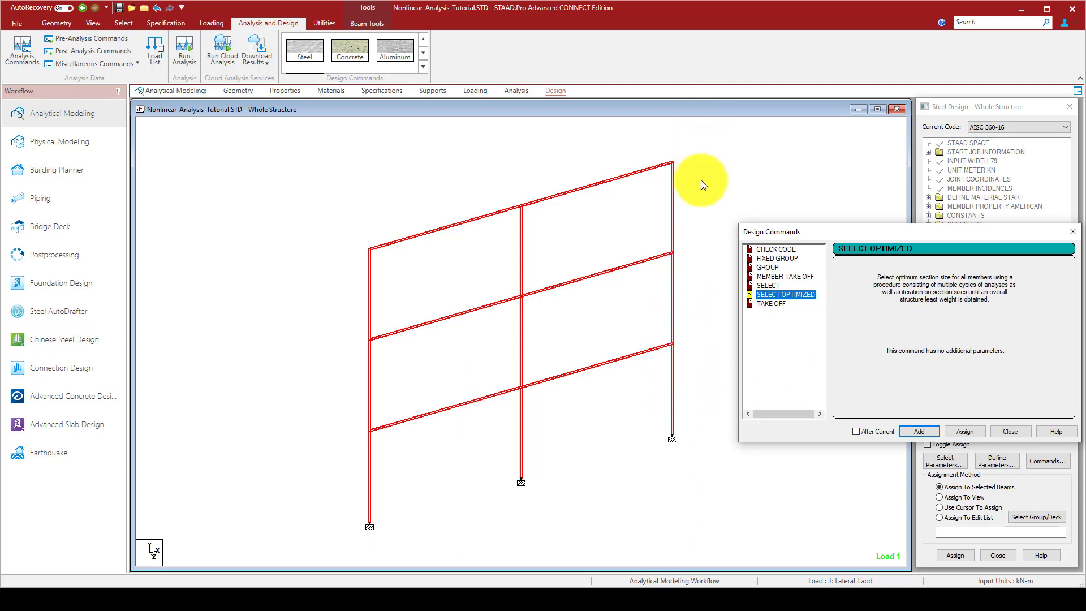
mouse_move(813, 294)
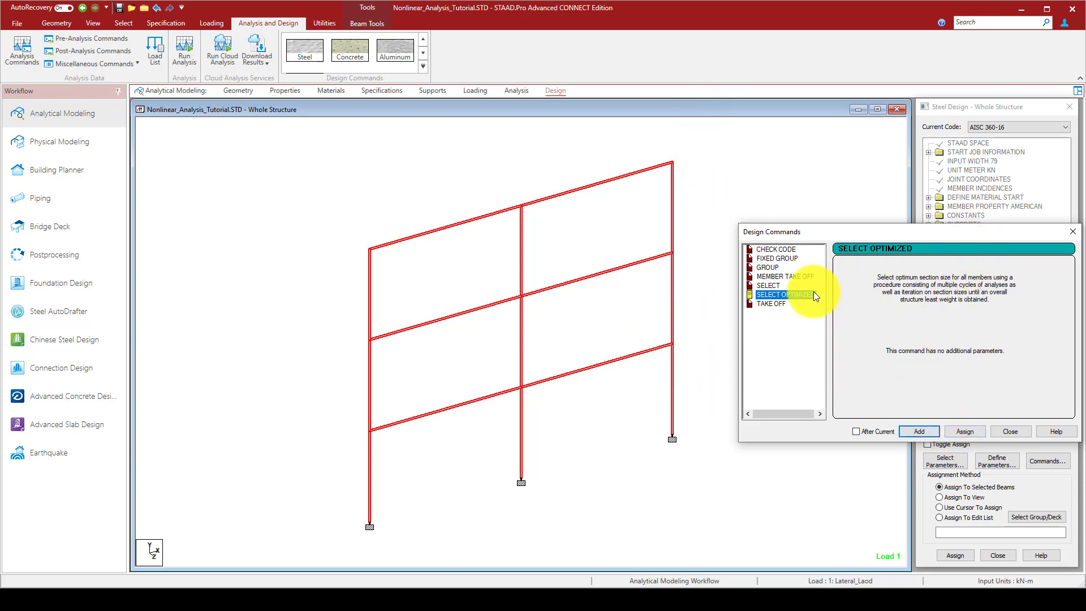
mouse_move(941, 412)
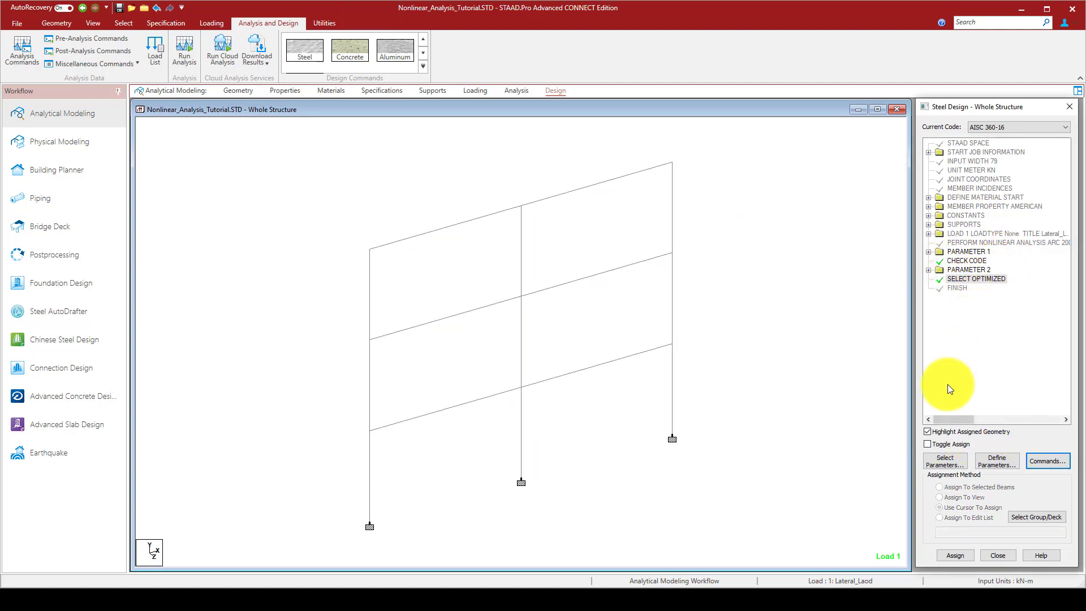
mouse_move(567, 179)
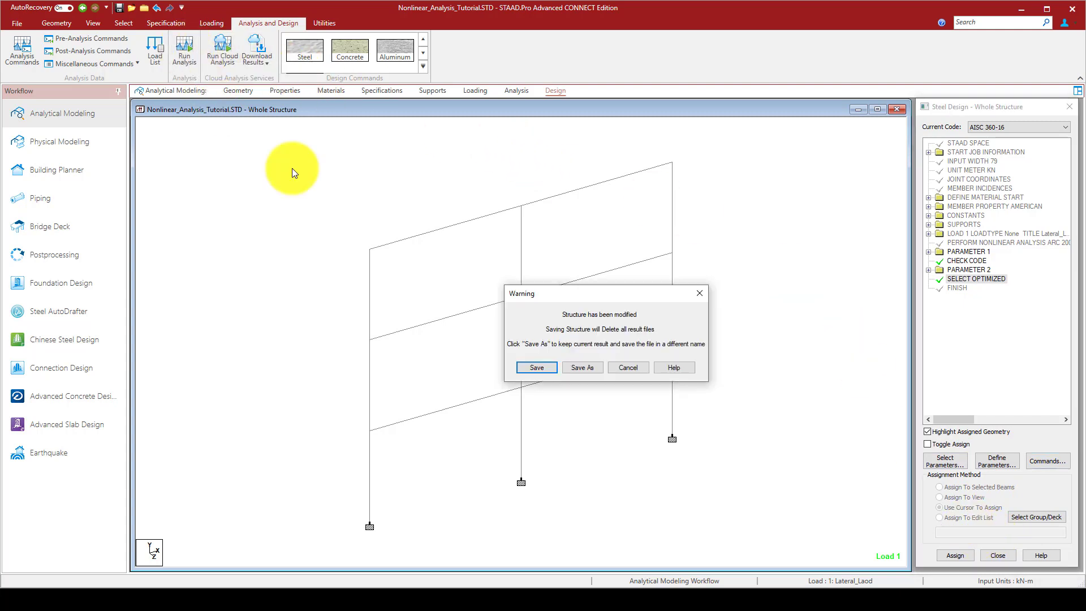
- Save the model, rerun analysis with member selection, and choose to view the output file
left_click(536, 367)
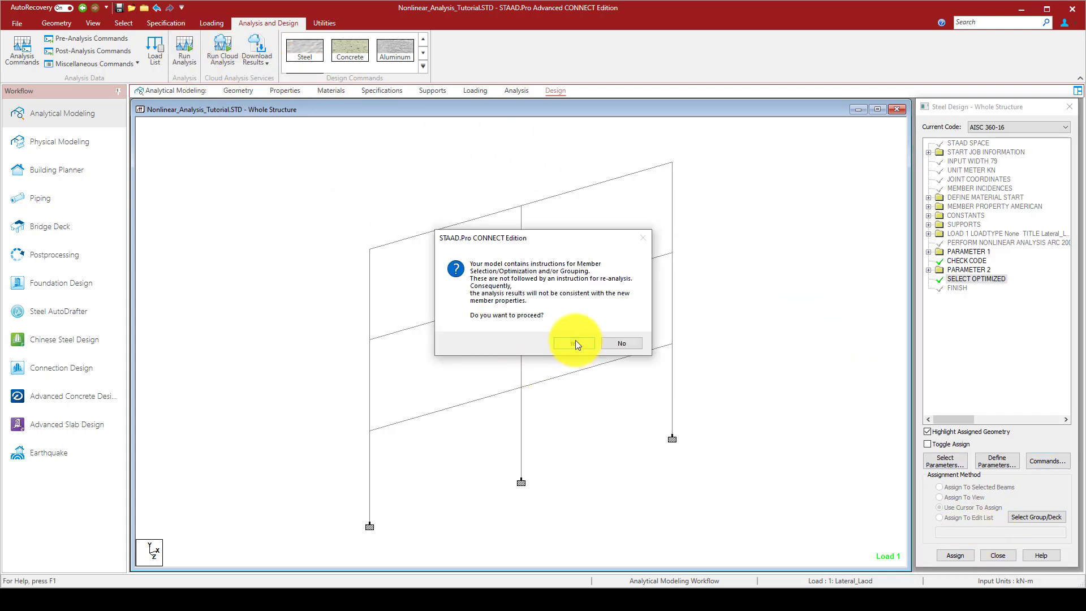
left_click(573, 343)
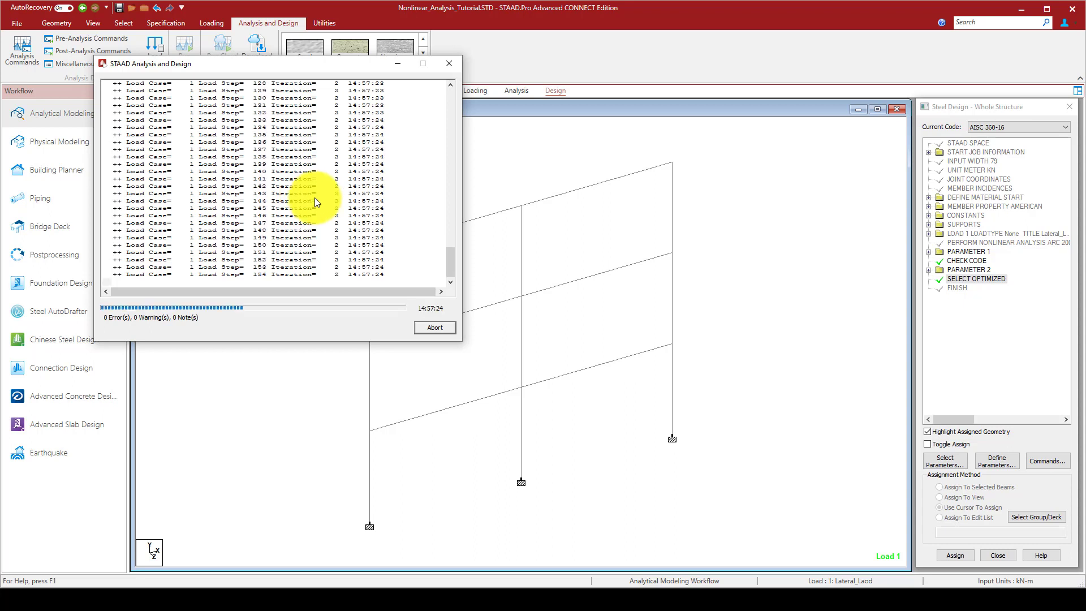
mouse_move(748, 543)
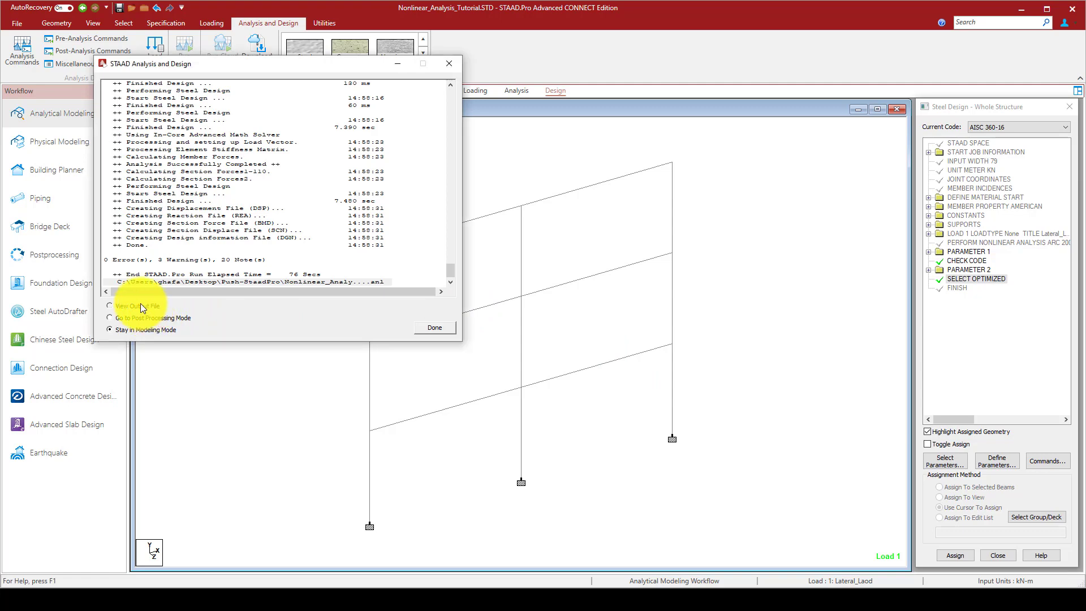
left_click(434, 327)
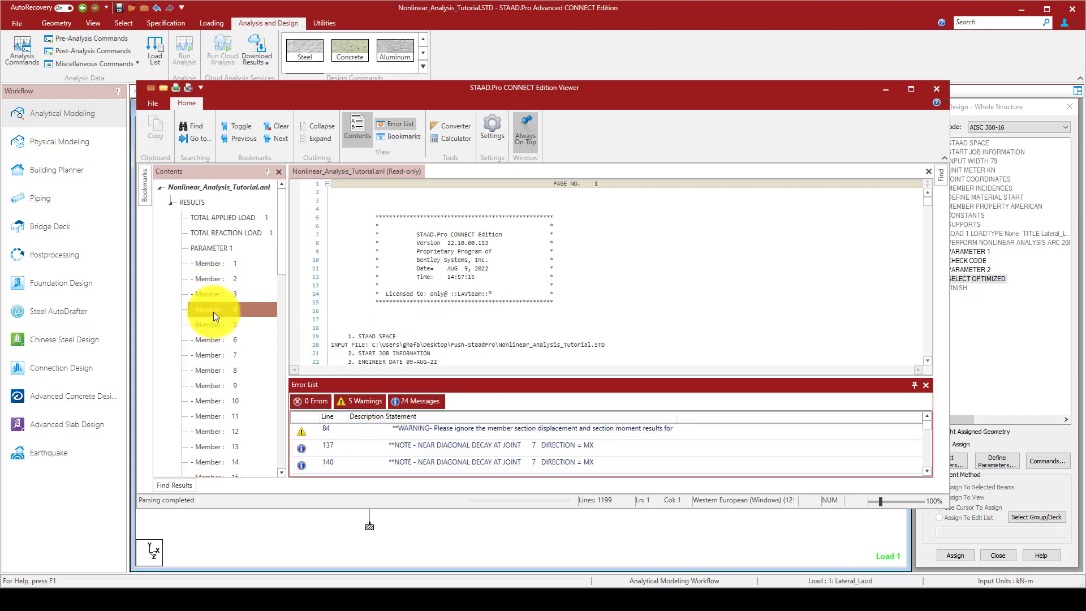
- Review the PARAMETER 1 member check output where the original sections fail
left_click(211, 309)
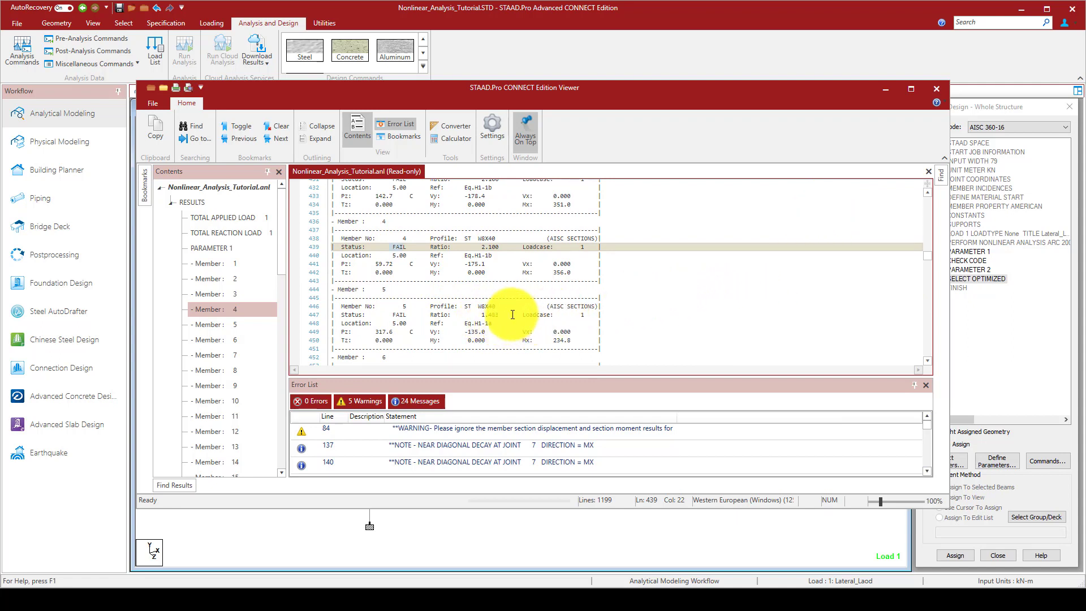
scroll("down", 3)
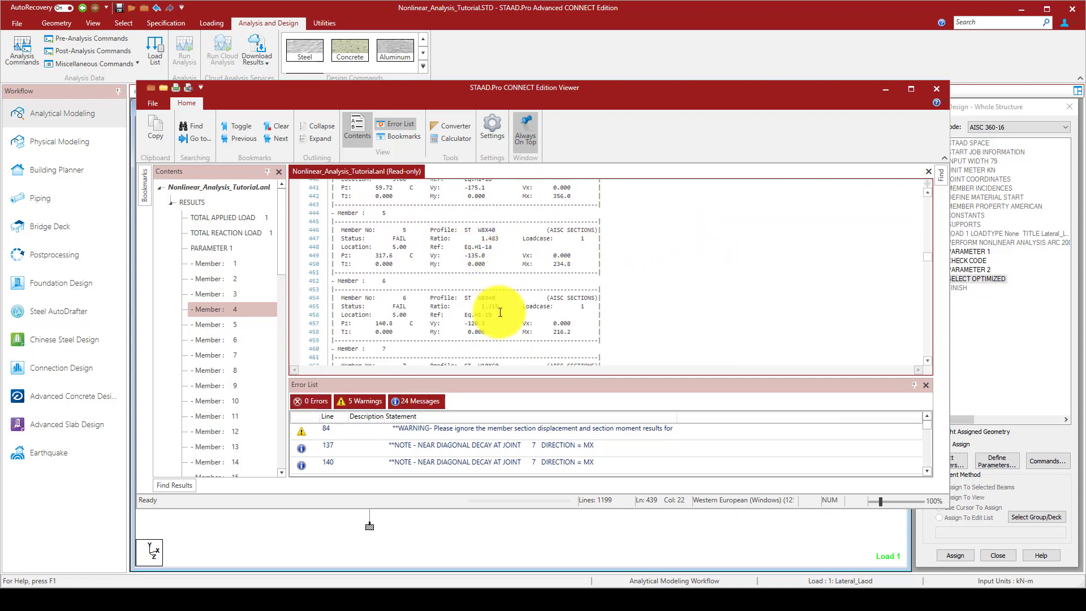
scroll("down", 3)
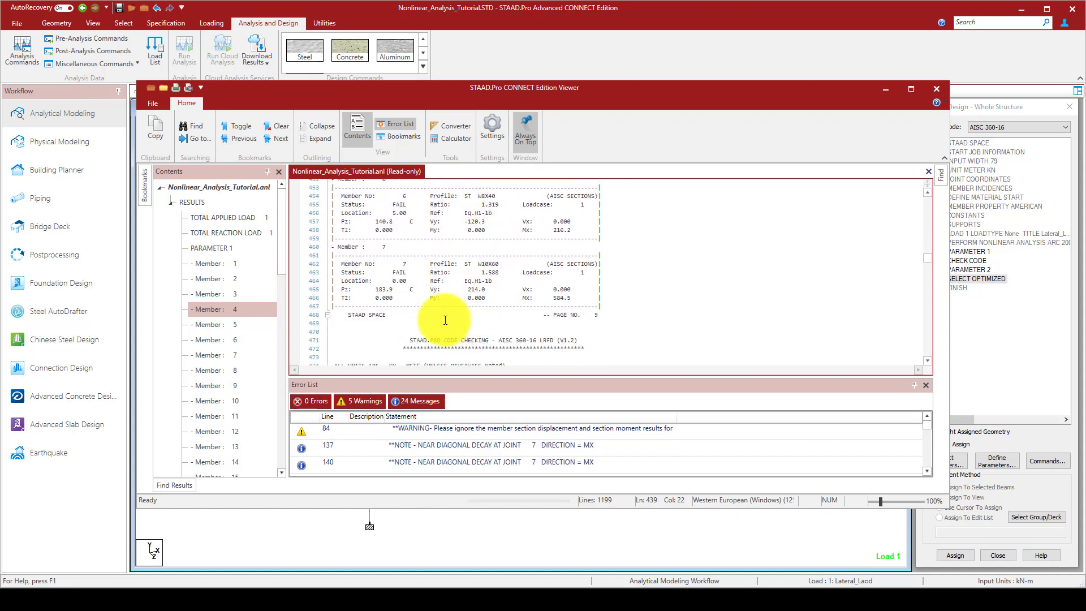
scroll("down", 3)
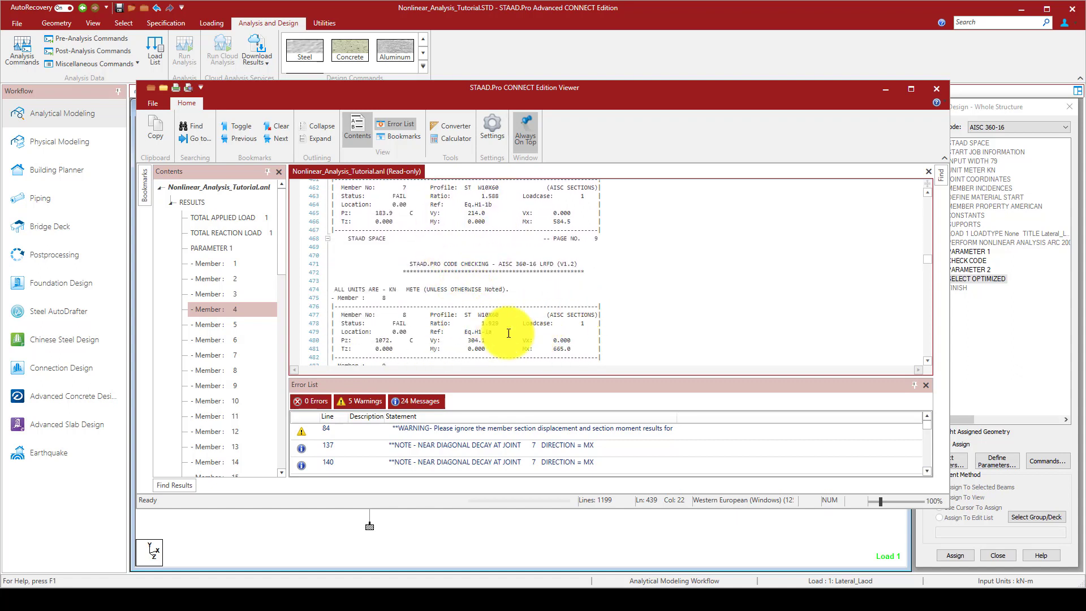
scroll("down", 3)
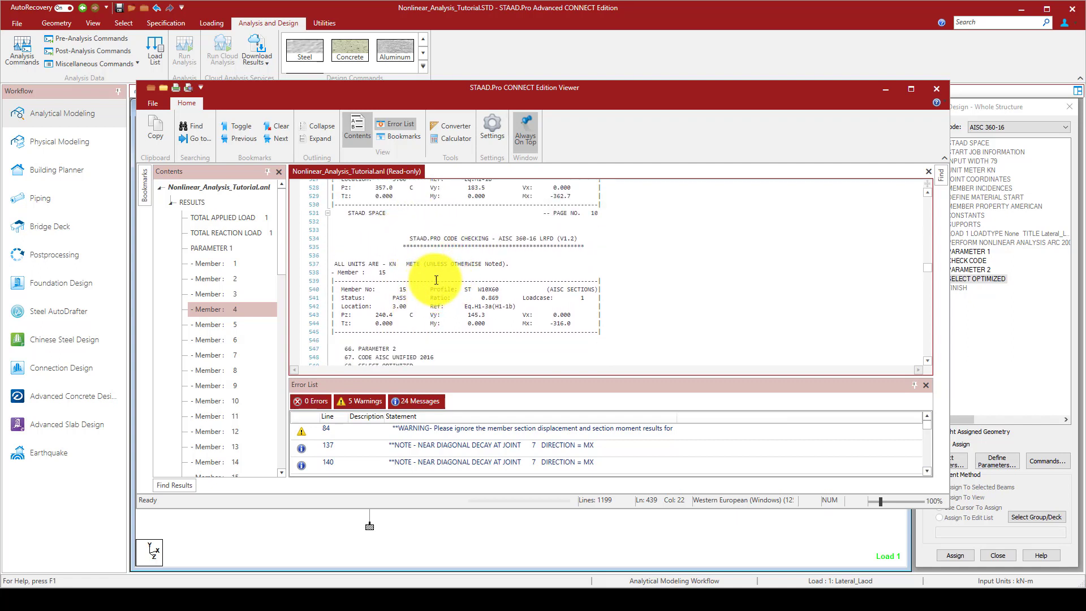
mouse_move(445, 270)
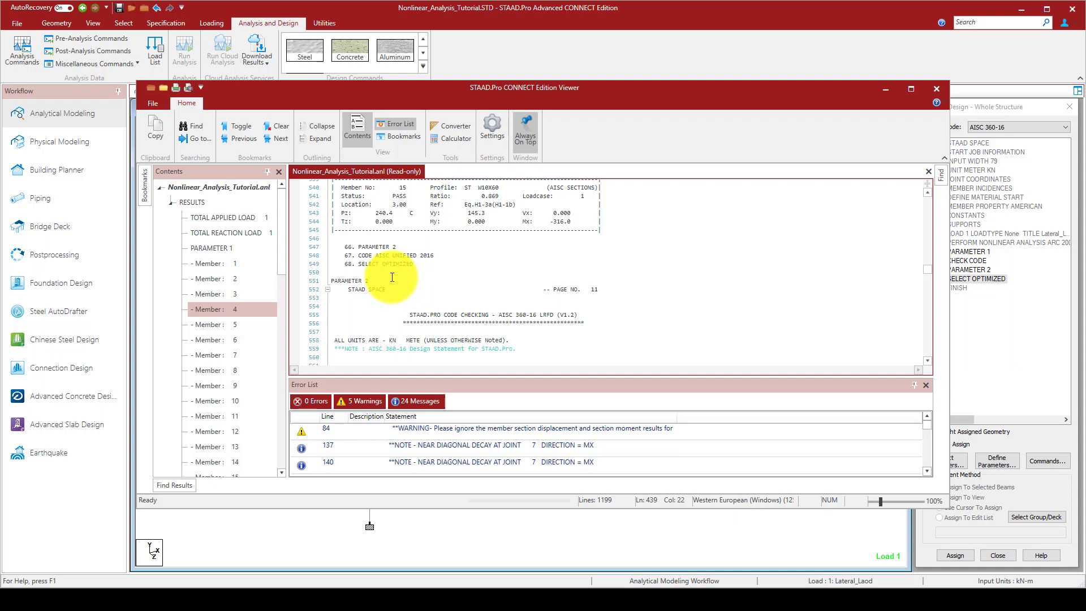
scroll("down", 3)
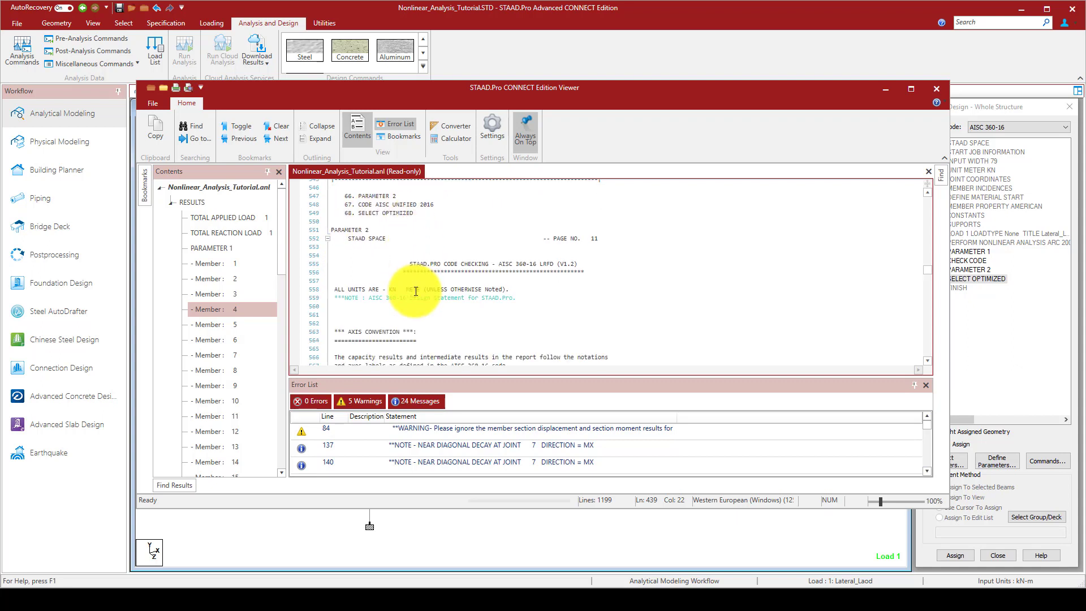
scroll("down", 3)
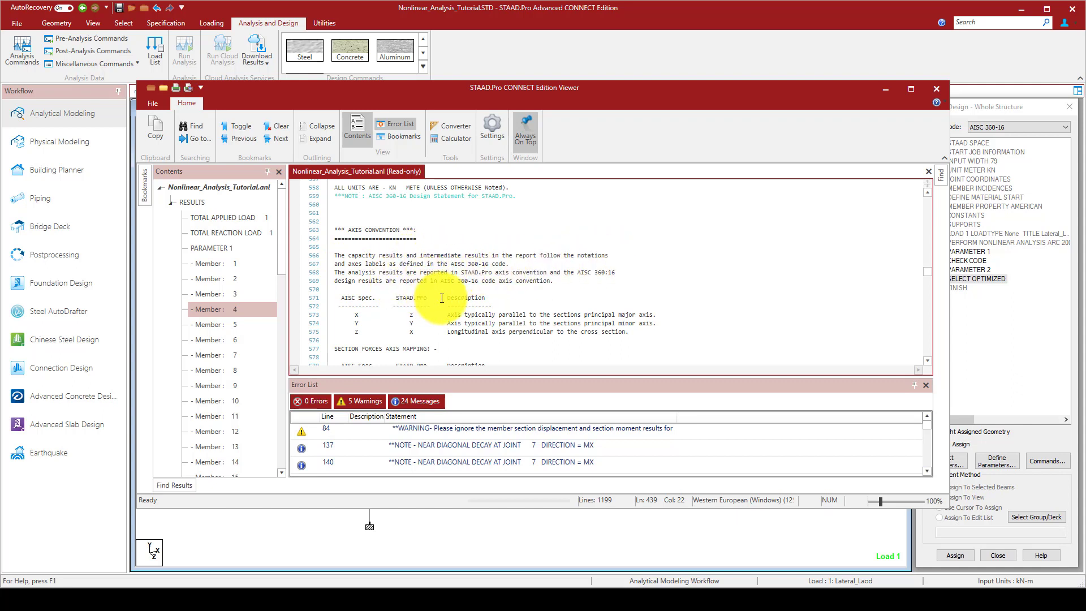
scroll("down", 3)
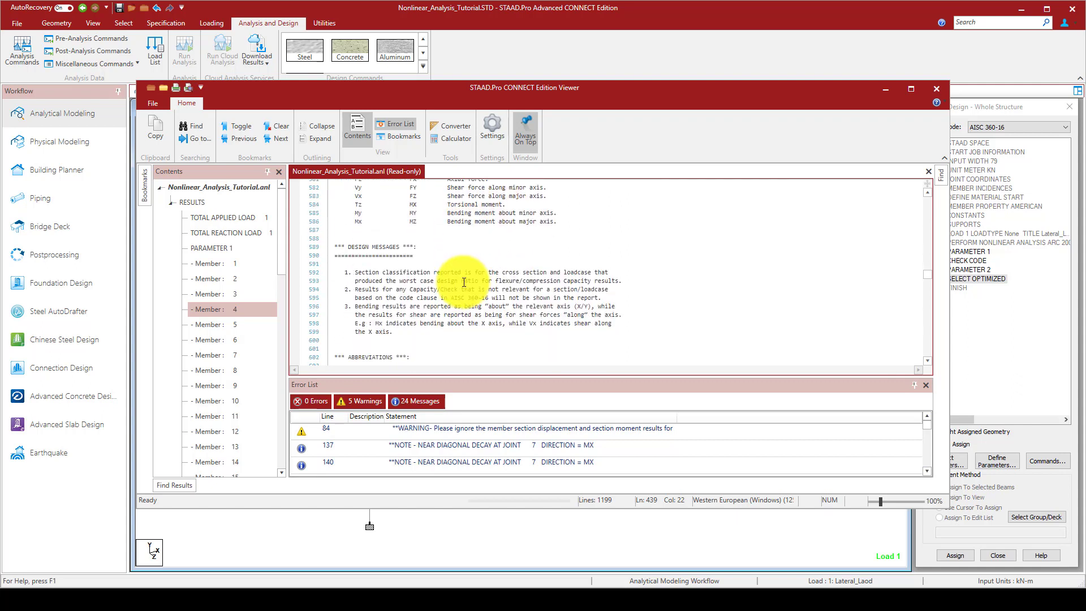
scroll("down", 3)
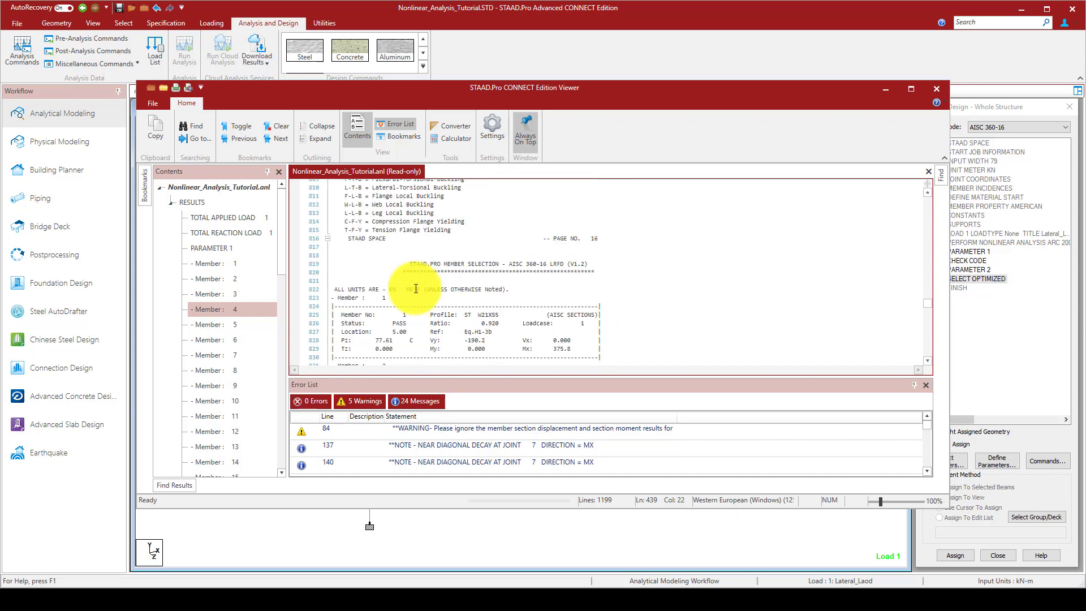
scroll("down", 3)
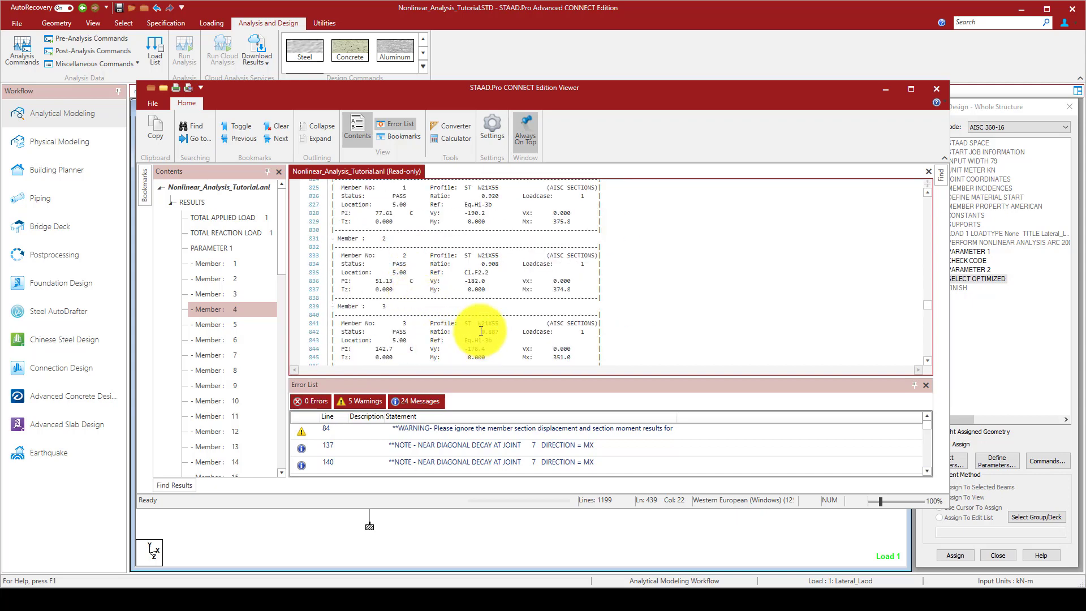
- Review the PARAMETER 2 member selection: members 1 and 2 as W14X34 passing at 0.982 and 0.973
left_click(476, 323)
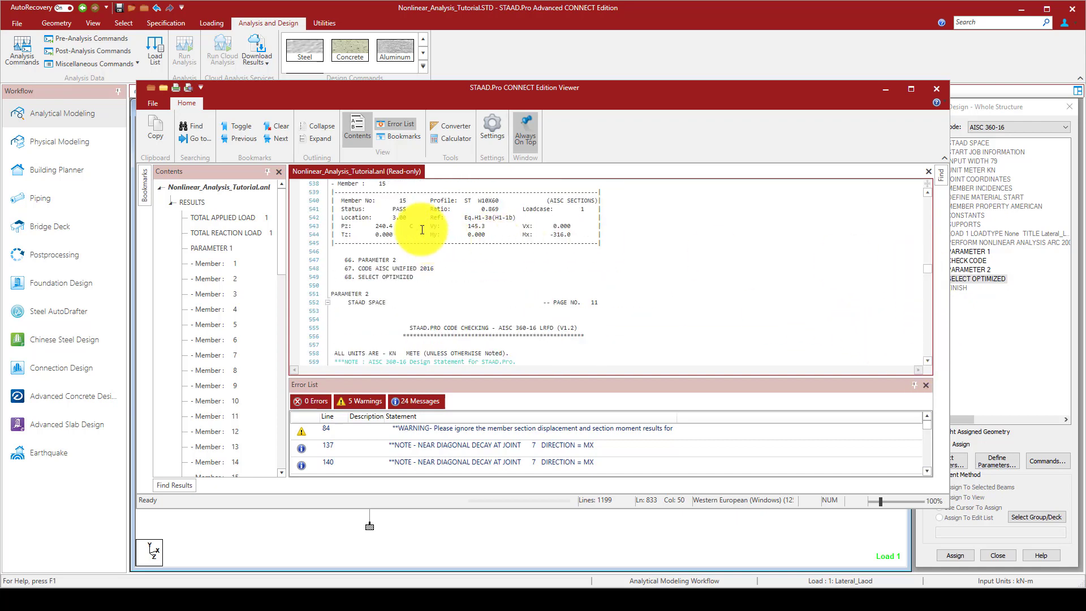
left_click(208, 468)
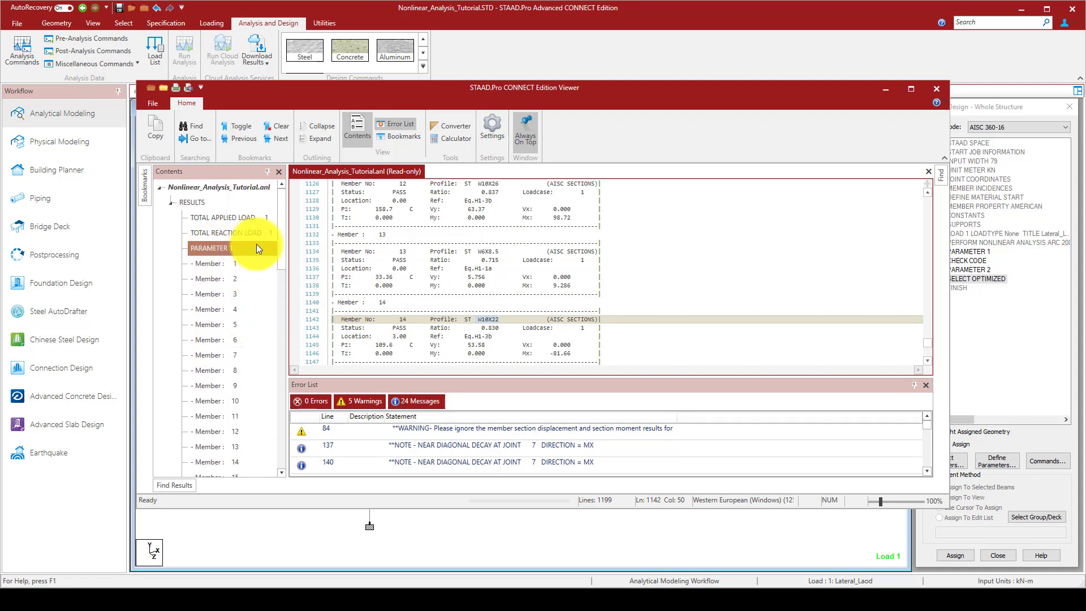
scroll("down", 3)
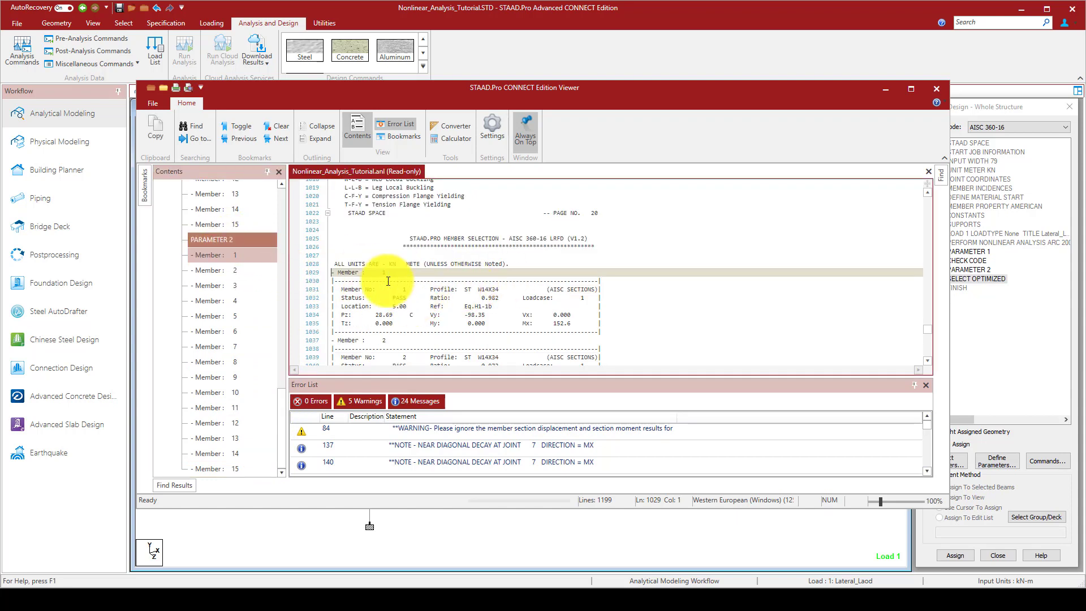
scroll("down", 3)
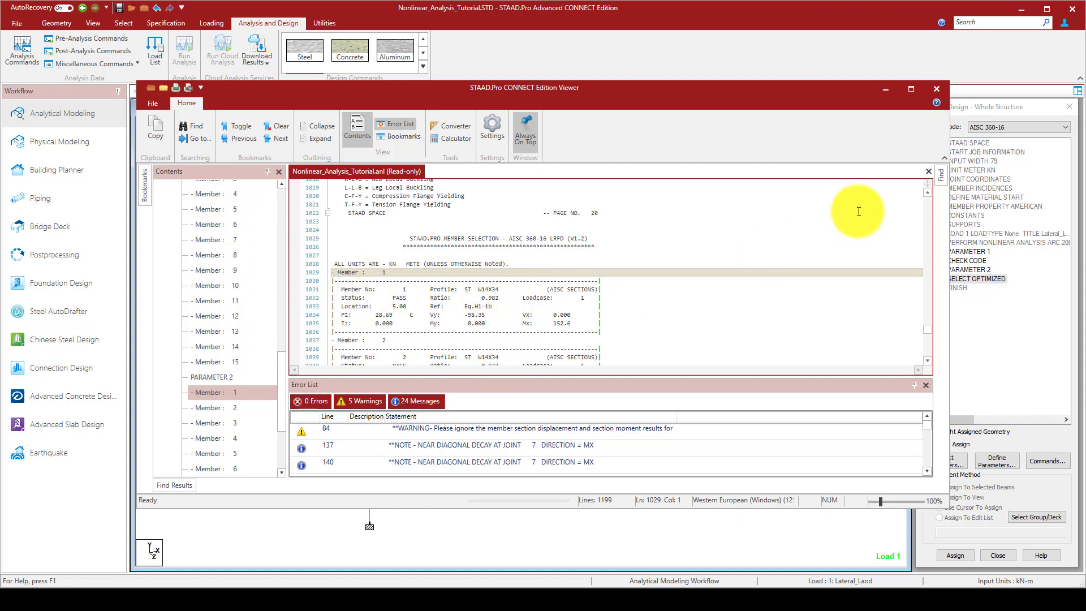
mouse_move(651, 294)
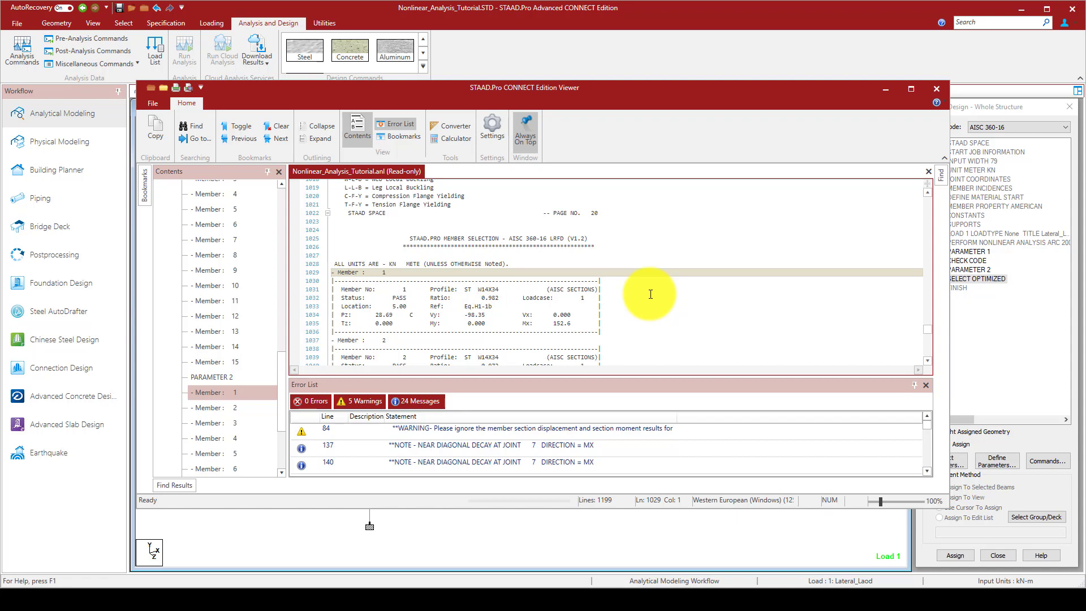
mouse_move(531, 323)
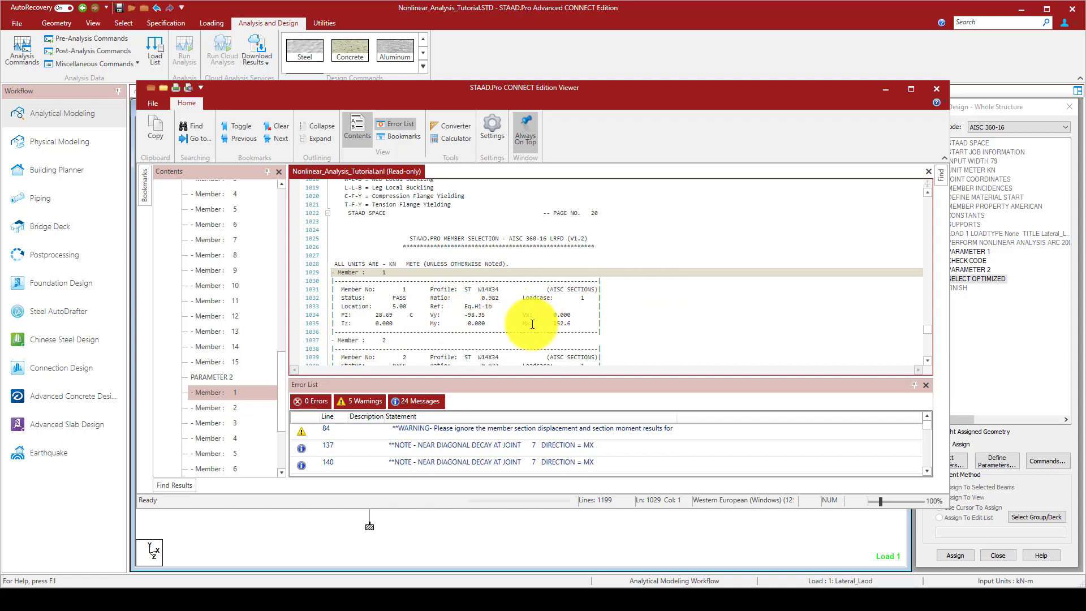
scroll("down", 3)
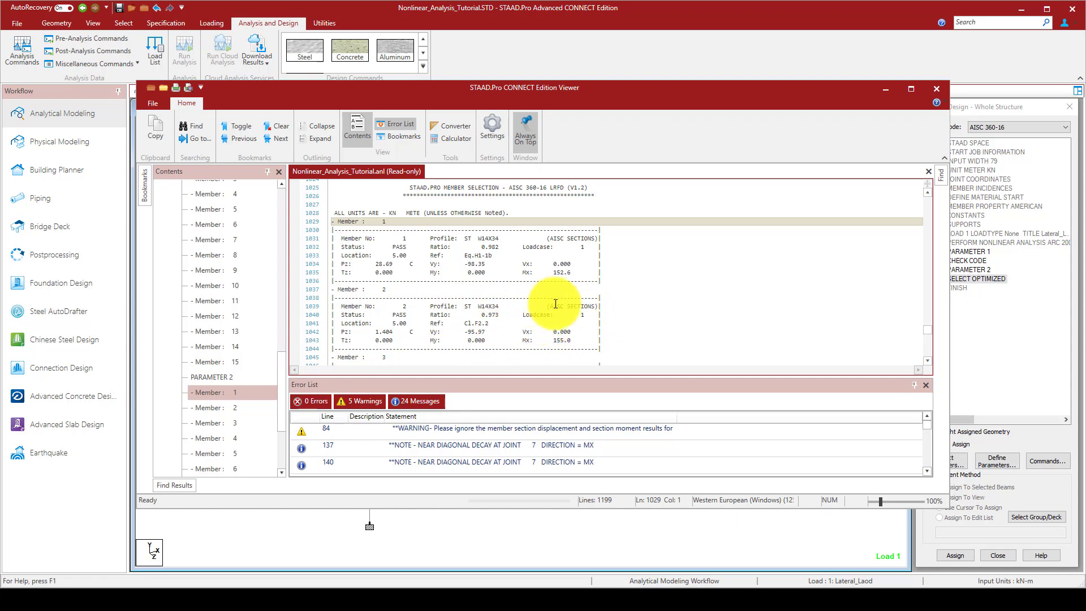
mouse_move(513, 328)
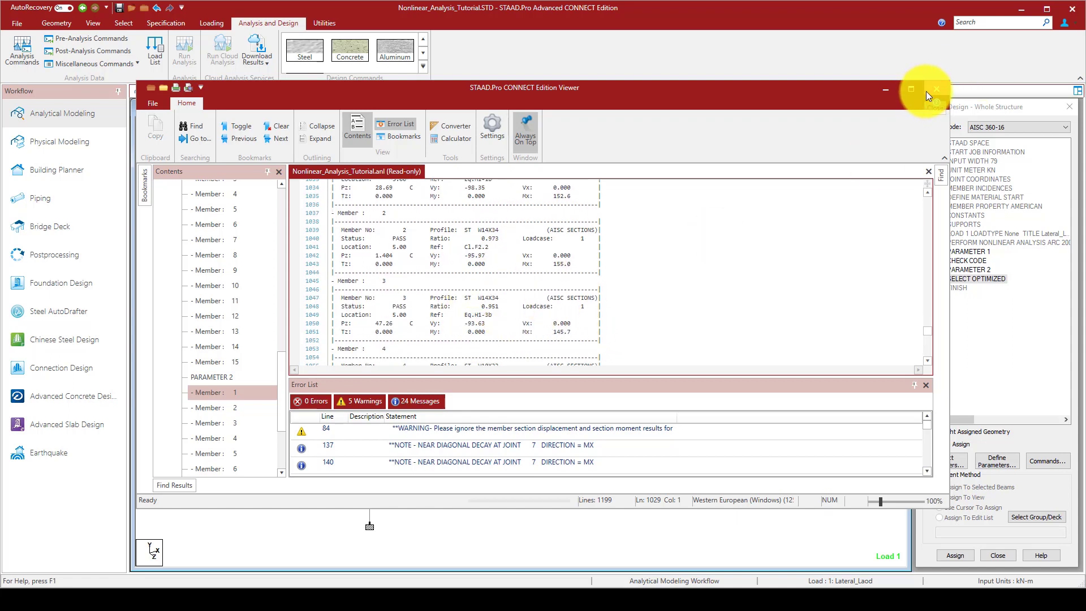
- Close the analysis output viewer to return to the frame model
left_click(936, 88)
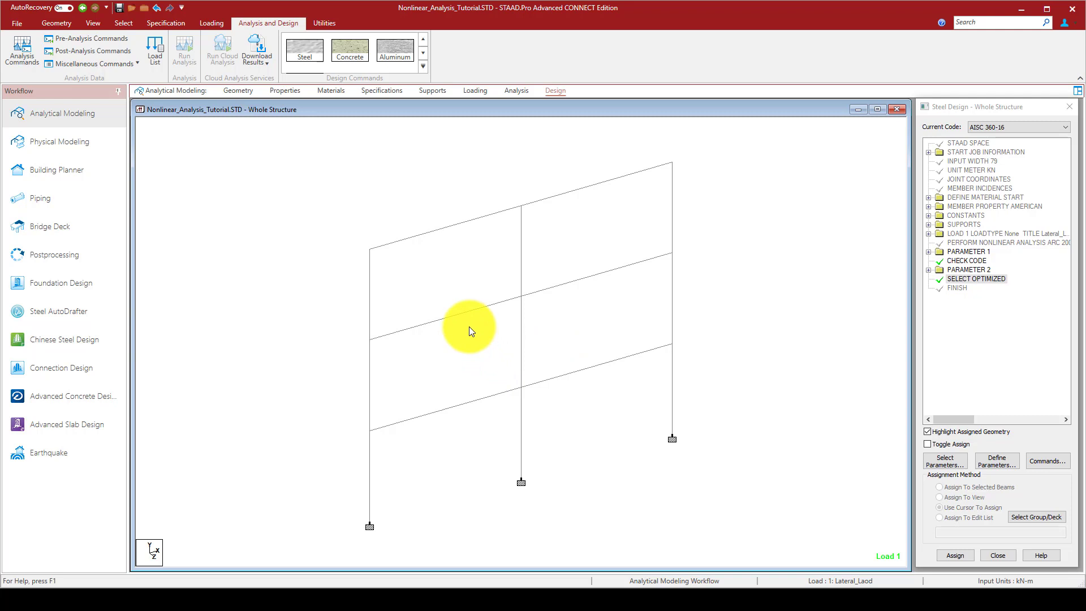
mouse_move(472, 354)
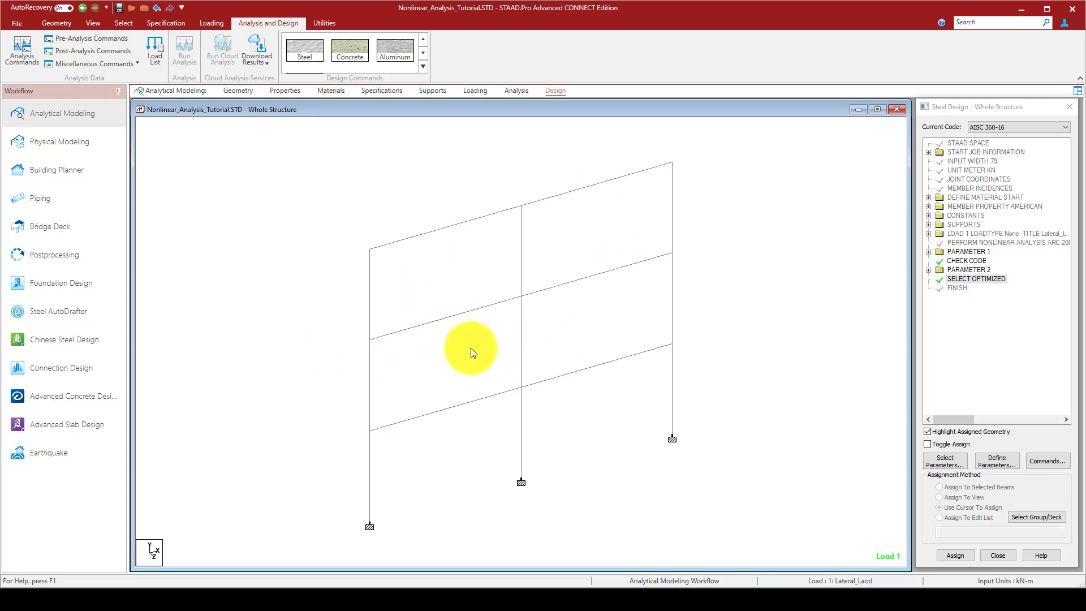
mouse_move(52, 400)
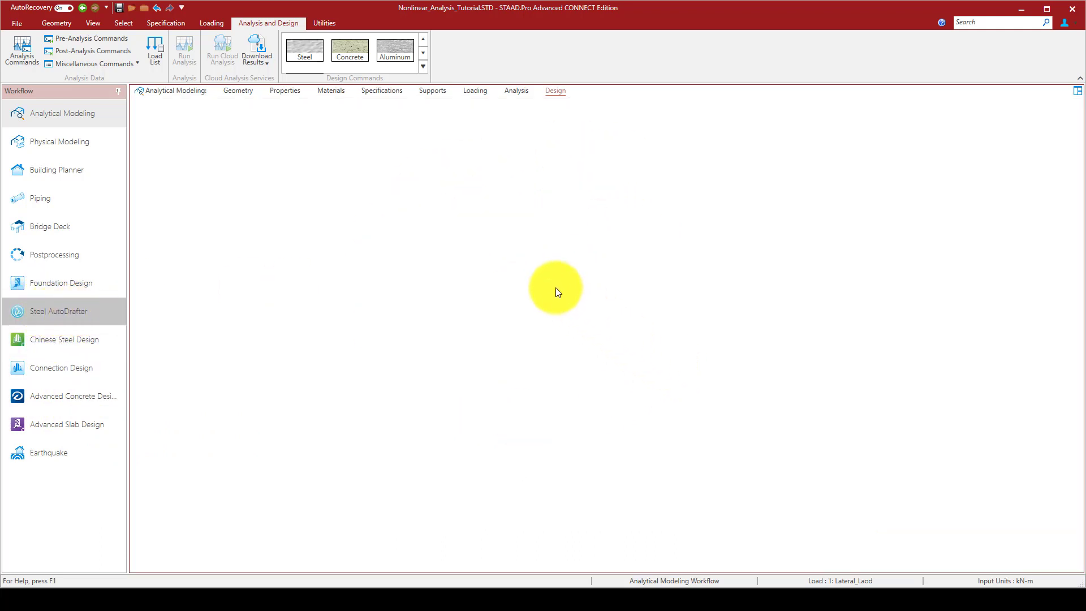
mouse_move(491, 236)
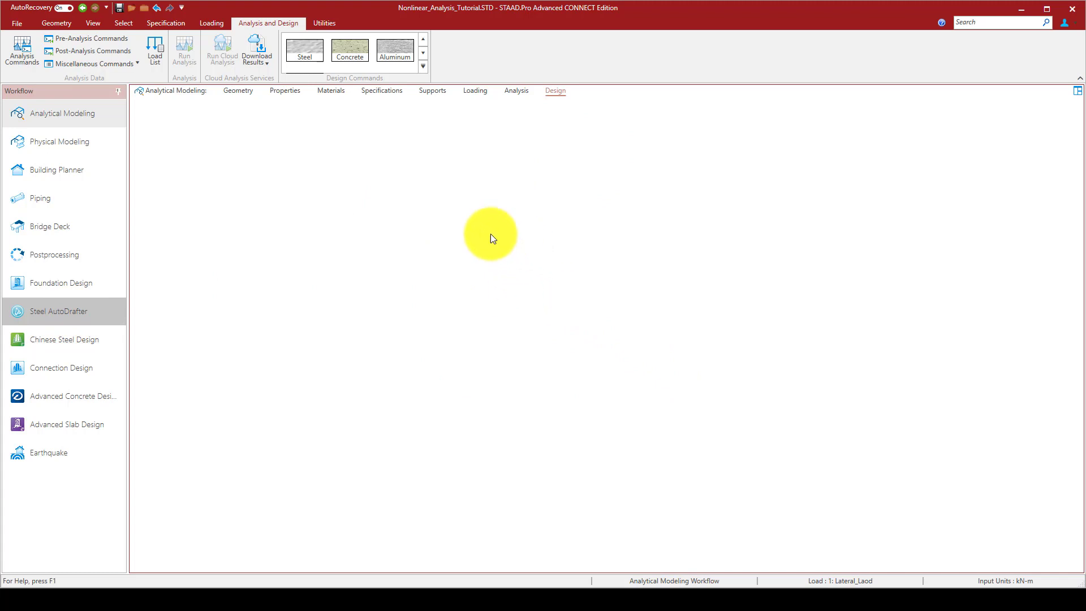
- Load the frame in Steel AutoDrafter and generate the MTO table of W8X40 and W10X60 quantities
left_click(57, 311)
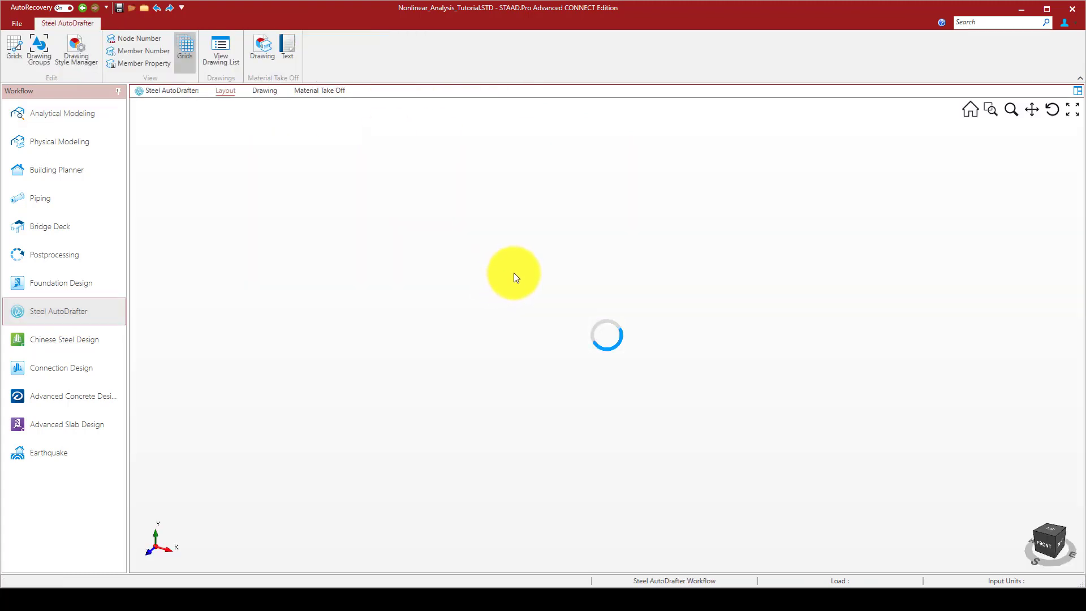
mouse_move(567, 321)
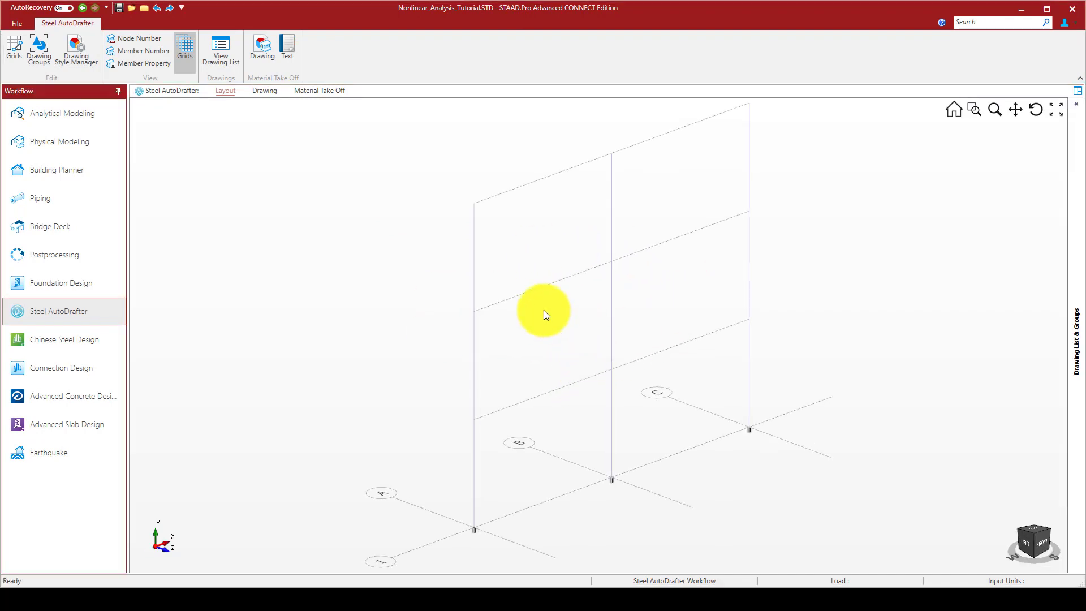
left_click(219, 47)
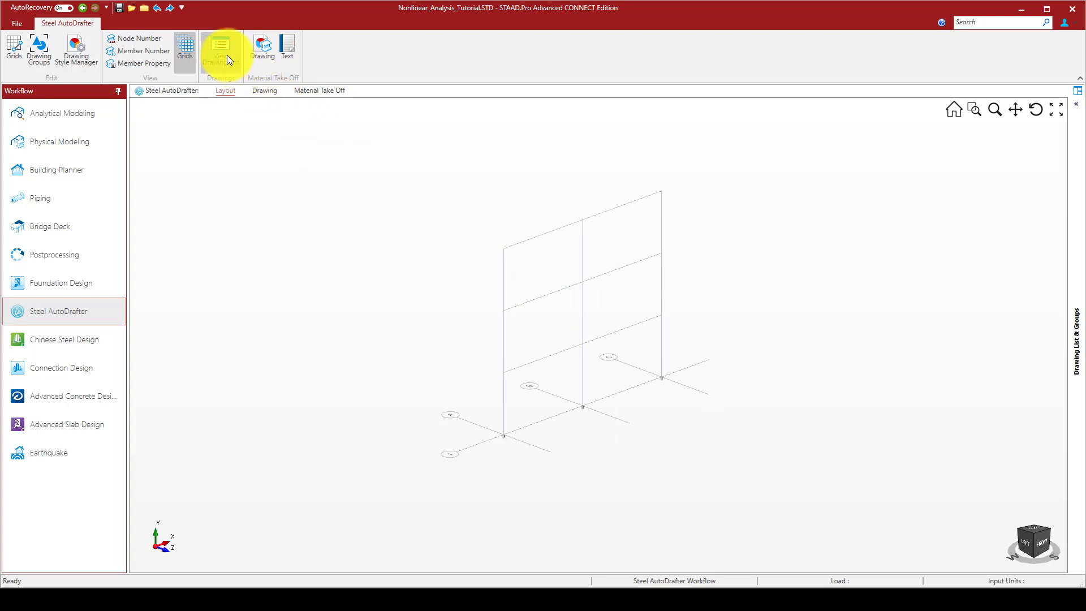
mouse_move(234, 65)
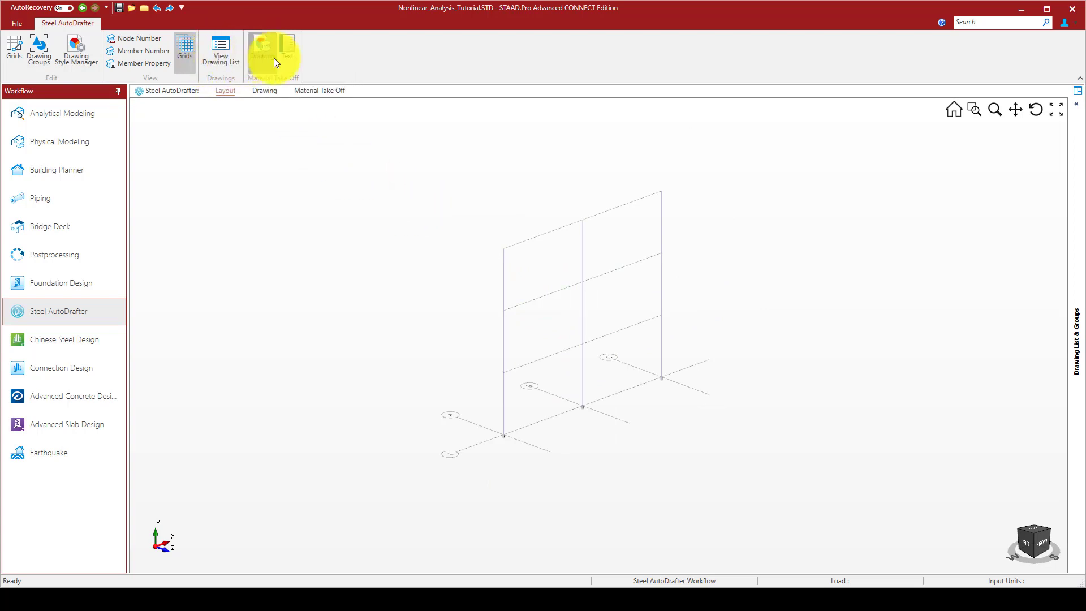
left_click(262, 47)
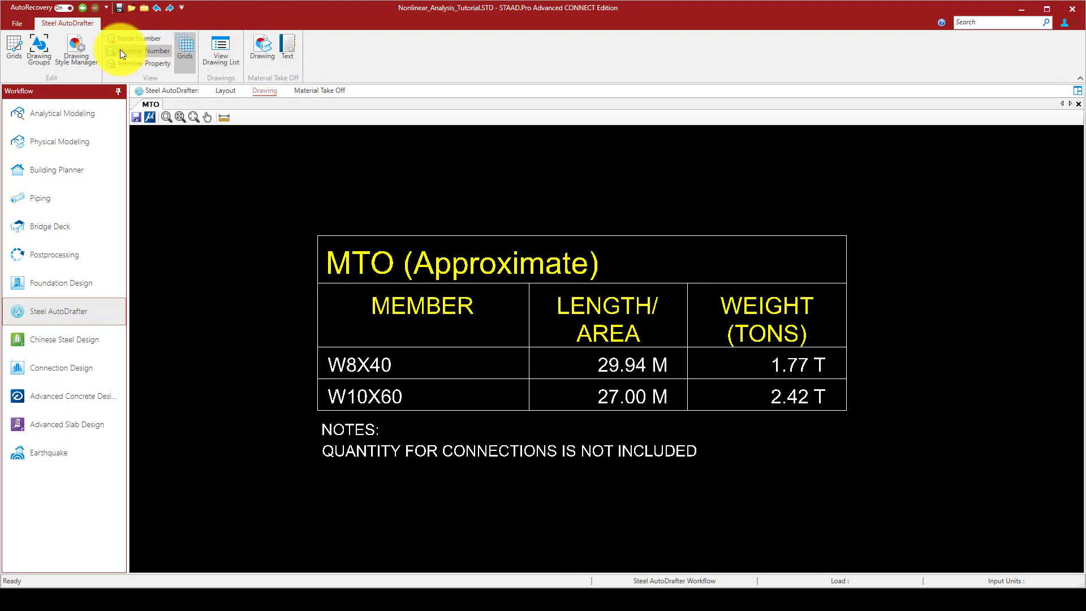
mouse_move(74, 63)
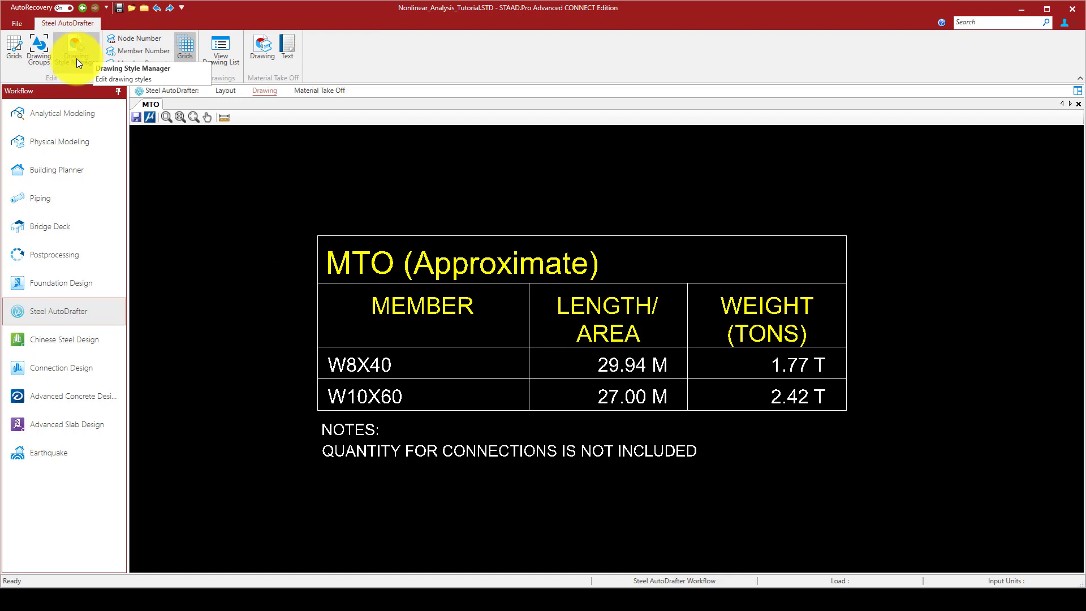
left_click(75, 48)
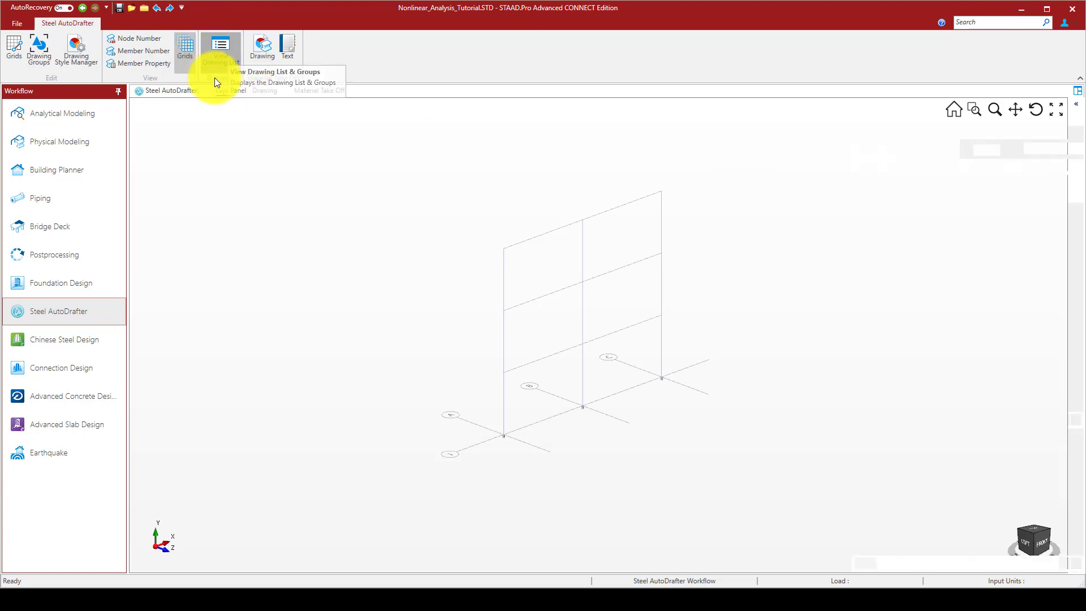
- Browse the YZ and XY drawing types, then set the drawing type to Plan for all grids
left_click(221, 48)
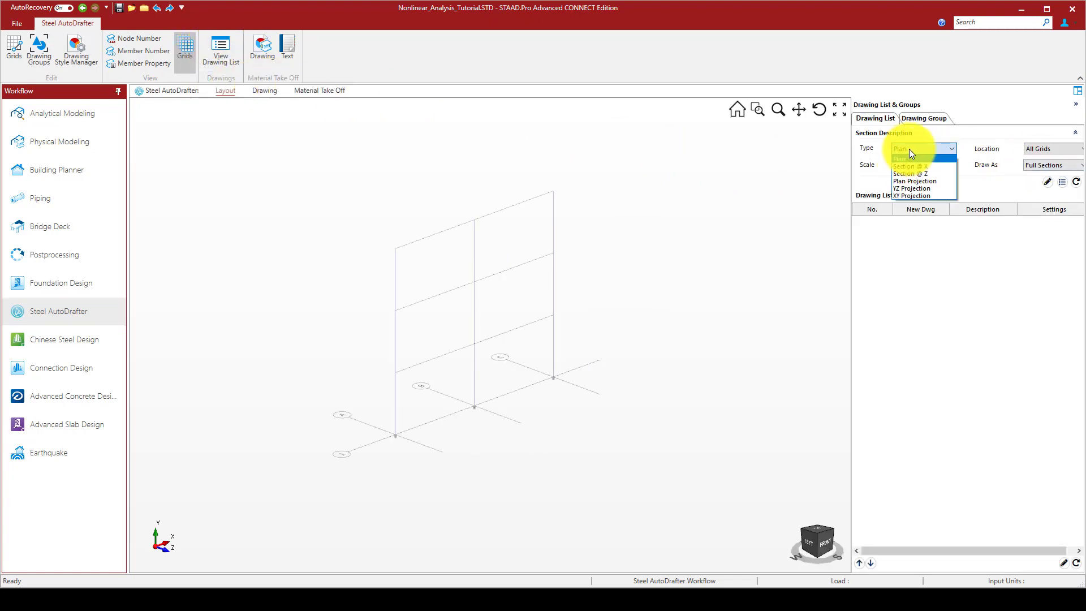
left_click(909, 166)
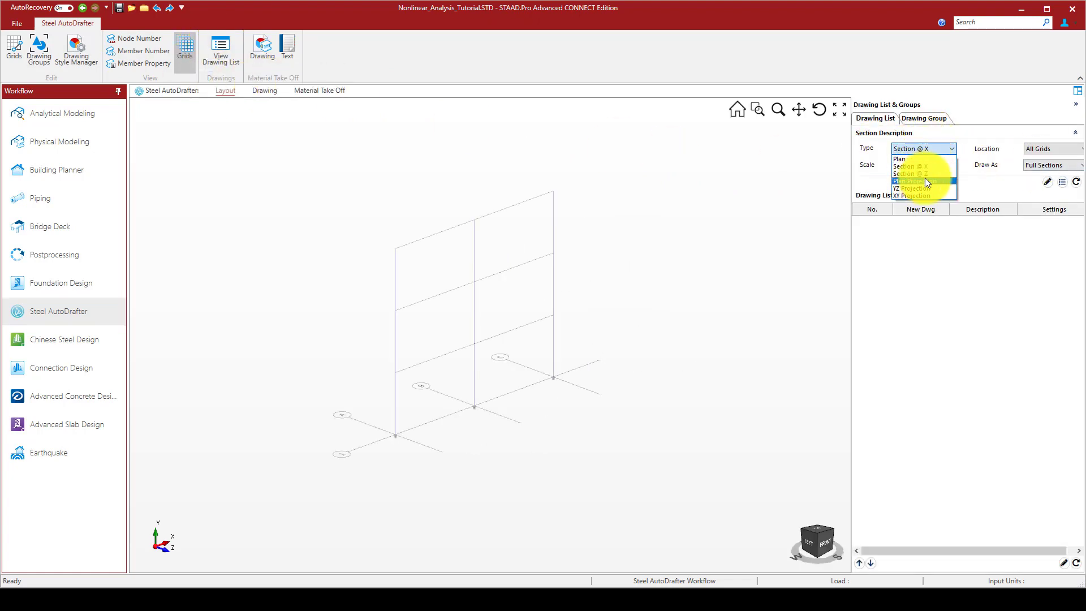
left_click(911, 187)
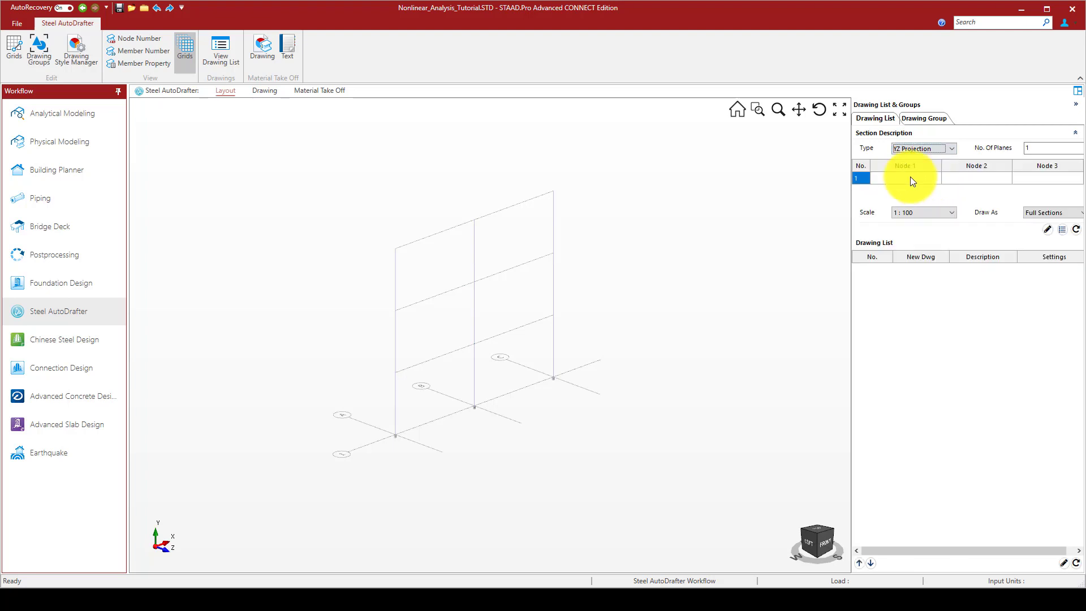
left_click(950, 147)
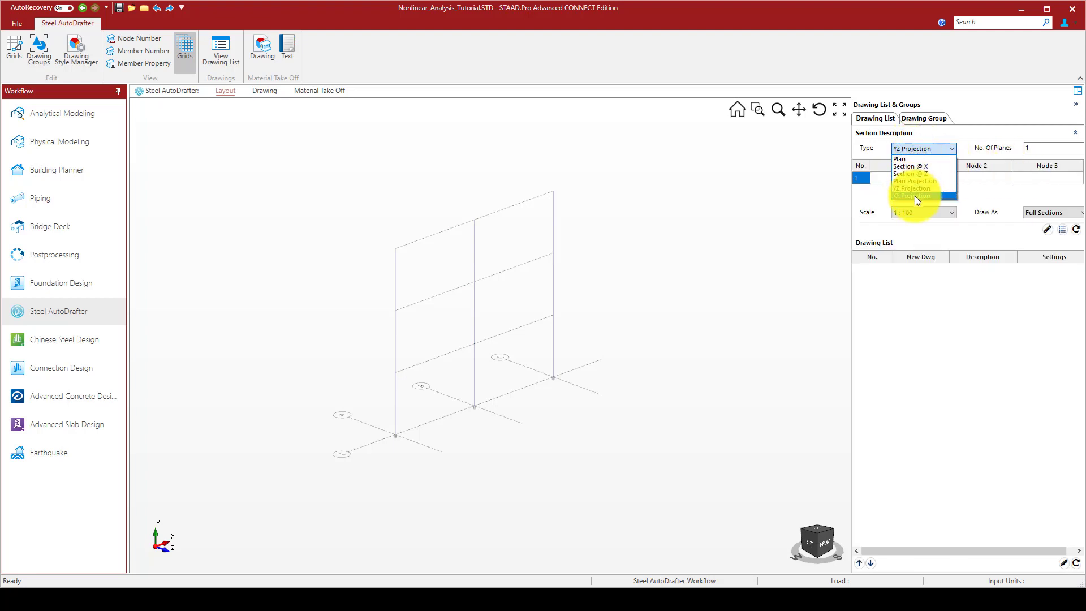
left_click(913, 195)
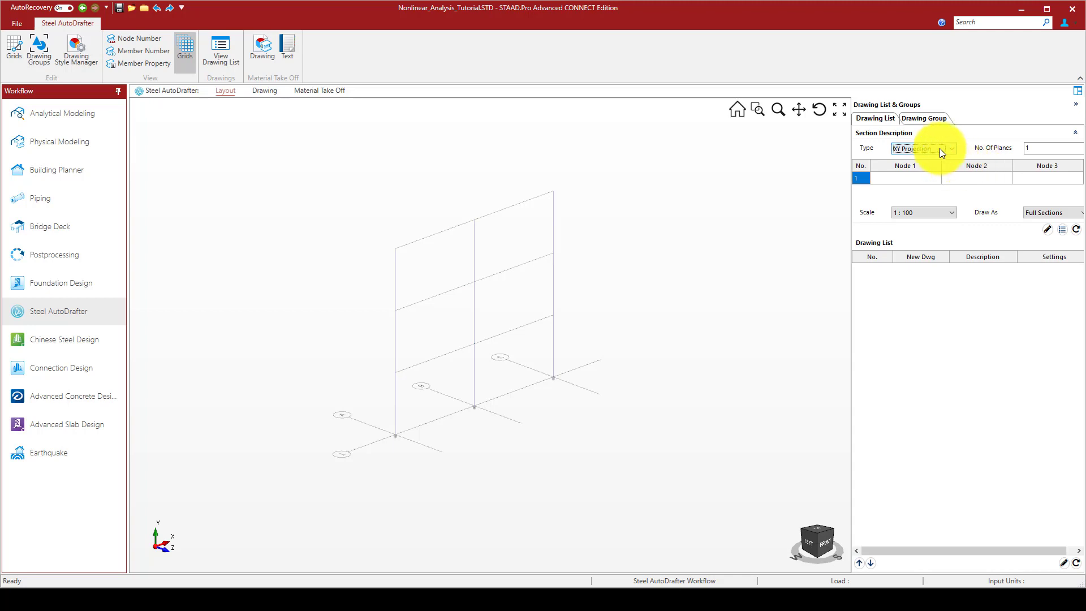
left_click(951, 150)
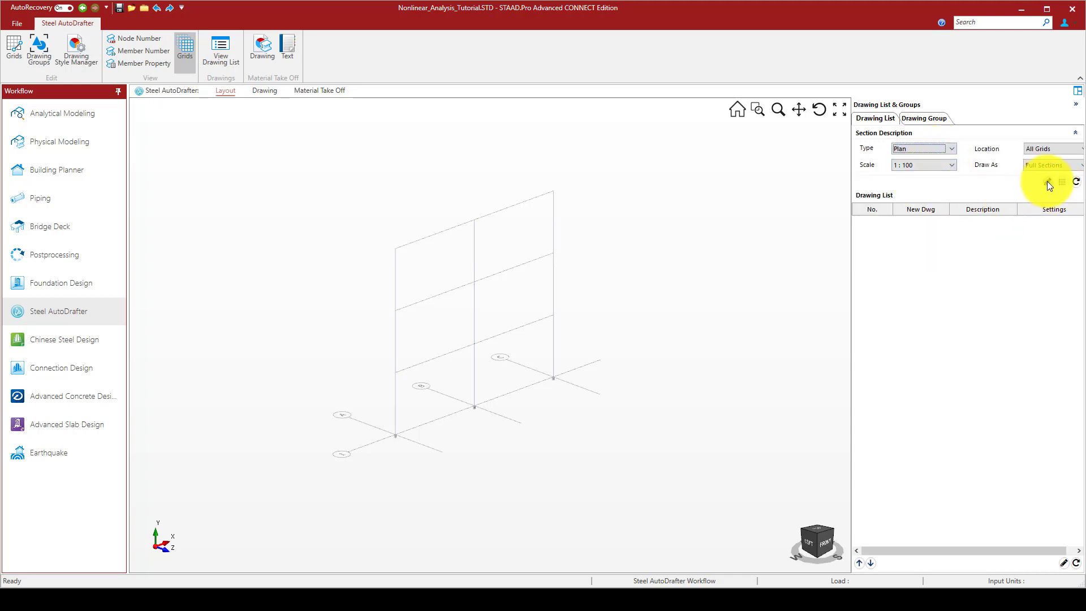
- Draw the plan and view Drawing 1 with grids A–C, section schedule and legend
left_click(1044, 181)
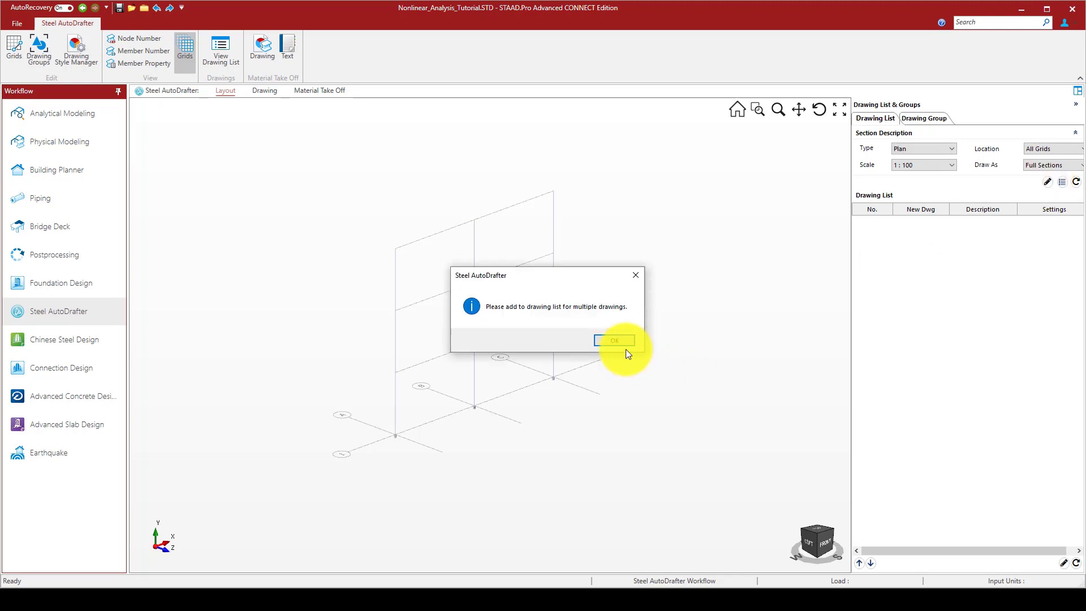
left_click(614, 339)
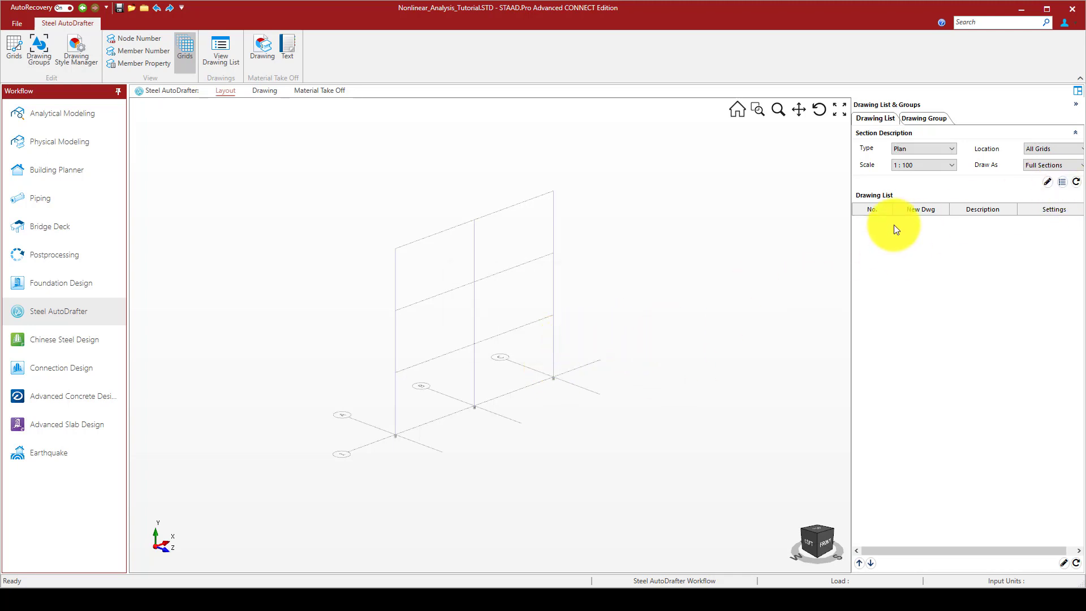
left_click(952, 165)
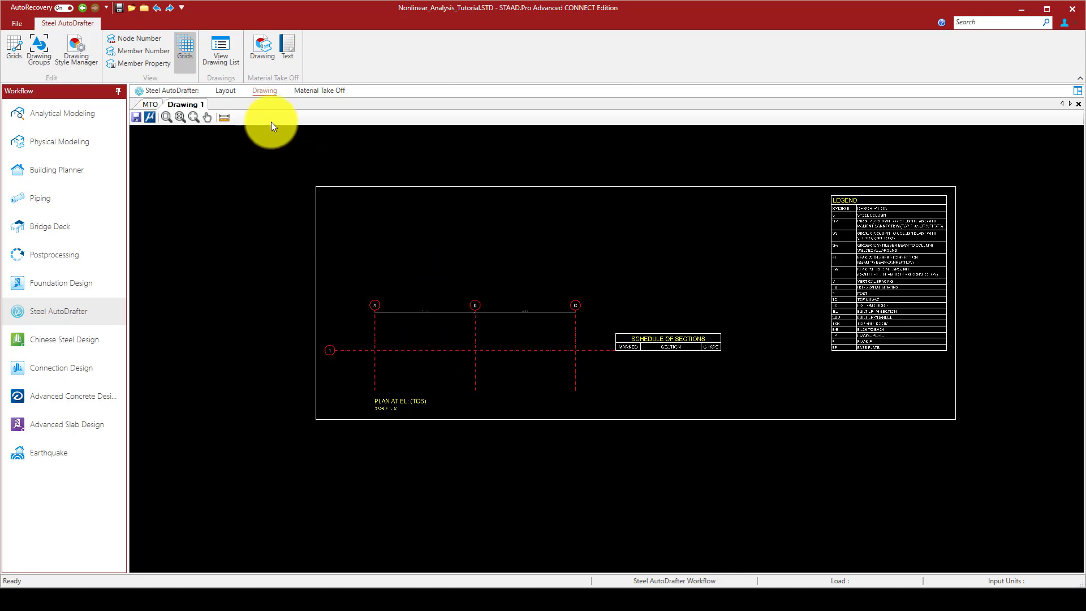
- Dismiss the MTO-not-generated notice and label members with numbers and W8X40/W10X60 sizes
left_click(319, 90)
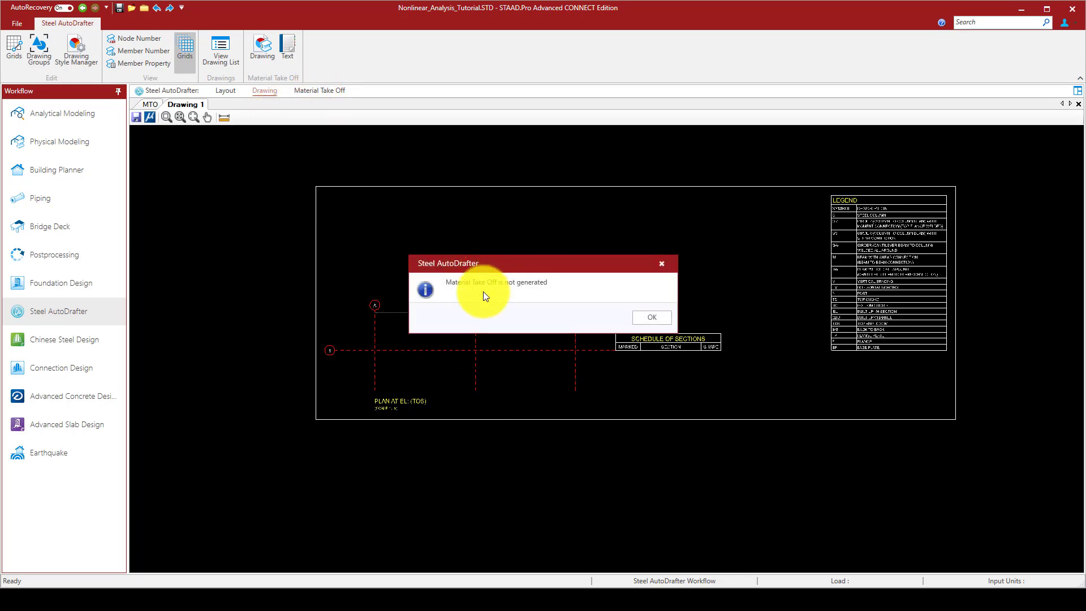
left_click(651, 317)
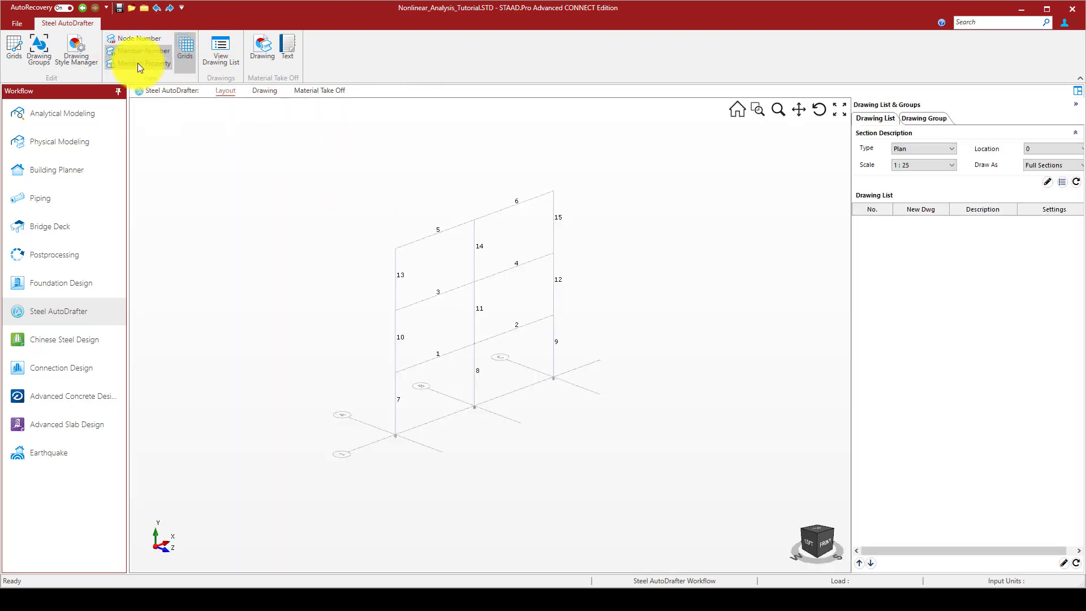
left_click(142, 63)
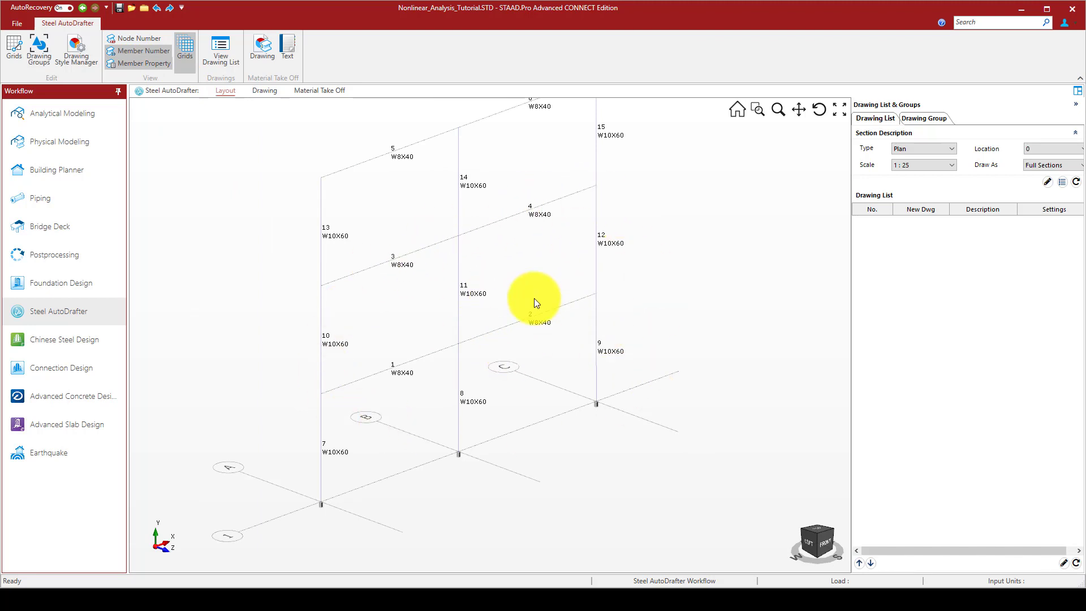
mouse_move(432, 298)
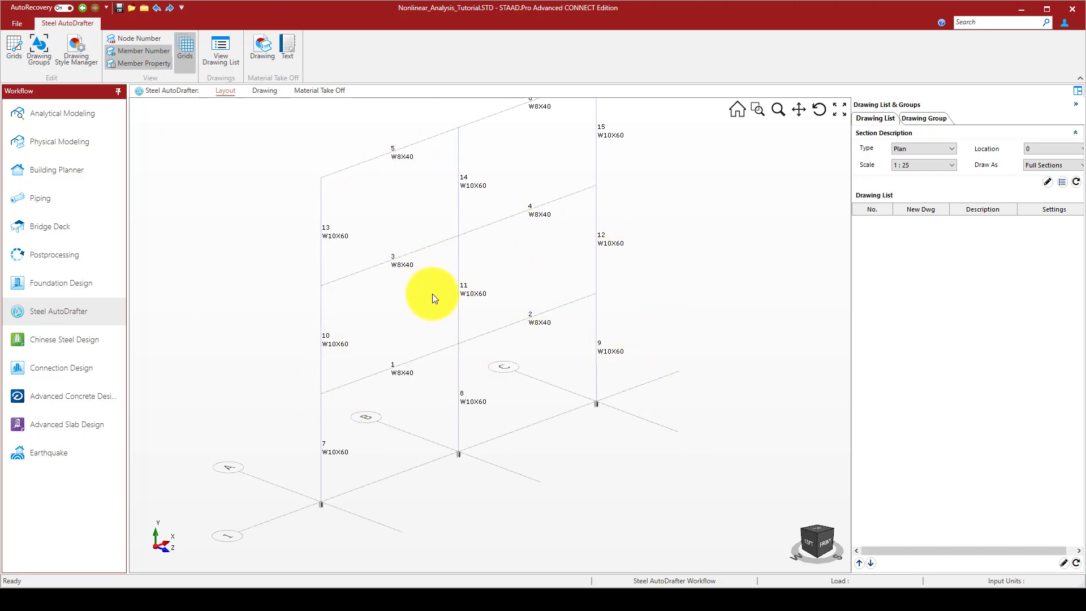
mouse_move(70, 116)
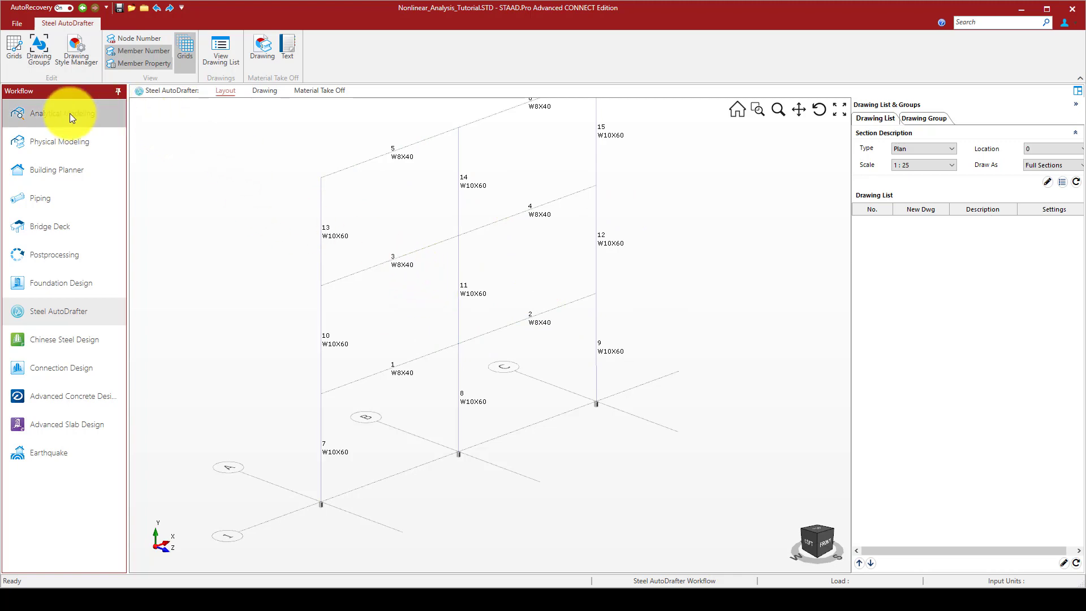
- Return to Analytical Modeling and scroll the section properties list showing W14X34
left_click(55, 113)
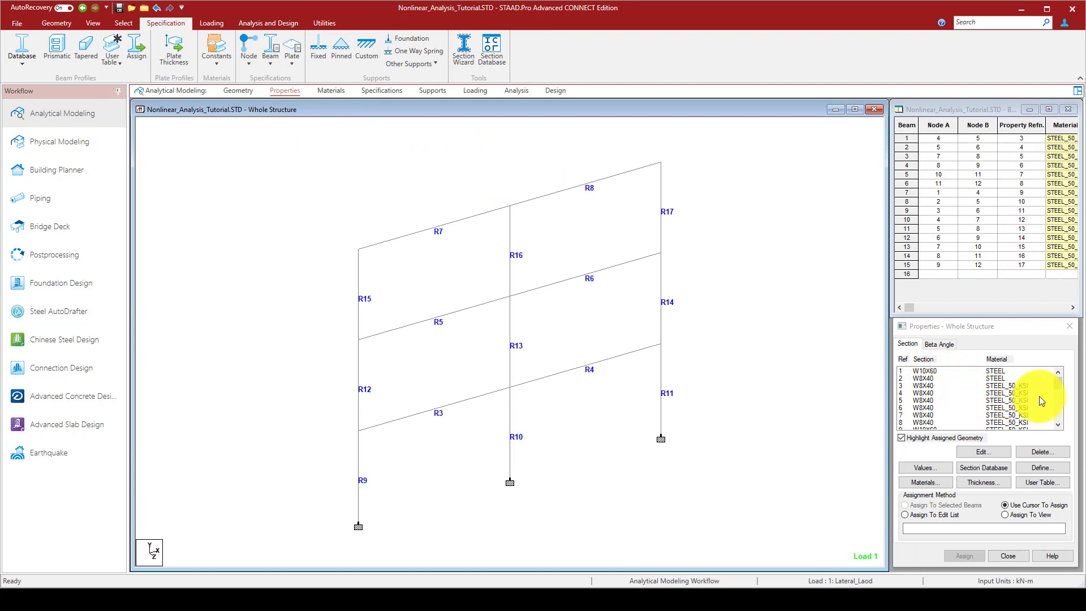
scroll("down", 3)
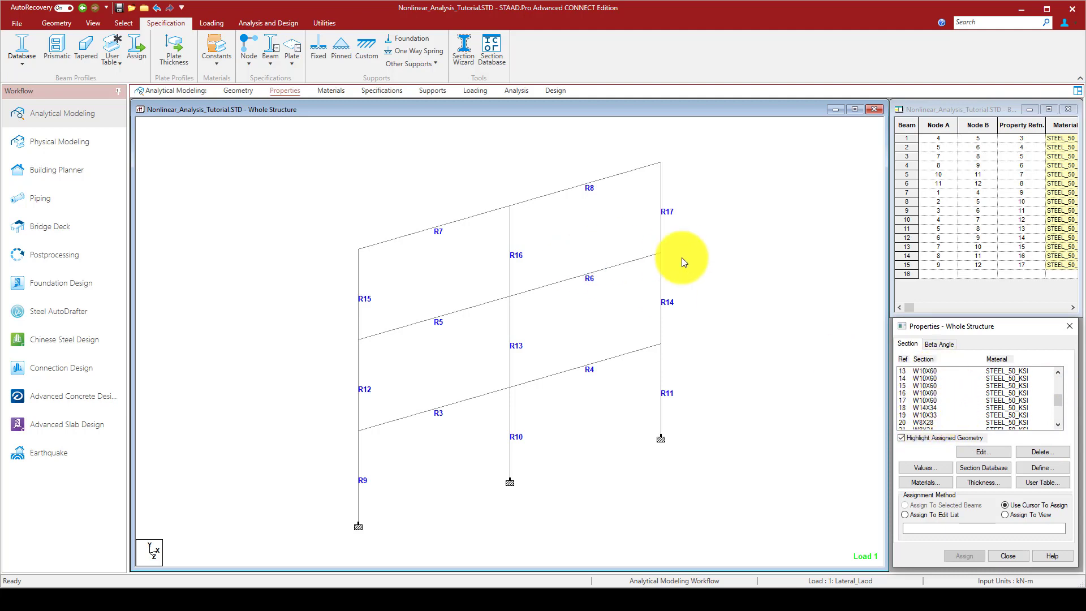
mouse_move(775, 547)
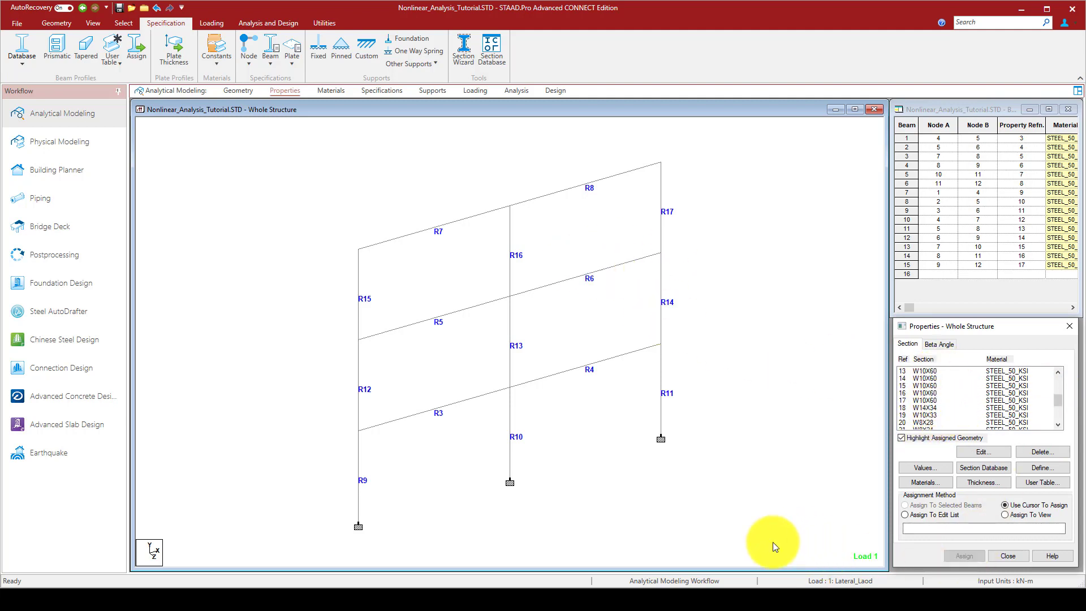
mouse_move(805, 547)
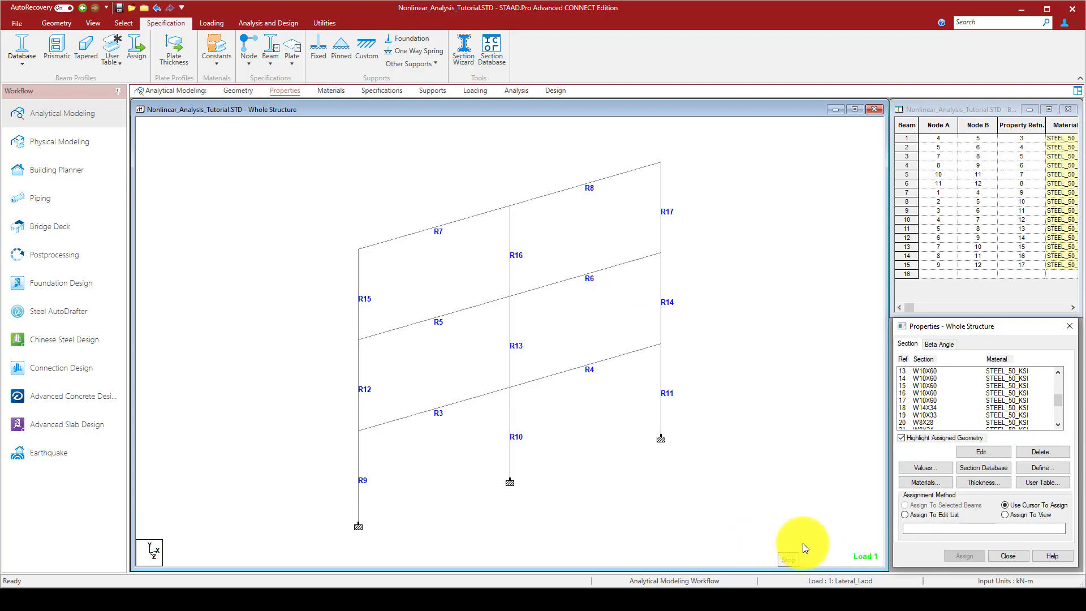